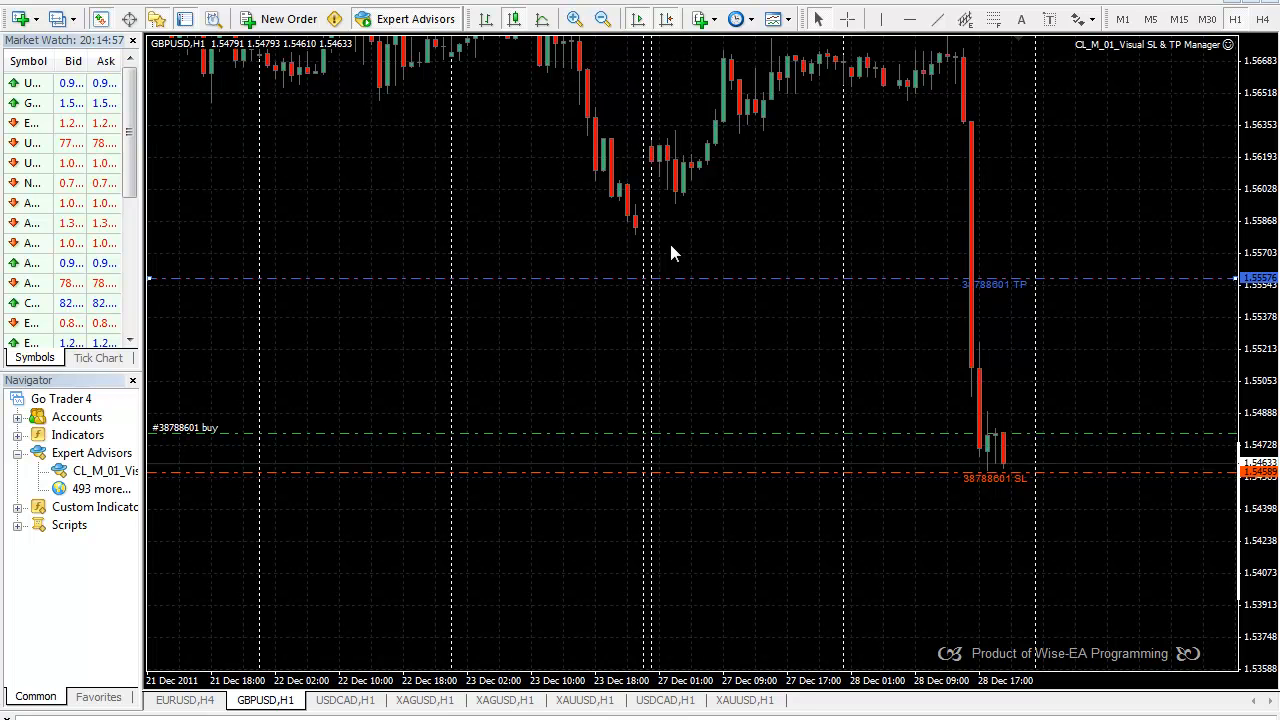
mouse_move(884, 302)
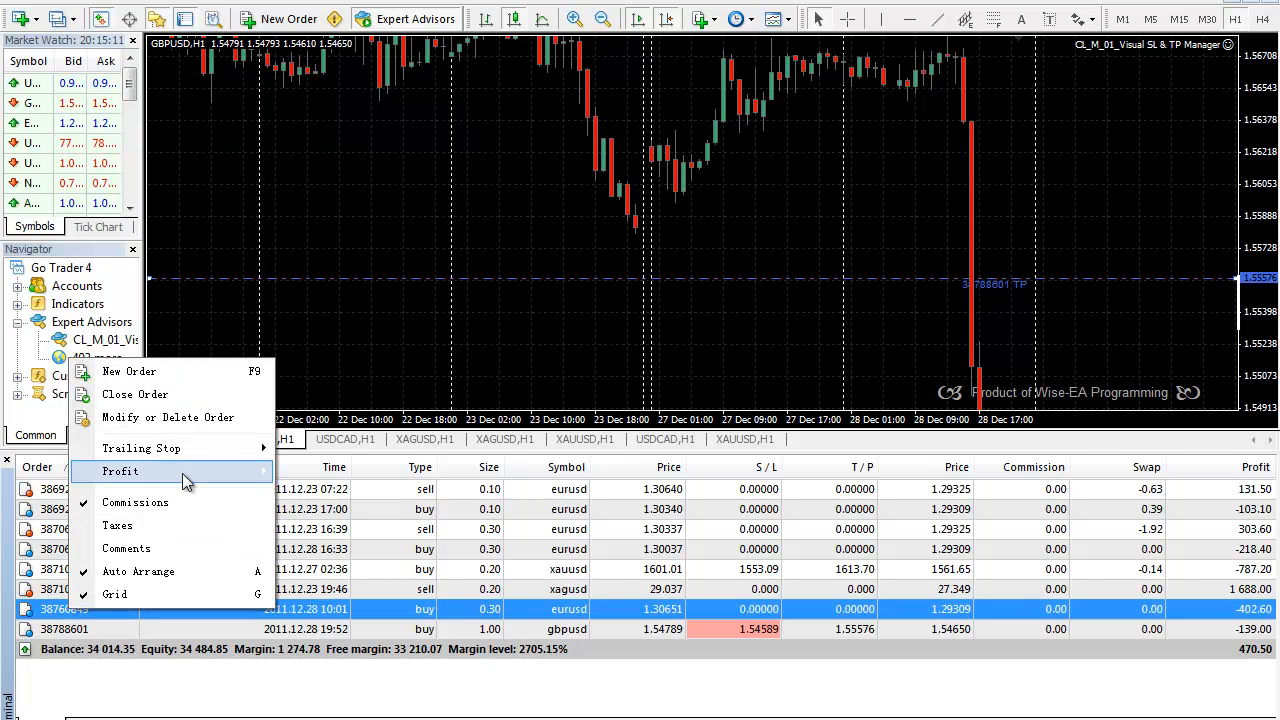
Move the GBPUSD buy order's stop-loss line down to about 1.54286
left_click(167, 417)
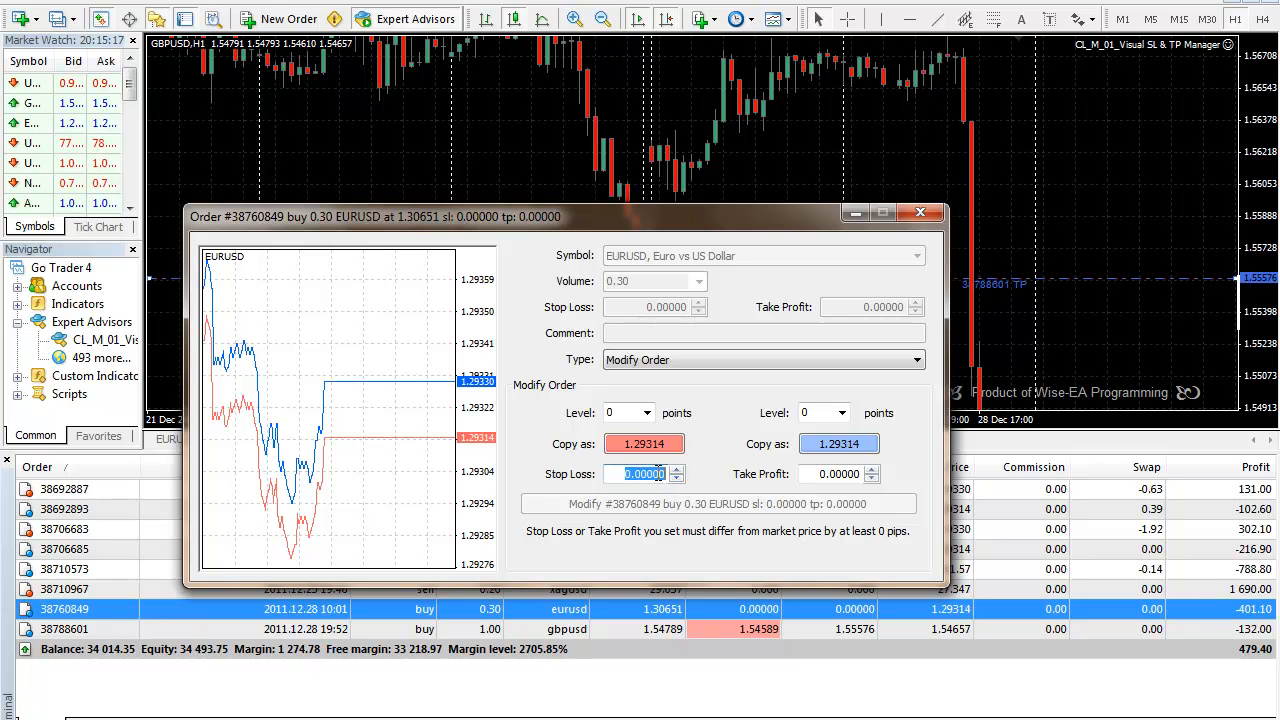
left_click(919, 212)
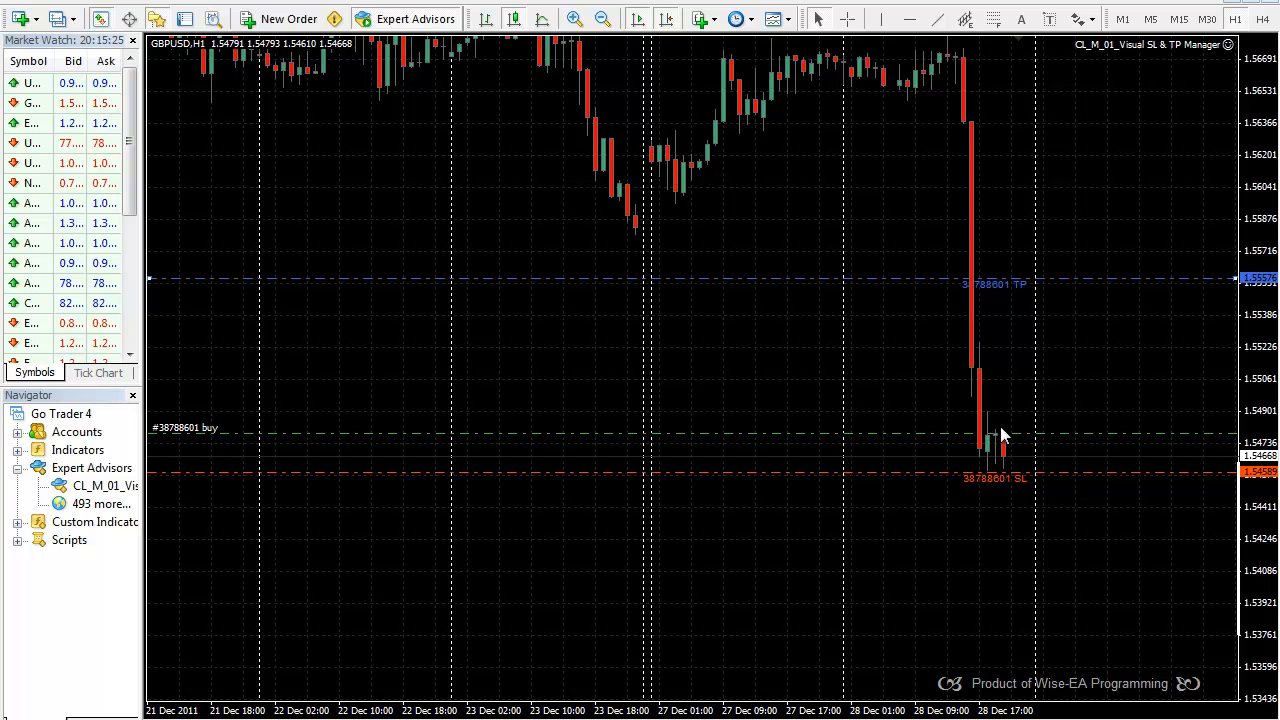
mouse_move(988, 400)
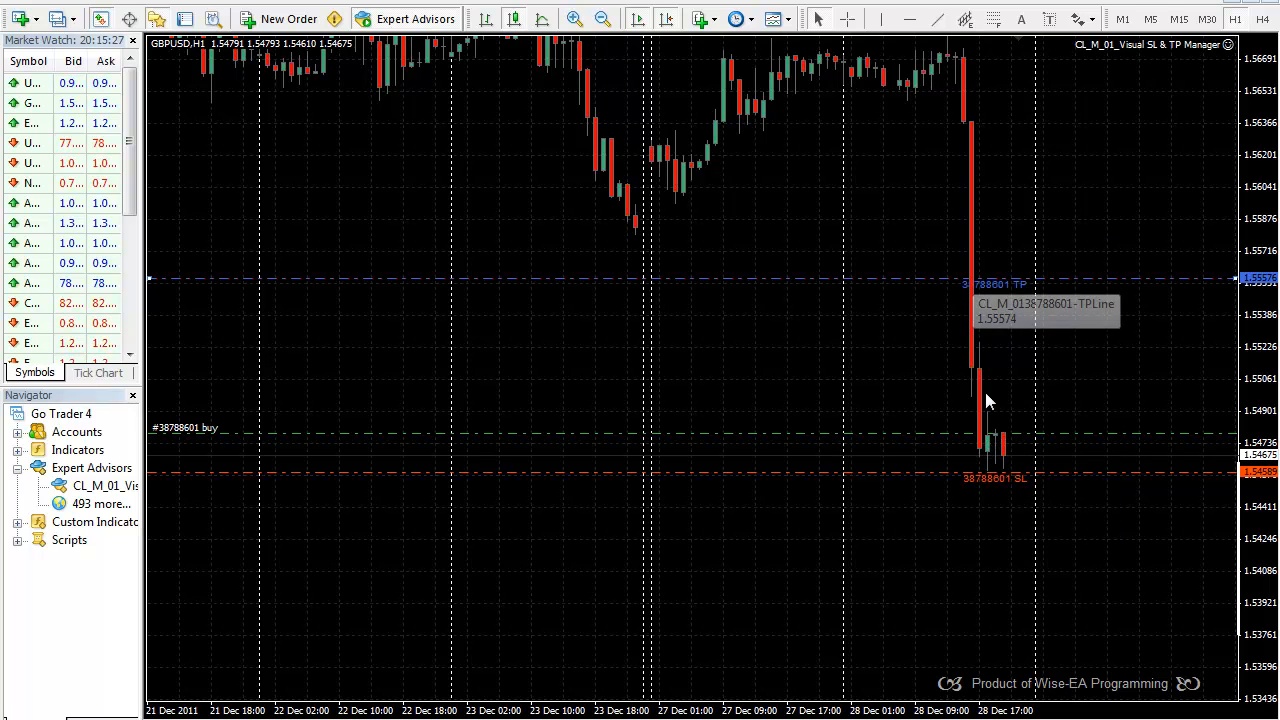
mouse_move(985, 445)
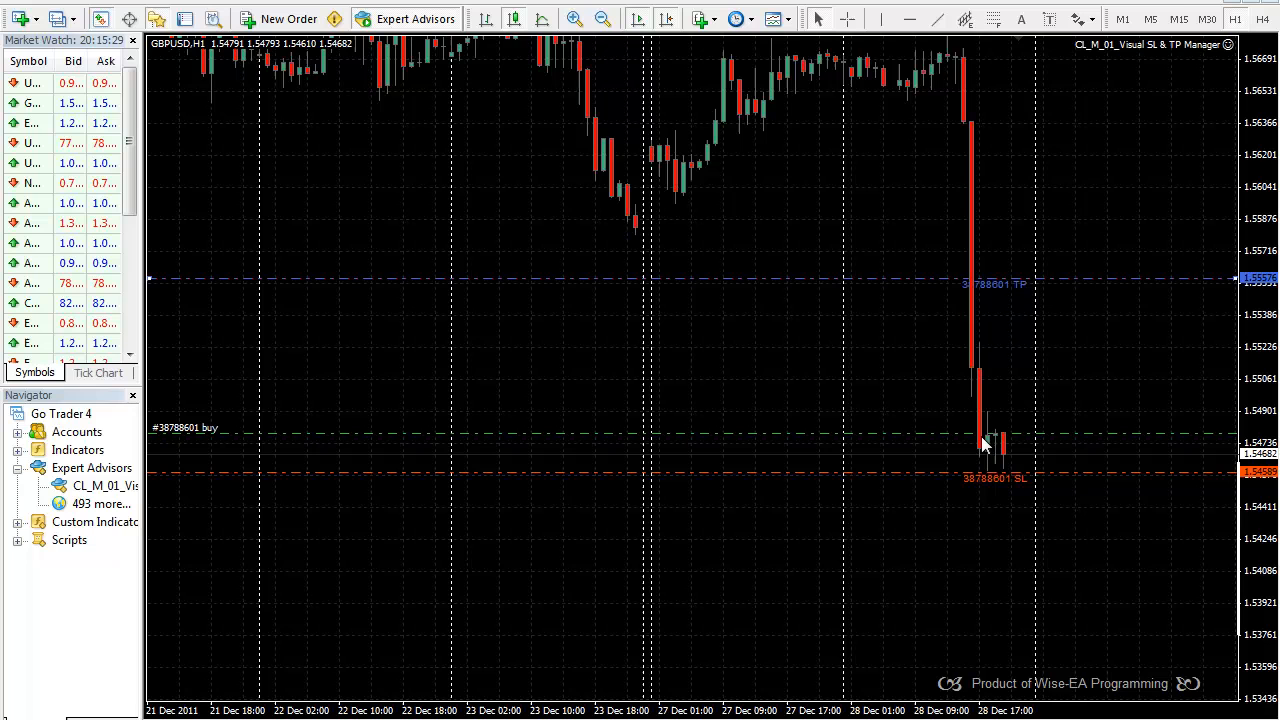
mouse_move(912, 285)
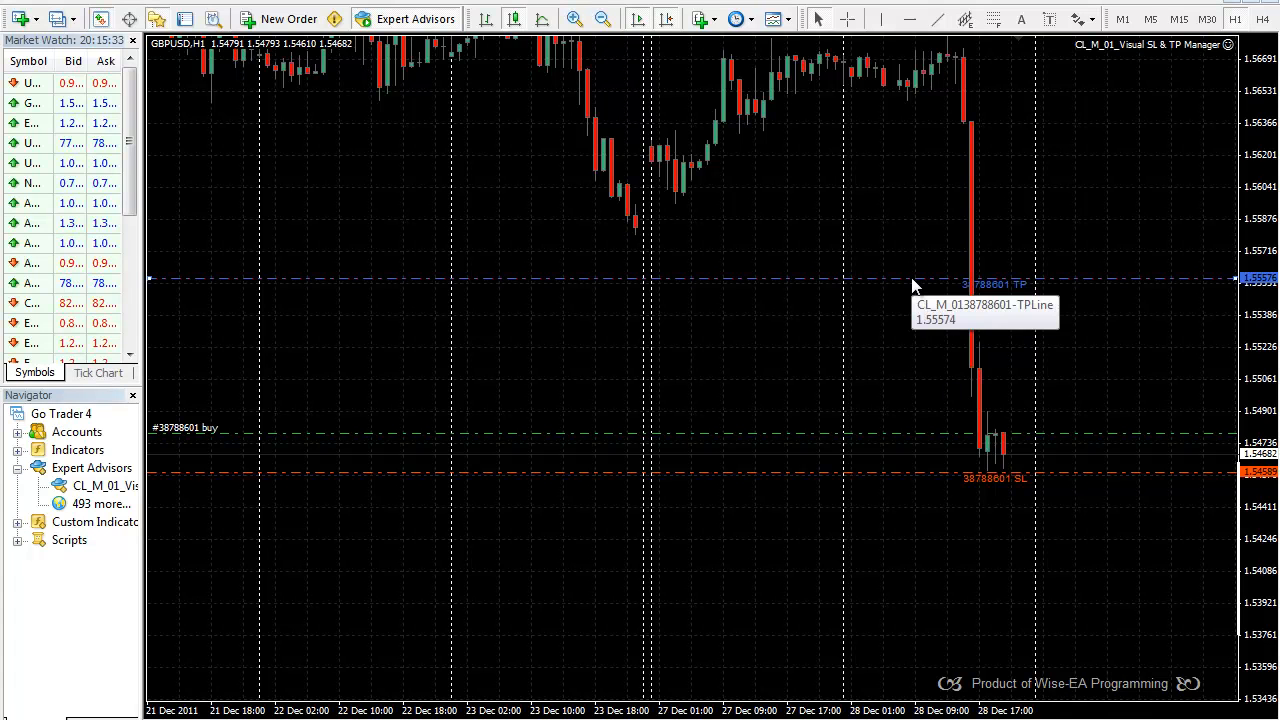
mouse_move(967, 453)
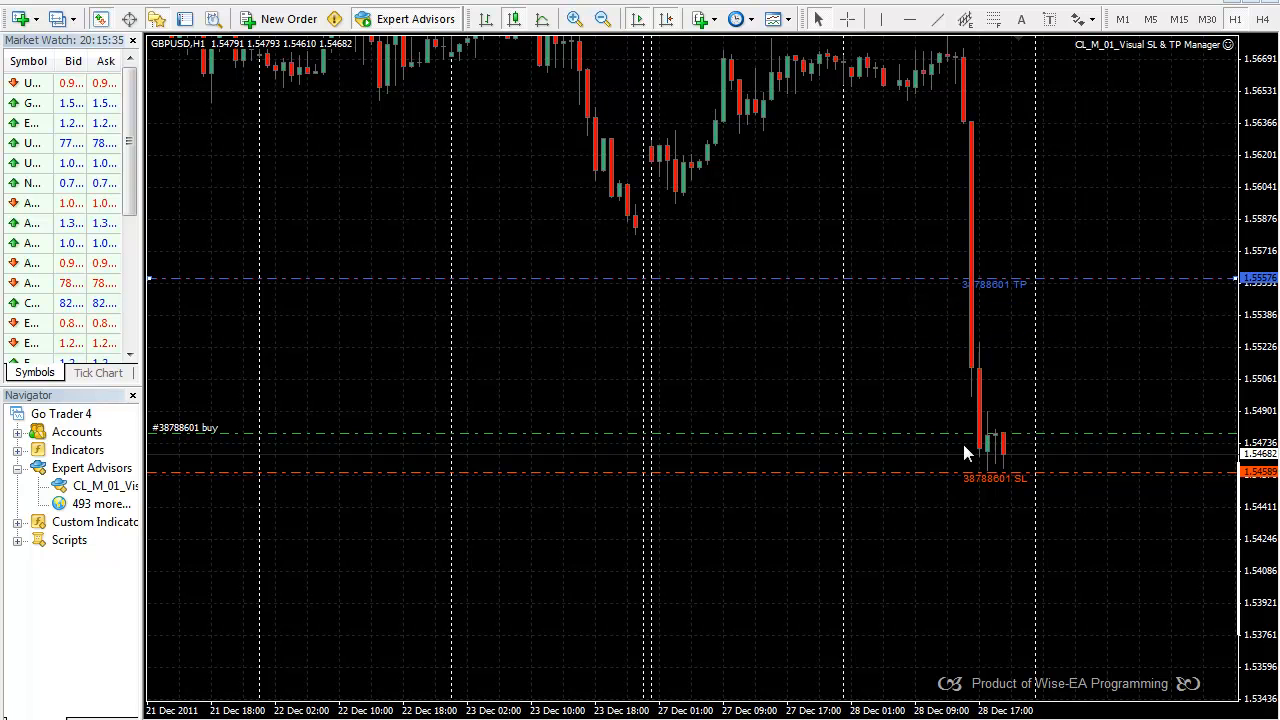
mouse_move(905, 300)
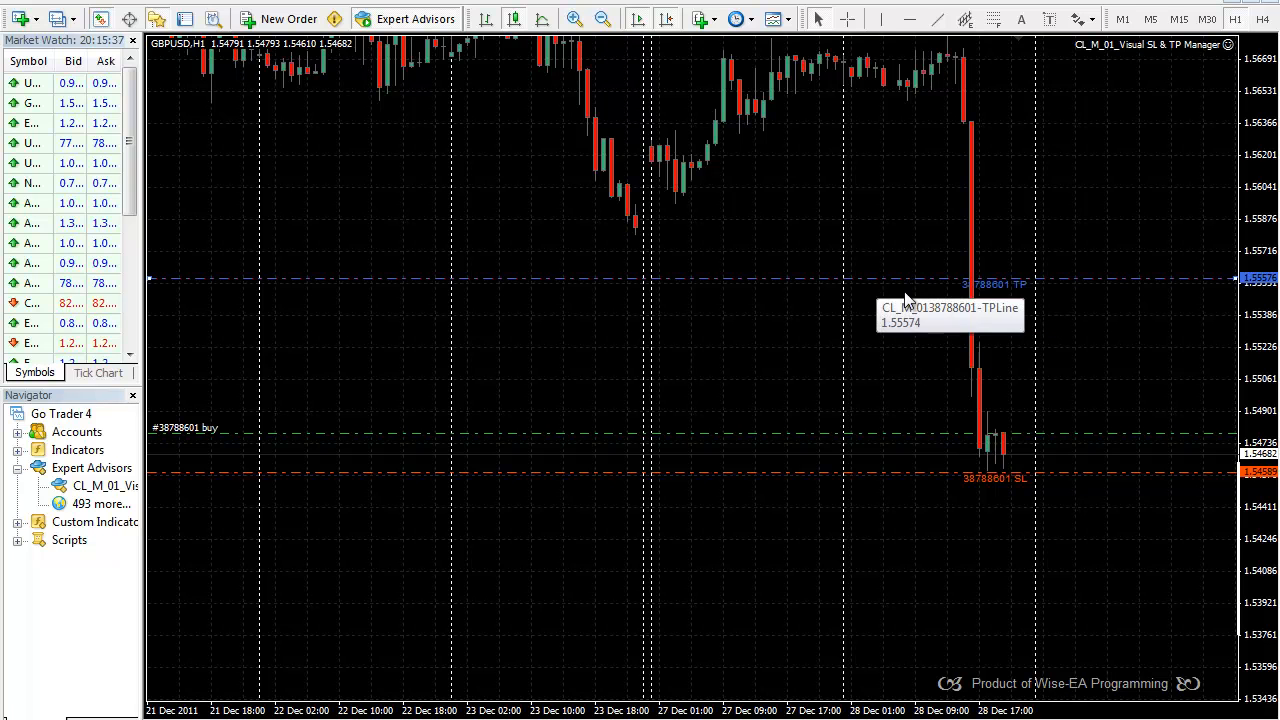
mouse_move(980, 293)
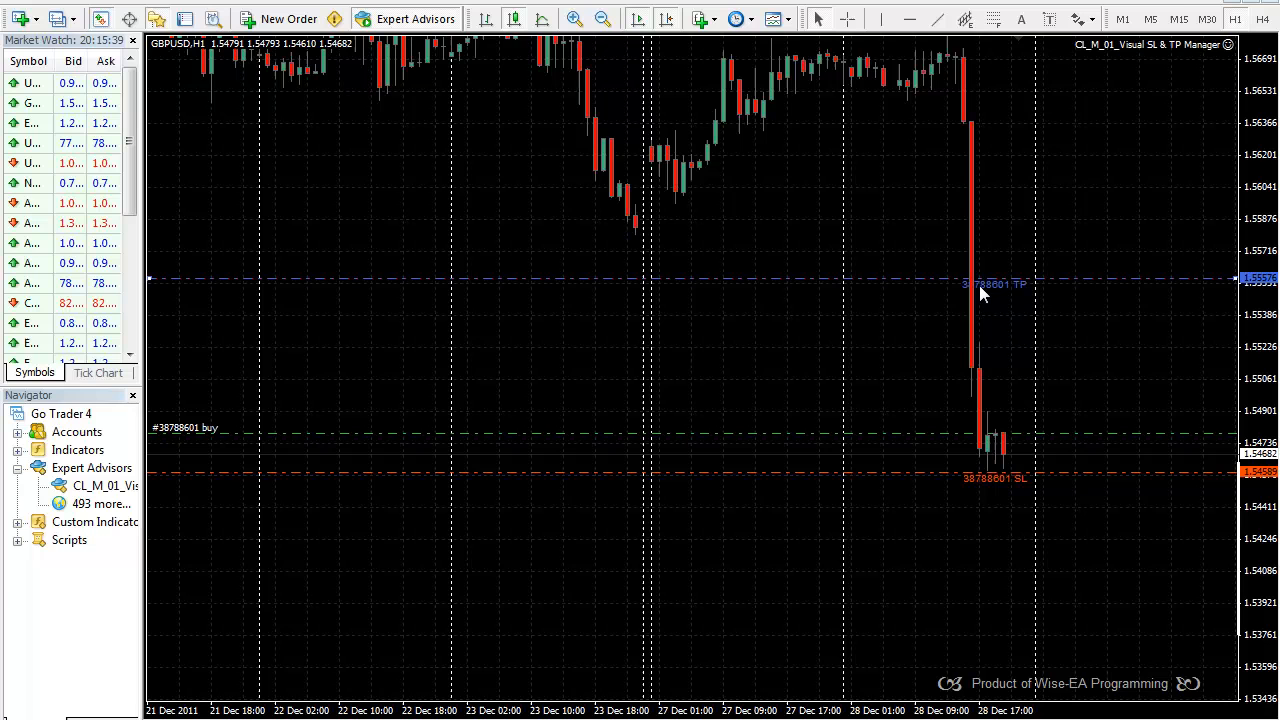
mouse_move(1000, 297)
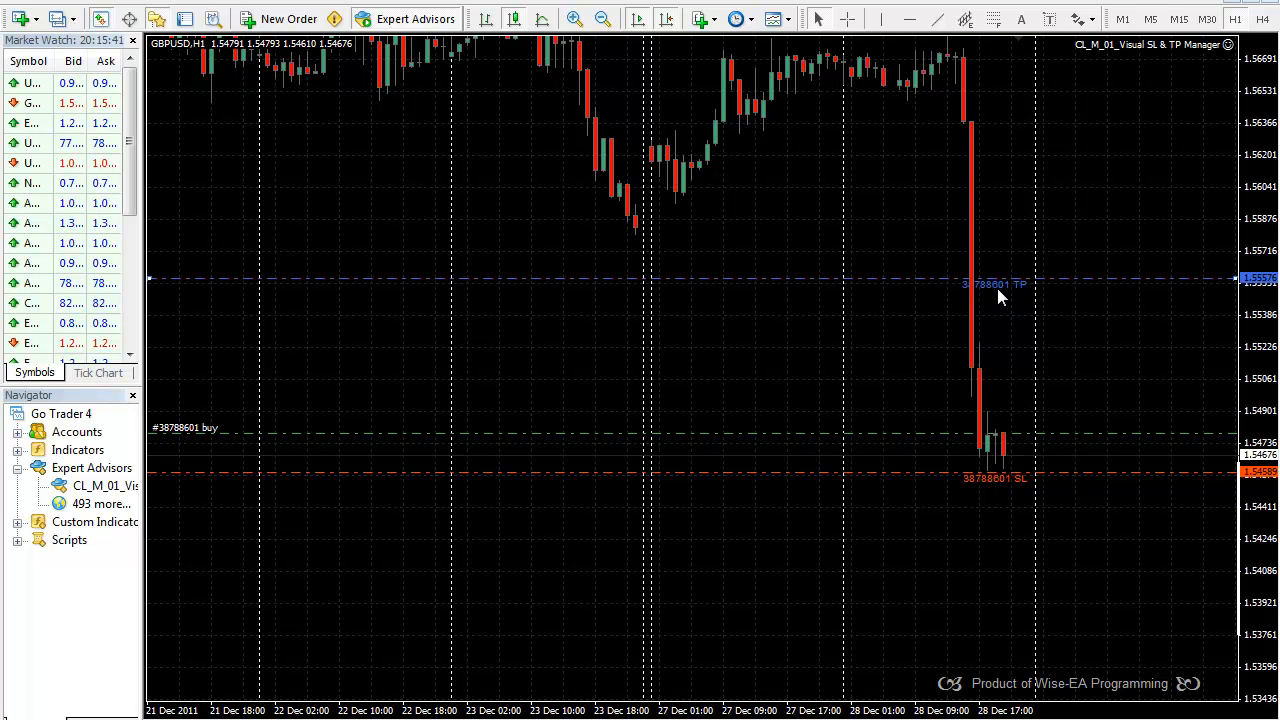
mouse_move(1010, 293)
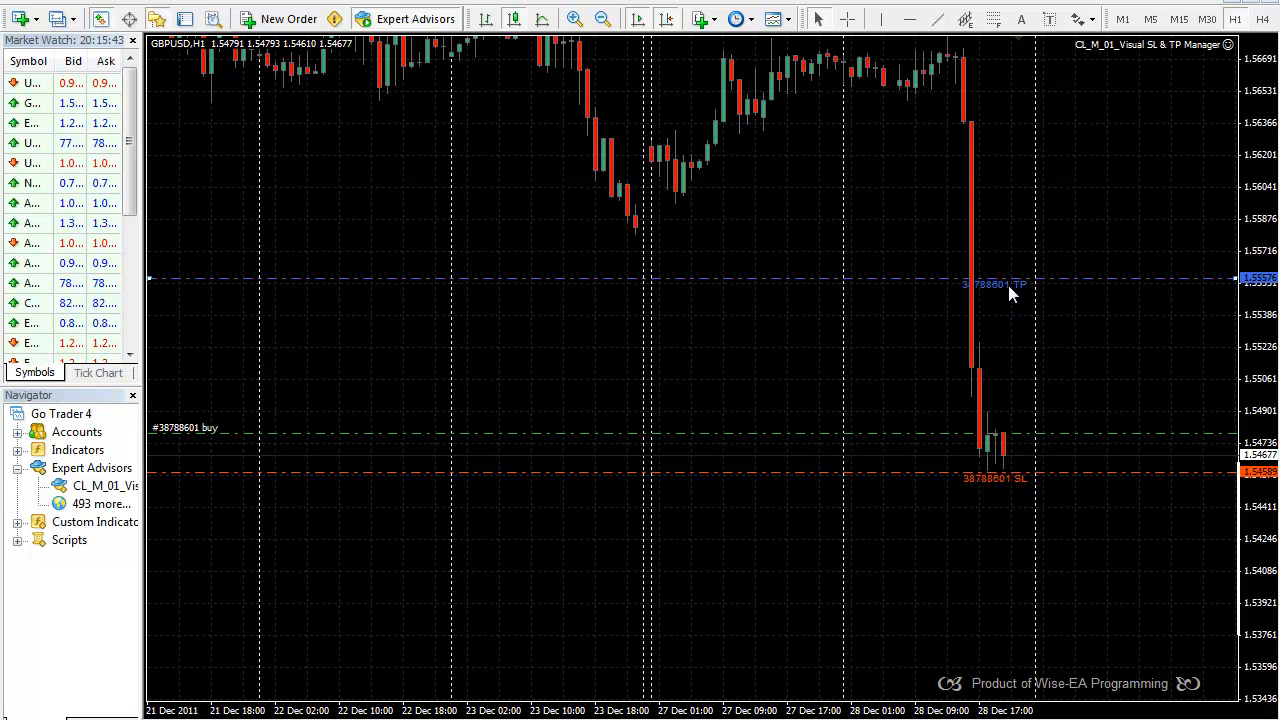
mouse_move(810, 605)
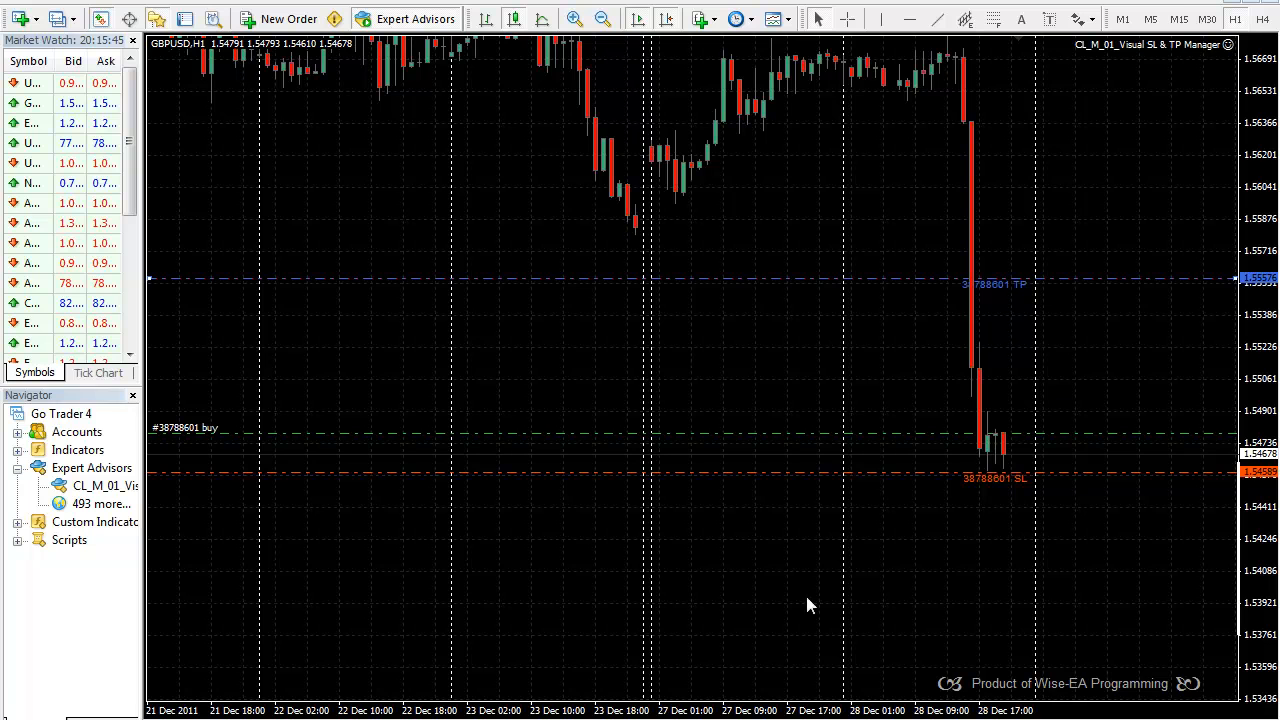
mouse_move(997, 539)
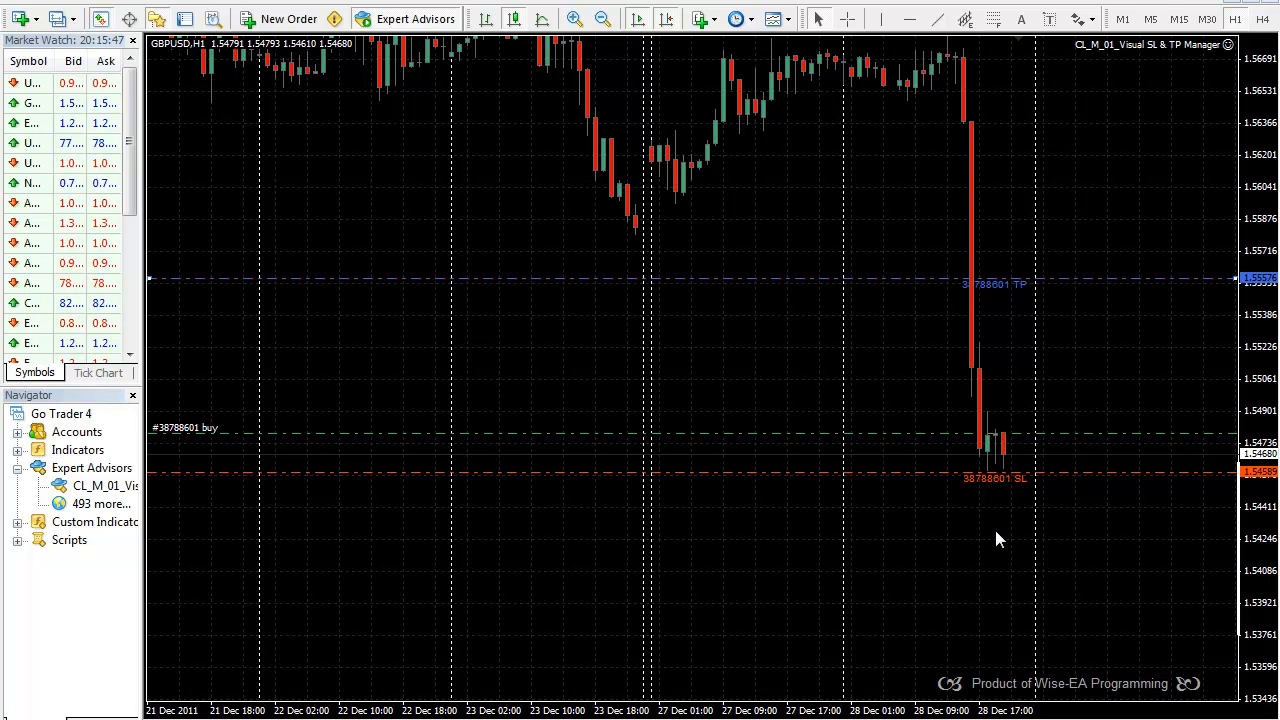
mouse_move(992, 483)
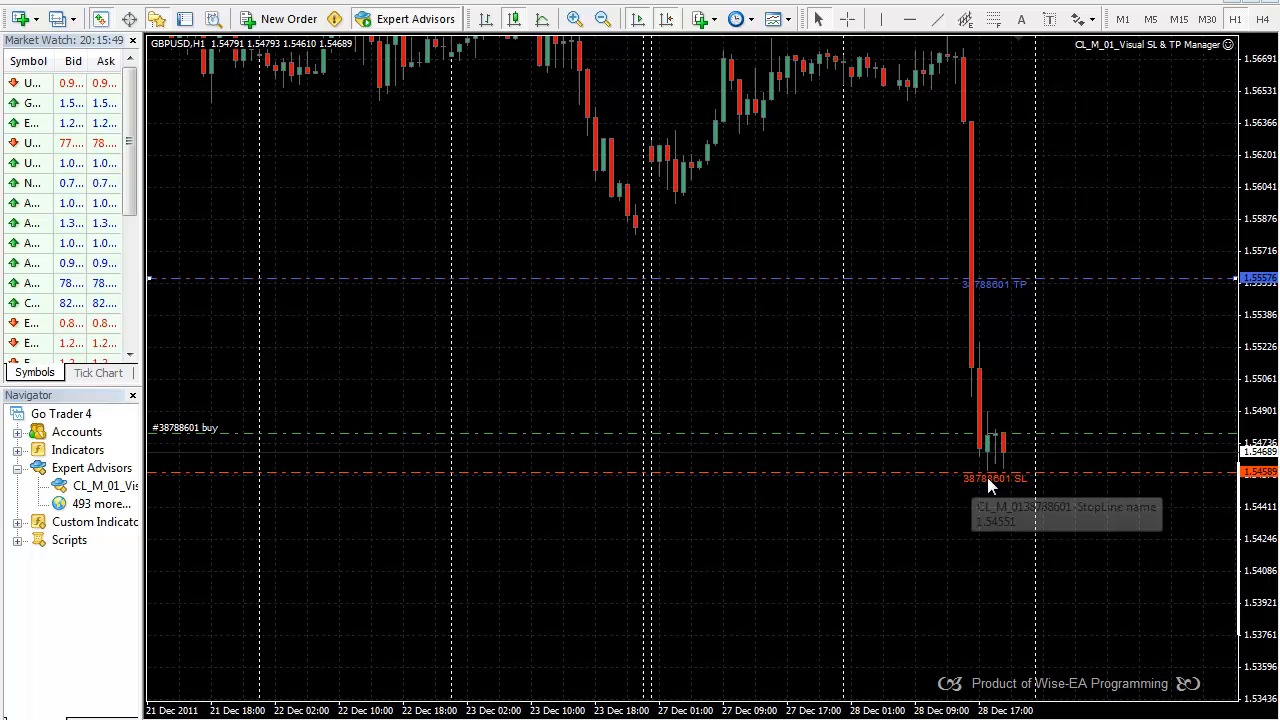
mouse_move(890, 490)
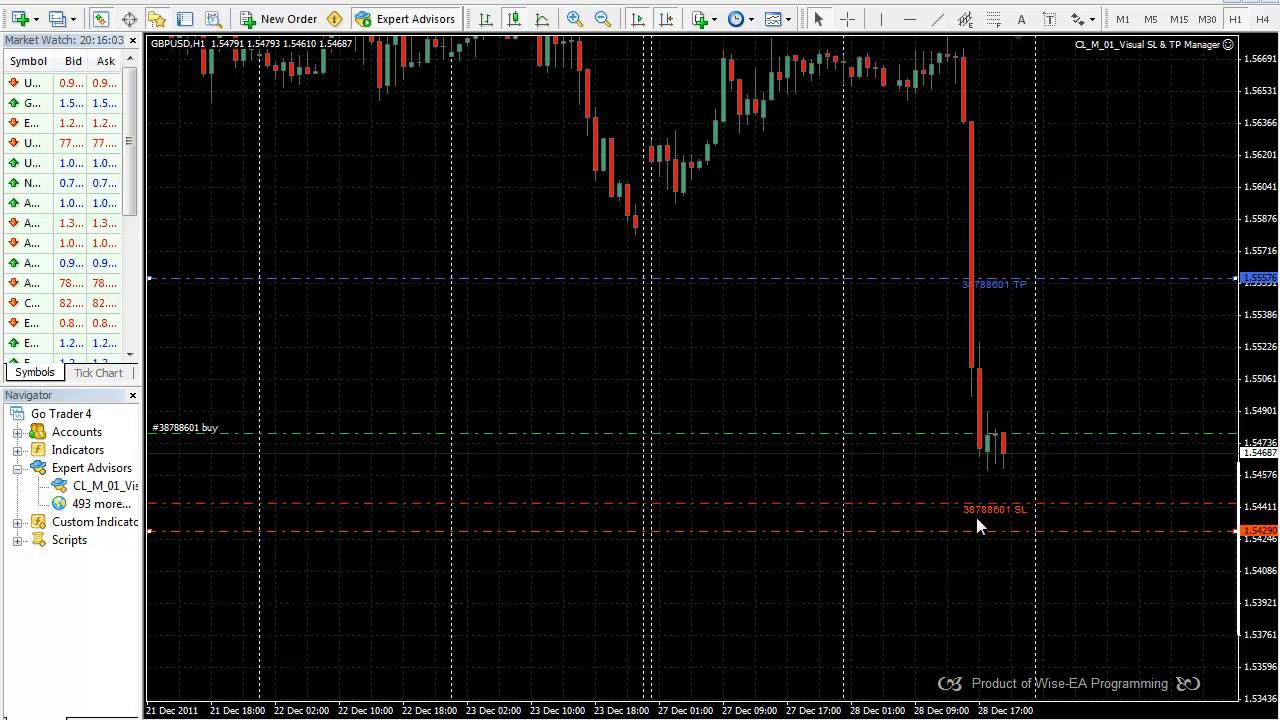
mouse_move(995, 522)
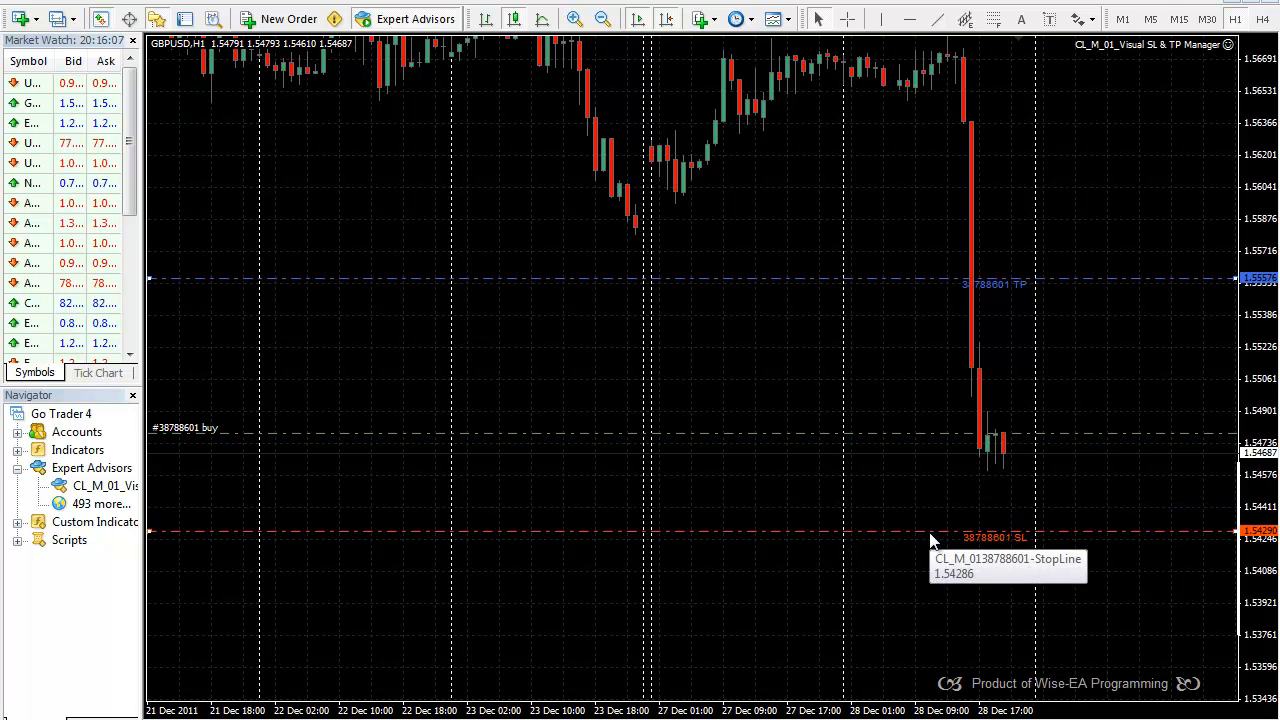
mouse_move(918, 538)
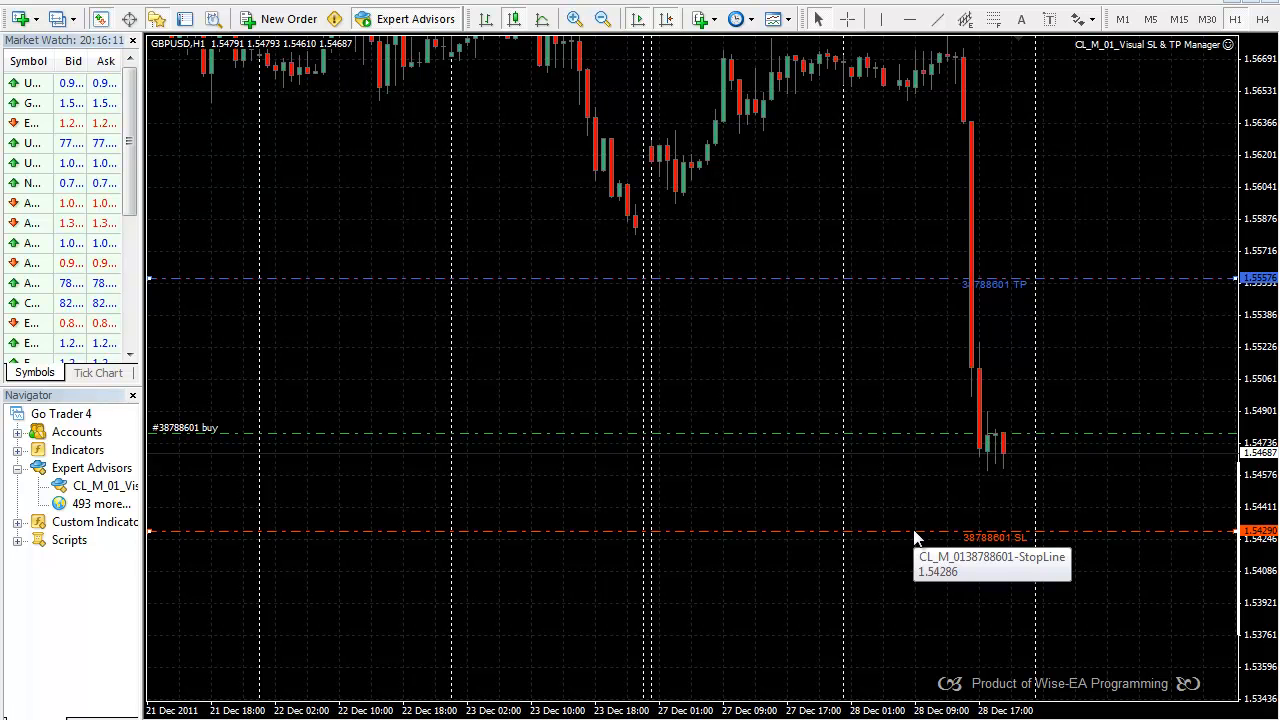
mouse_move(987, 558)
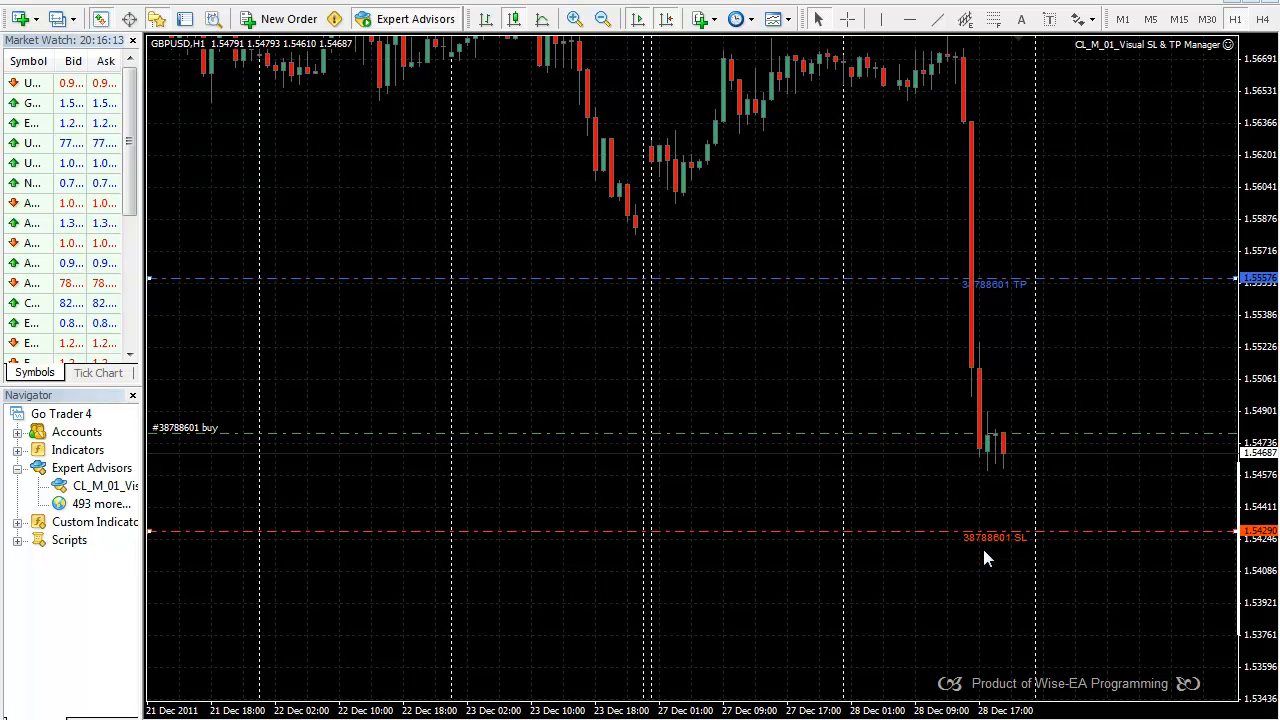
mouse_move(993, 463)
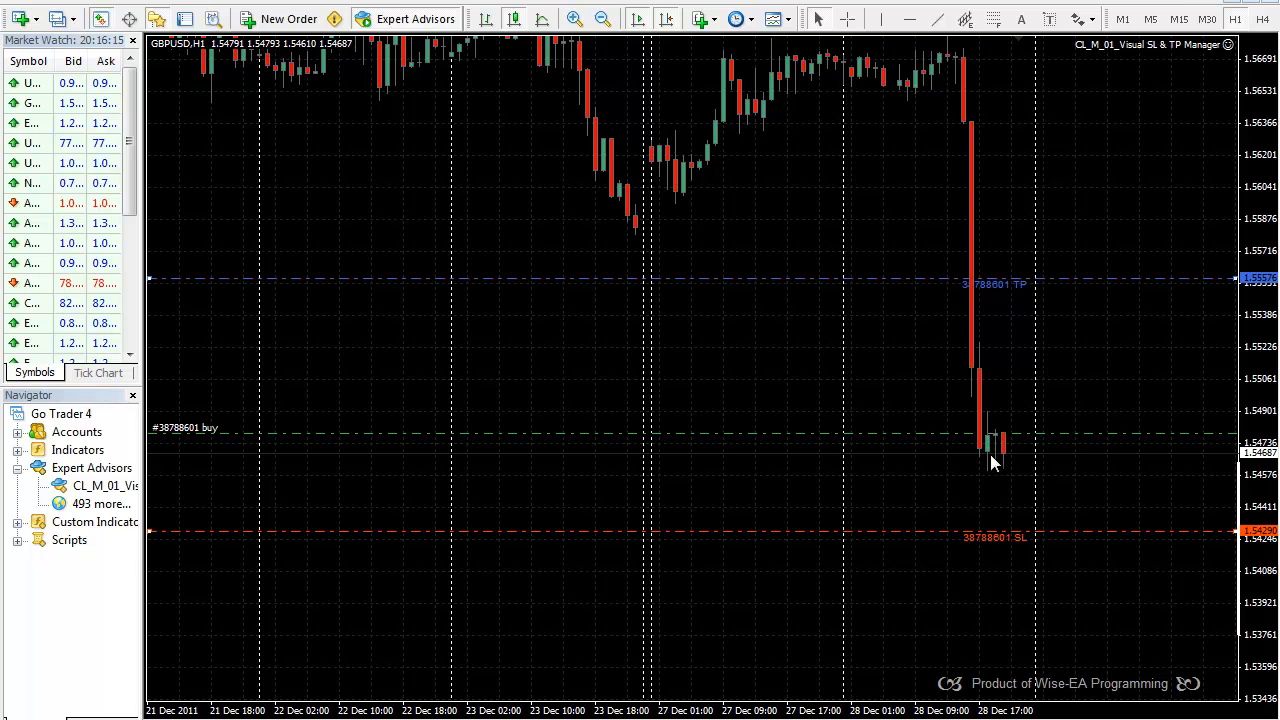
mouse_move(993, 538)
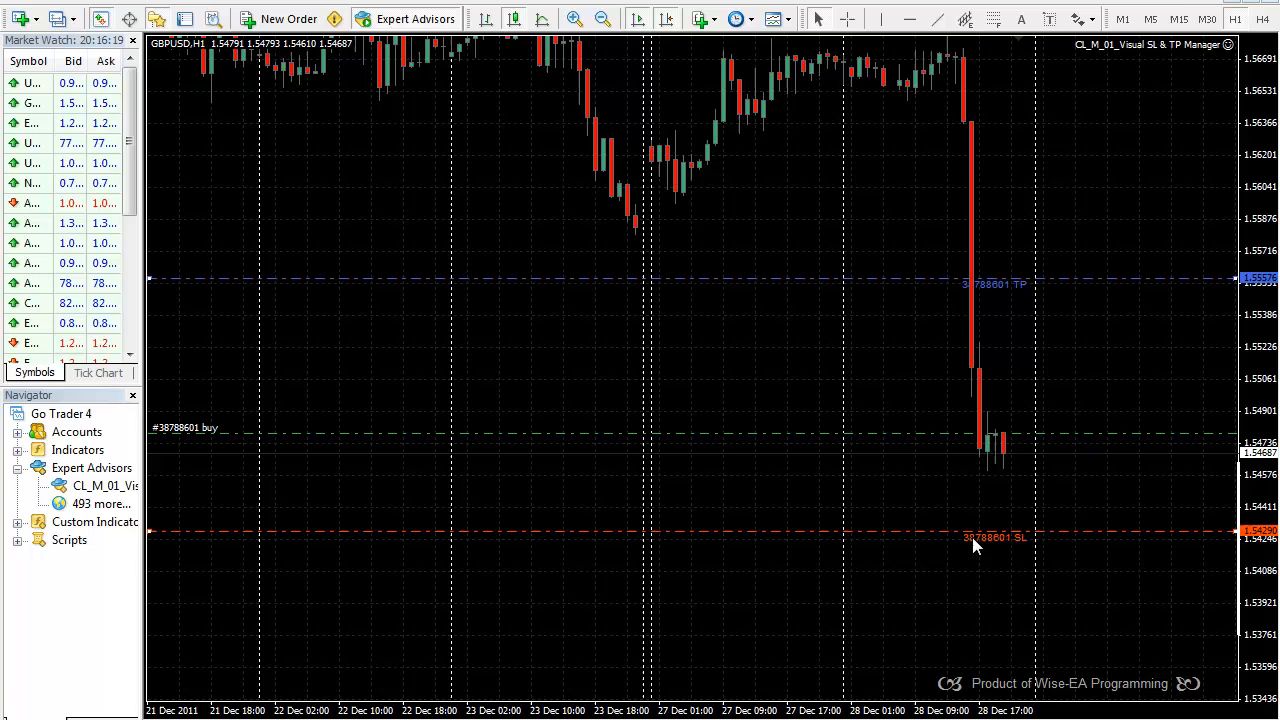
mouse_move(978, 619)
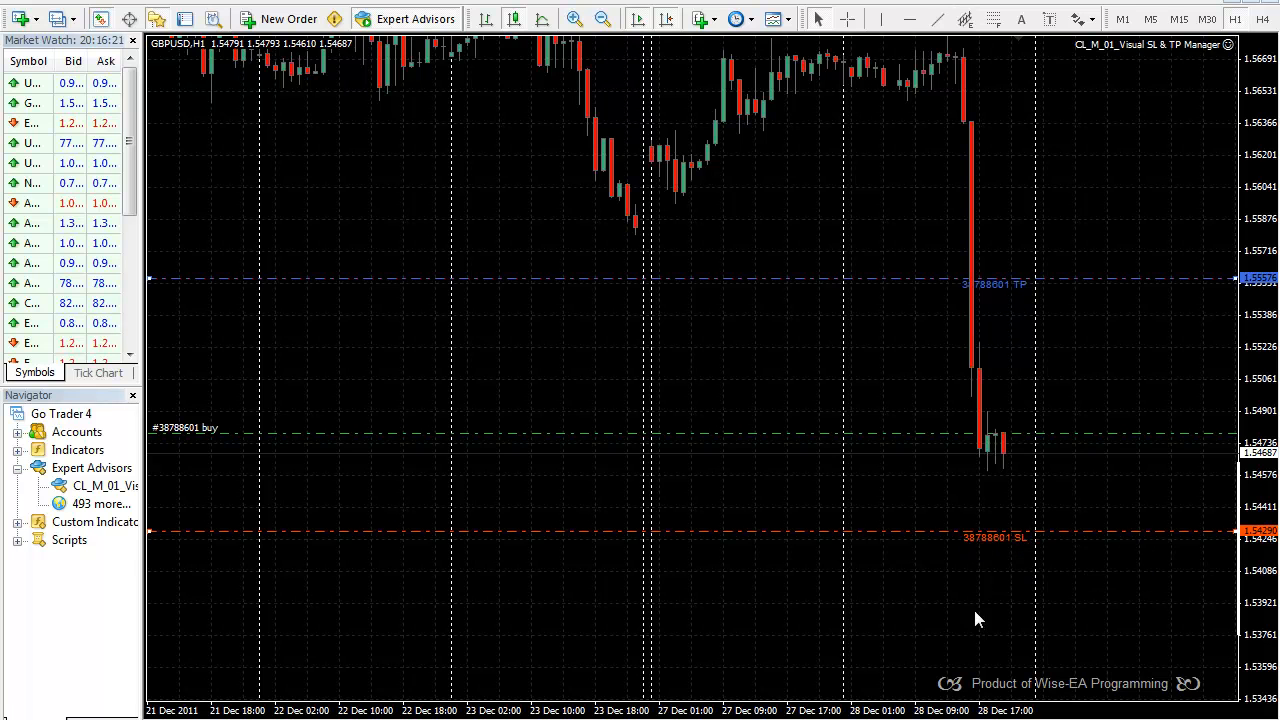
mouse_move(998, 537)
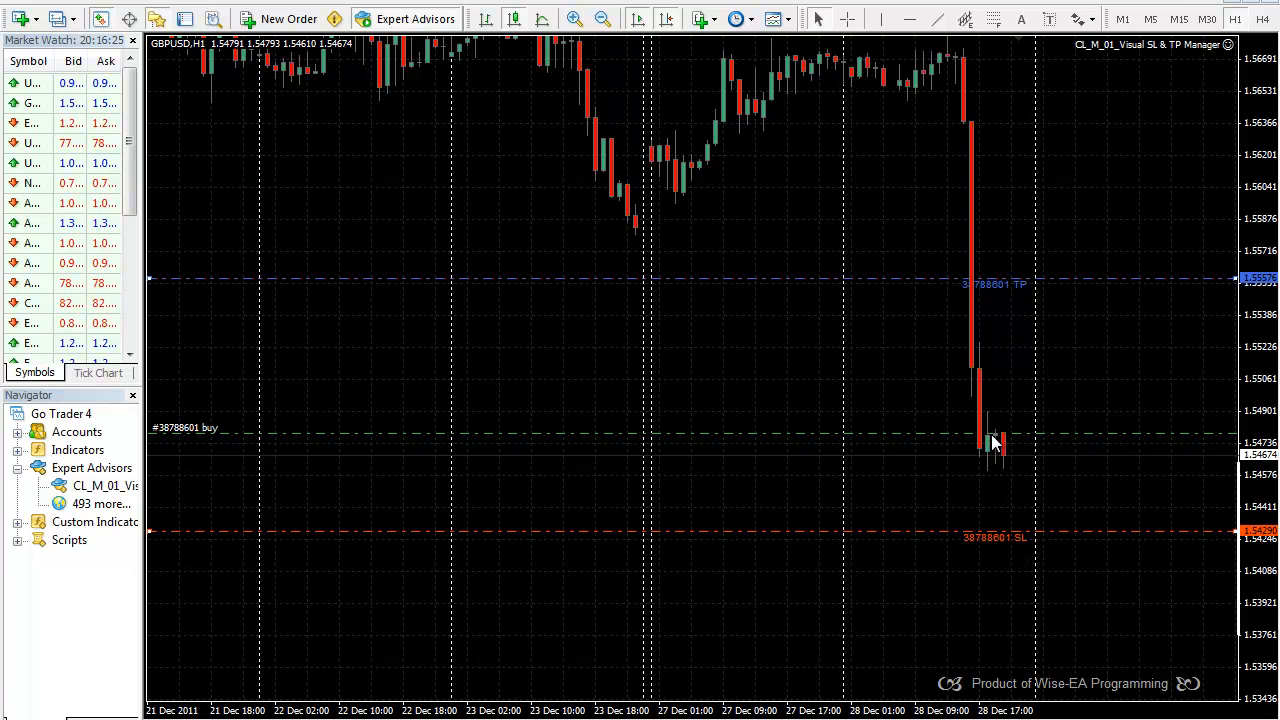
mouse_move(997, 443)
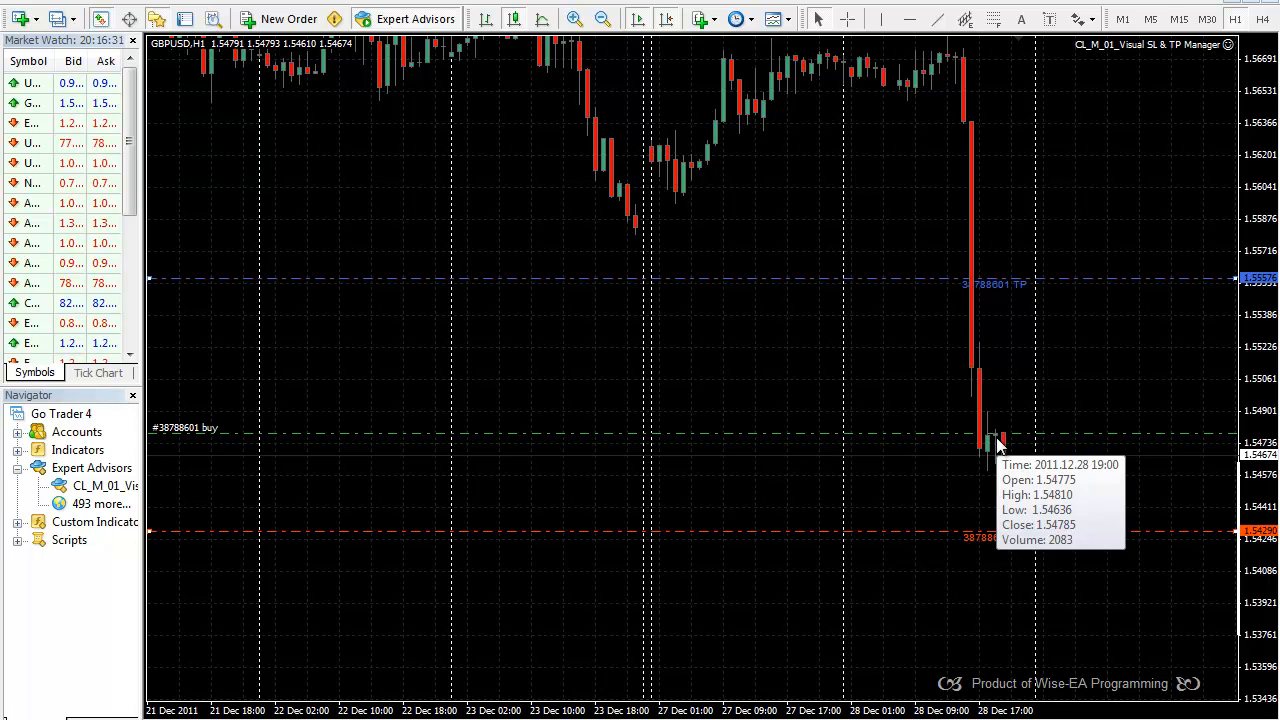
mouse_move(640, 230)
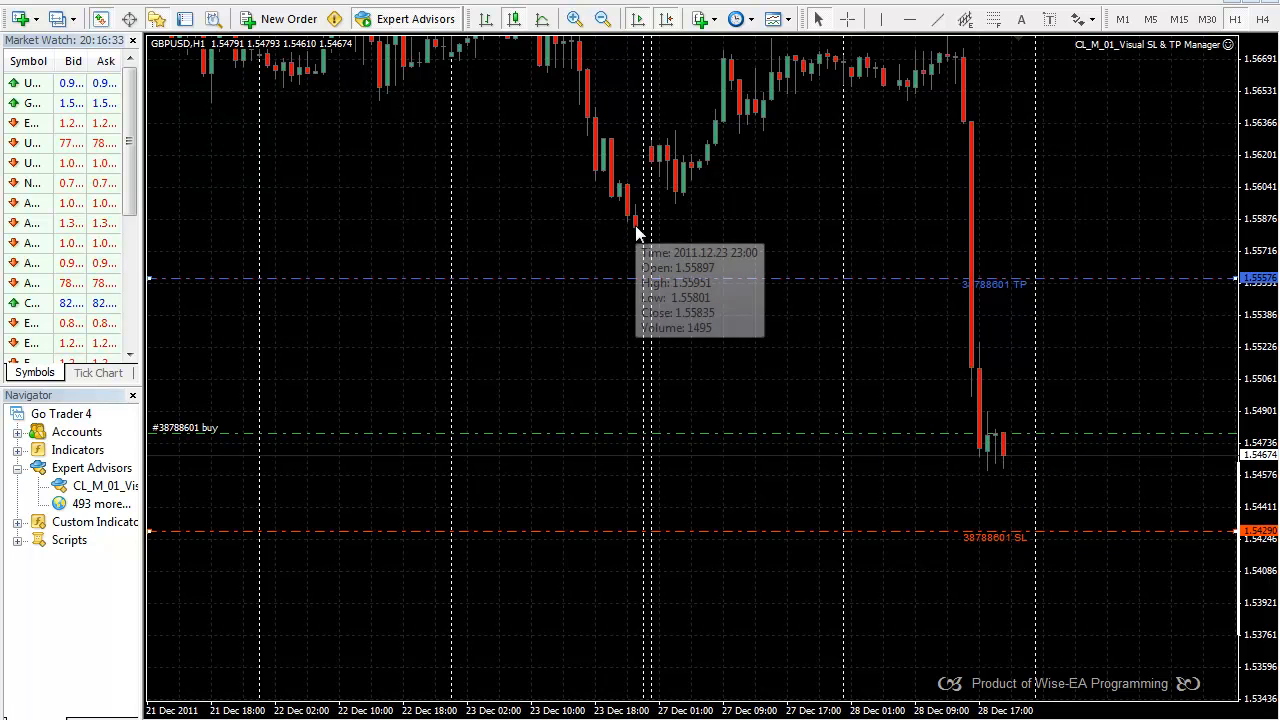
mouse_move(585, 541)
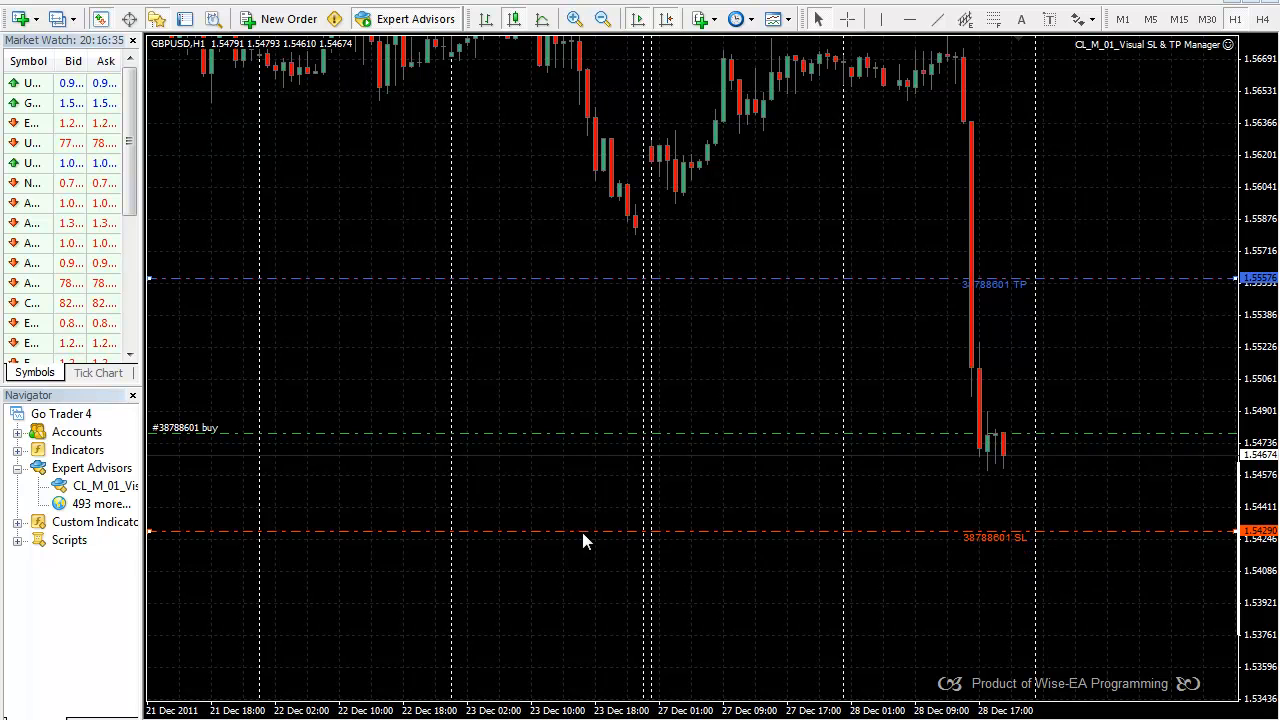
mouse_move(690, 545)
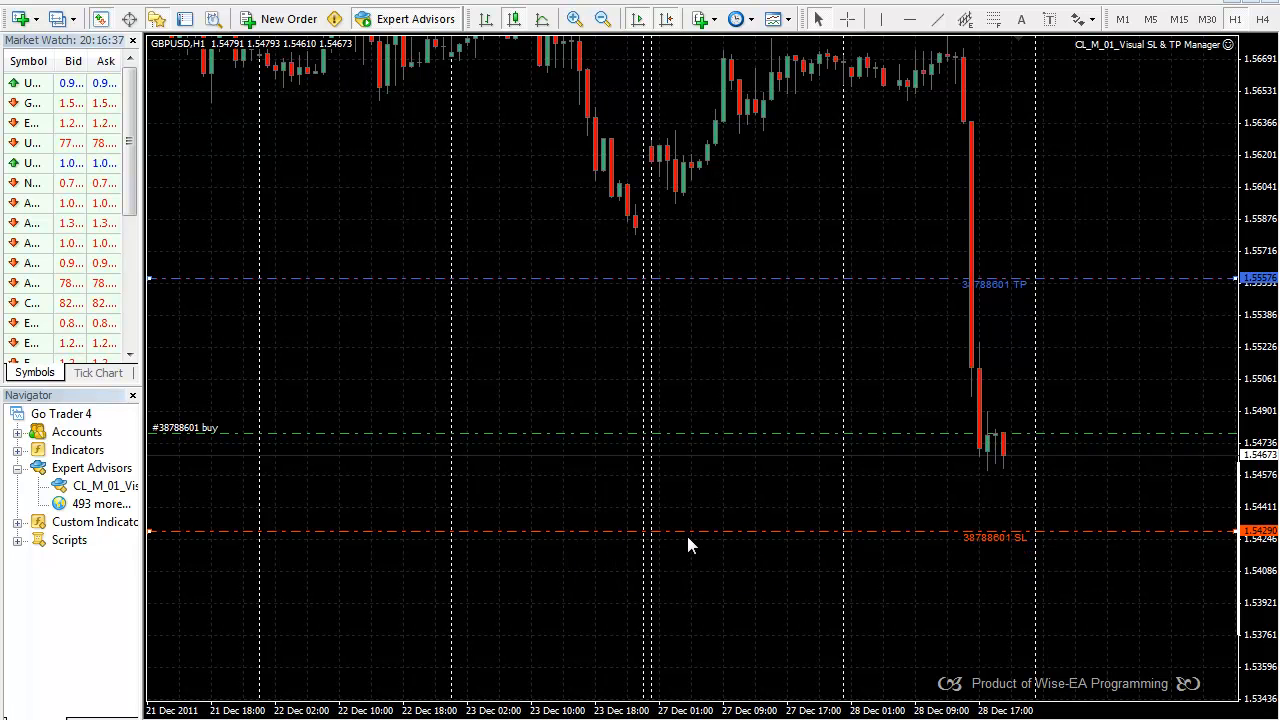
mouse_move(60, 710)
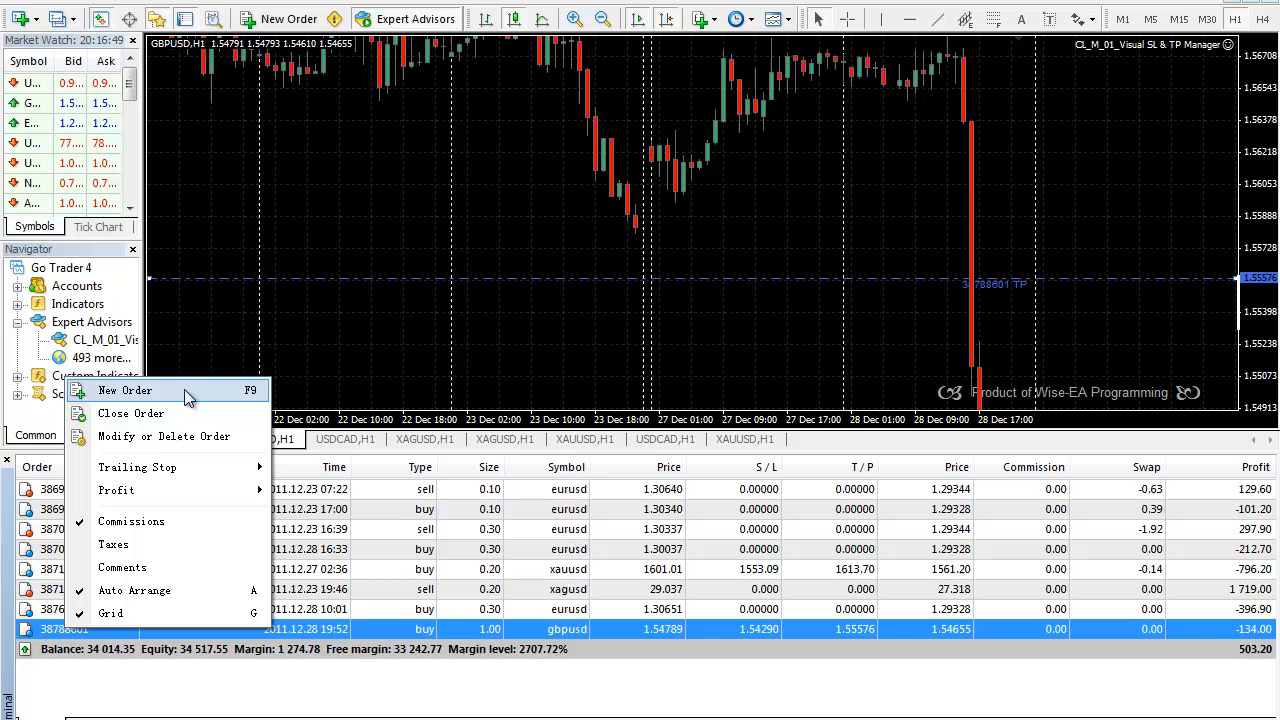
mouse_move(130, 413)
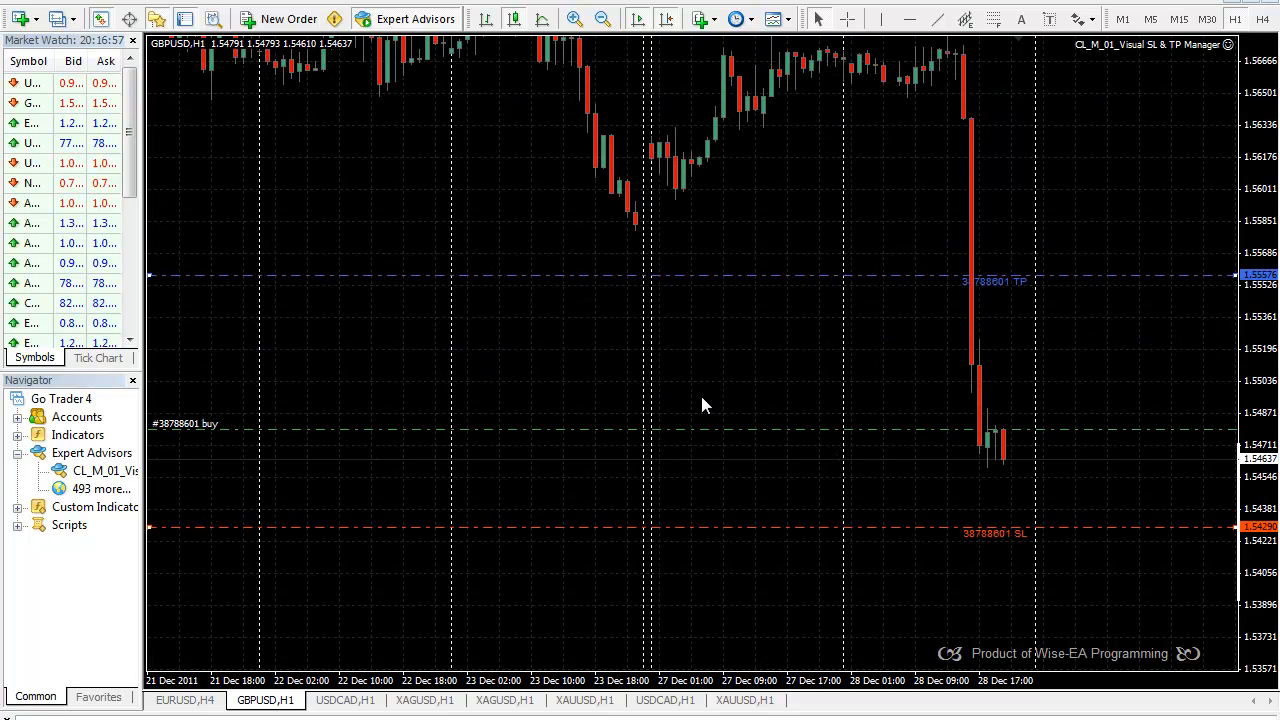
Sell 1.00 lot of GBPUSD at market from the chart's New Order window
right_click(755, 340)
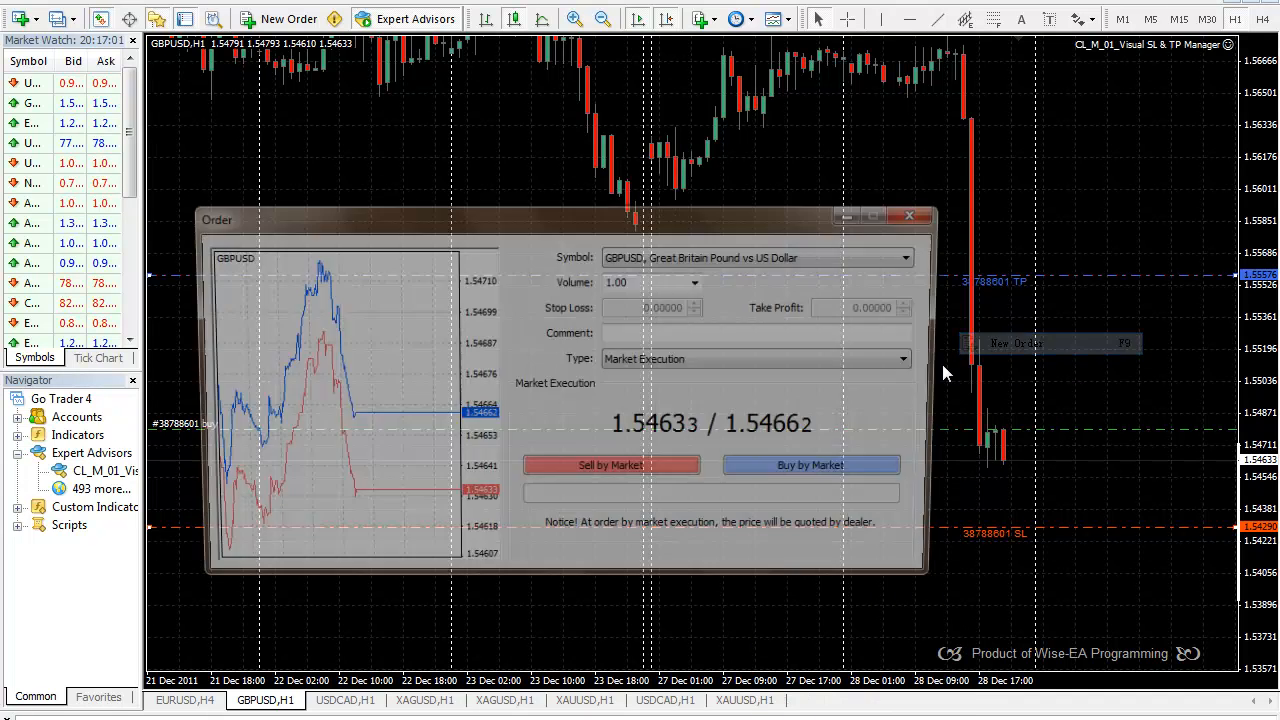
left_click(810, 464)
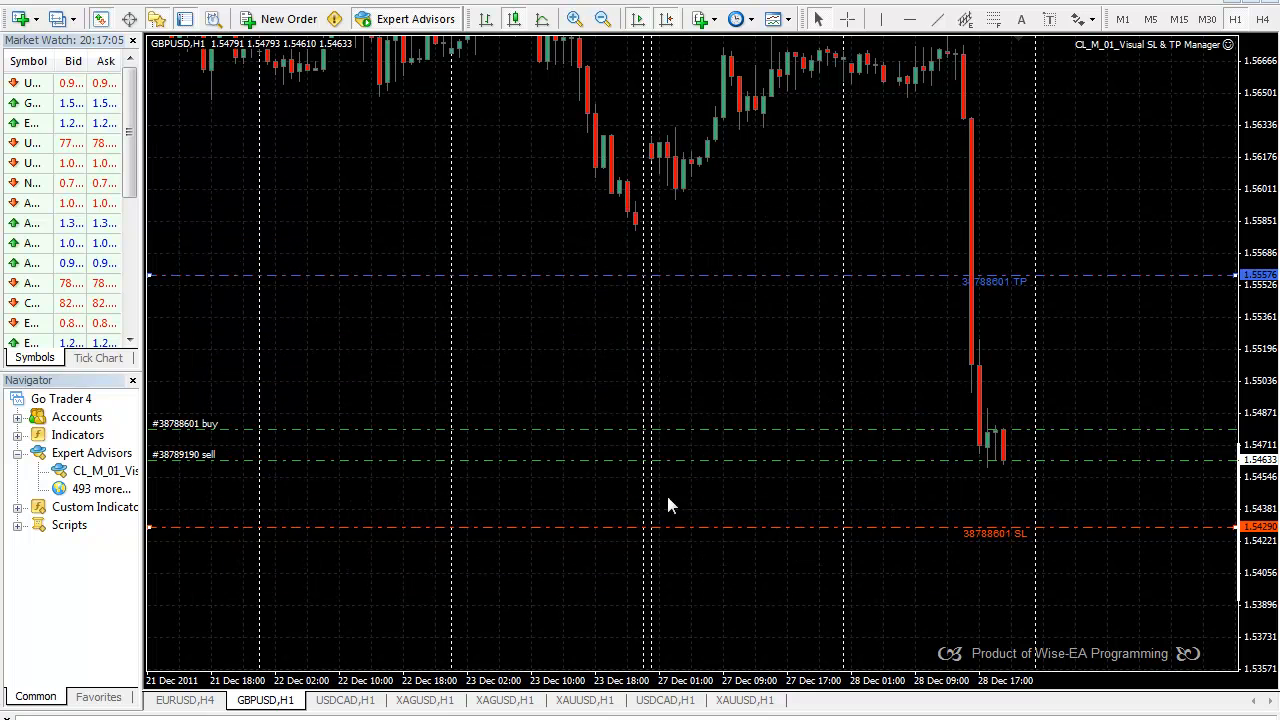
mouse_move(957, 434)
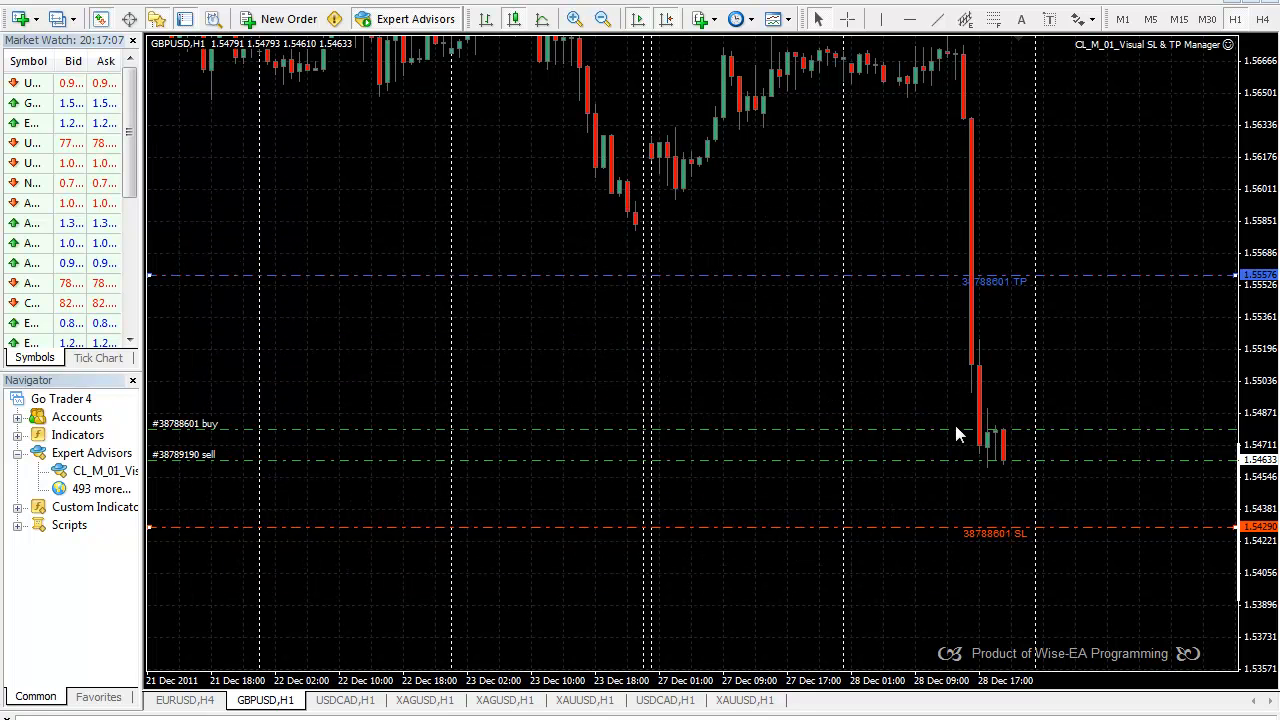
mouse_move(1005, 470)
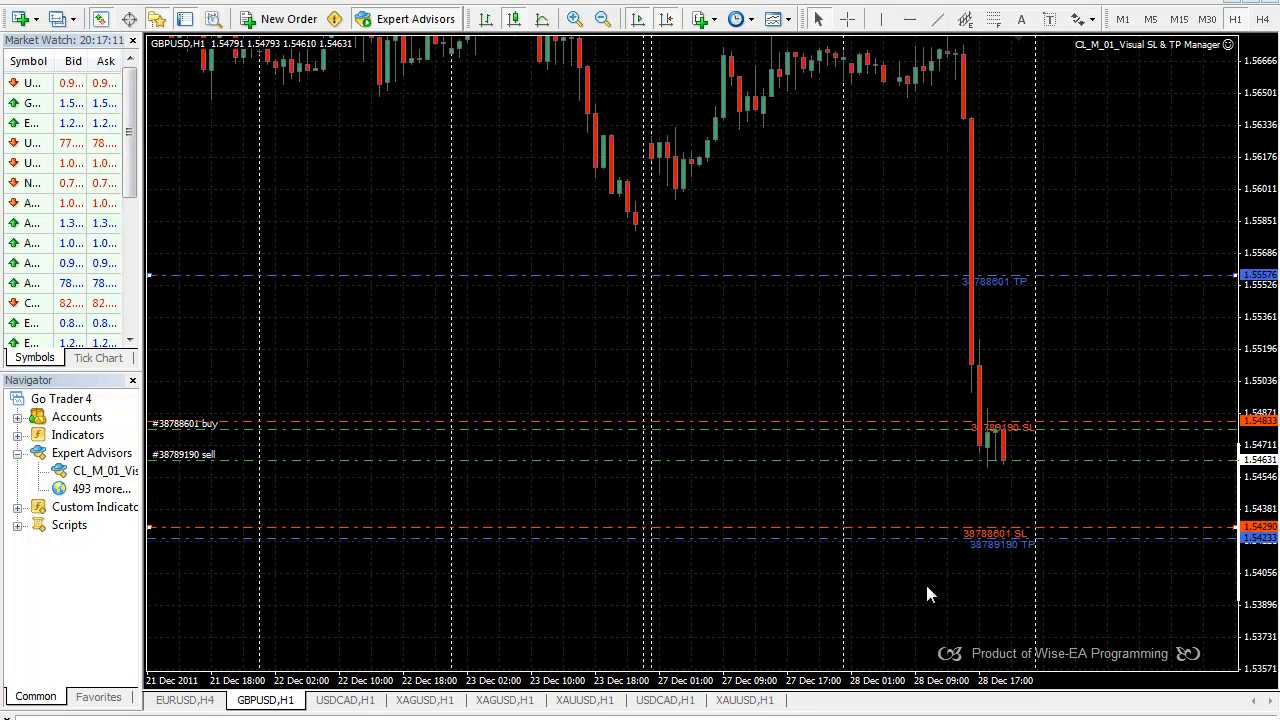
mouse_move(1000, 470)
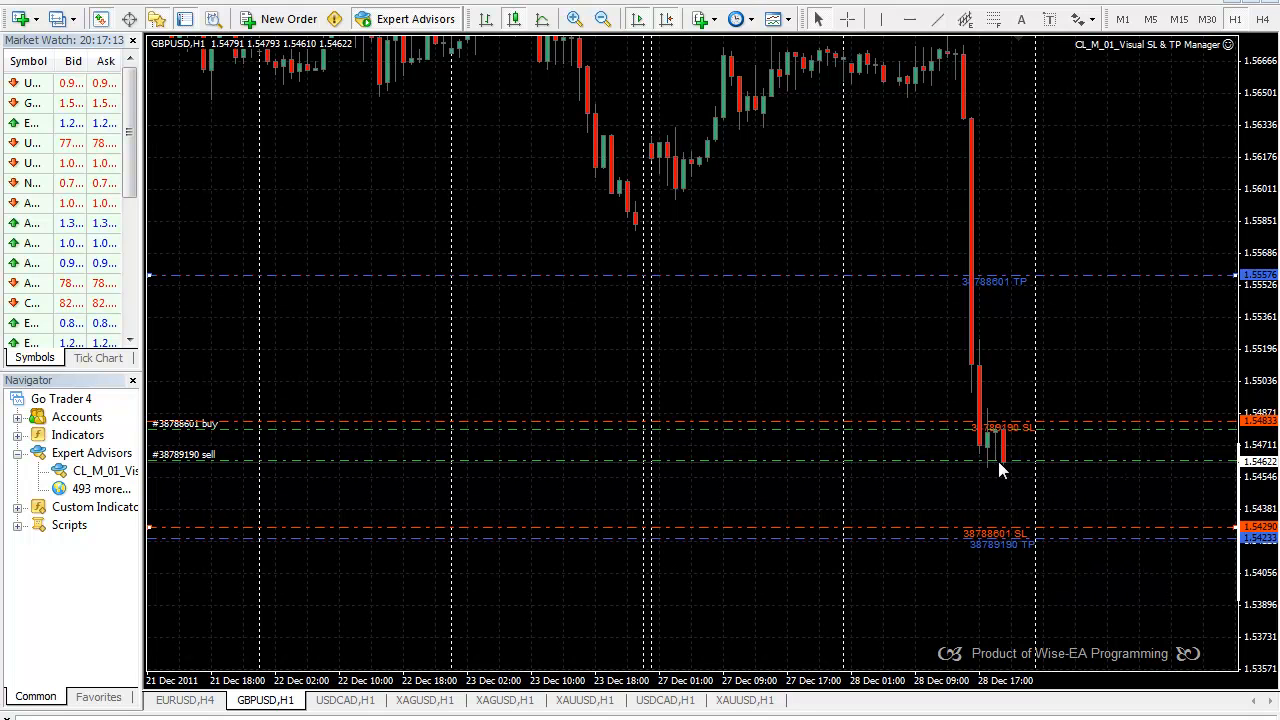
mouse_move(988, 433)
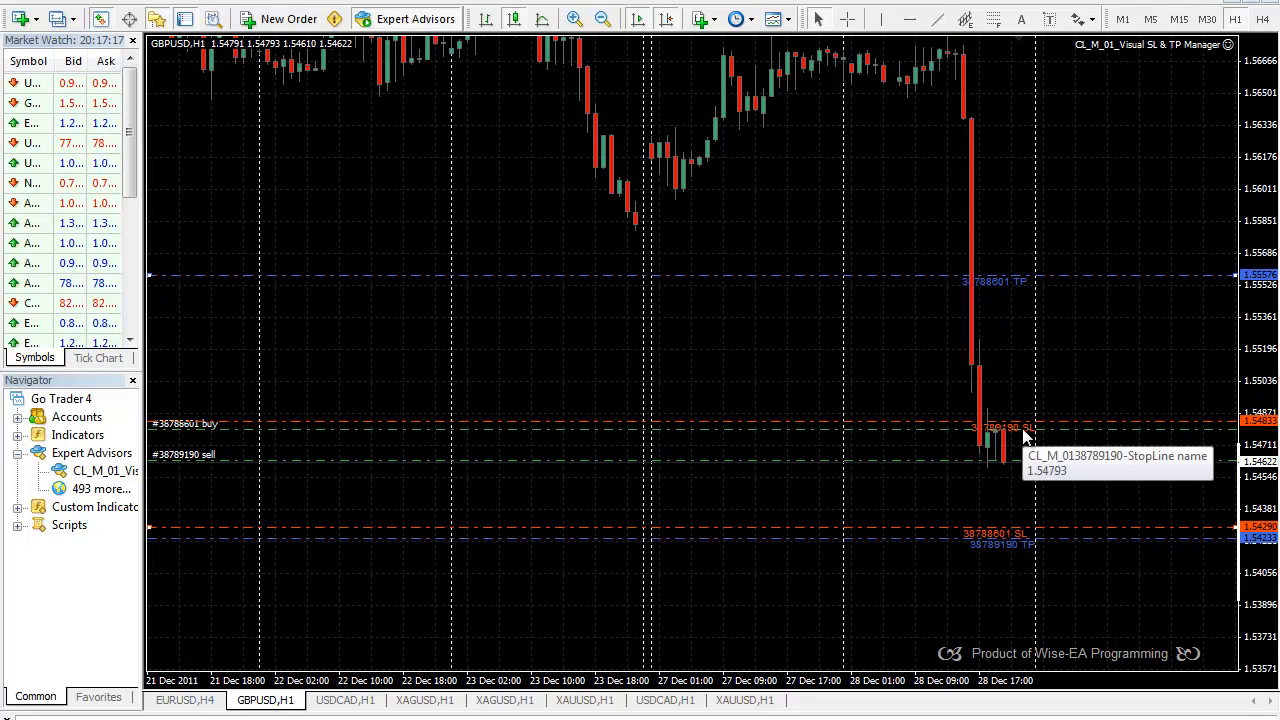
mouse_move(1015, 553)
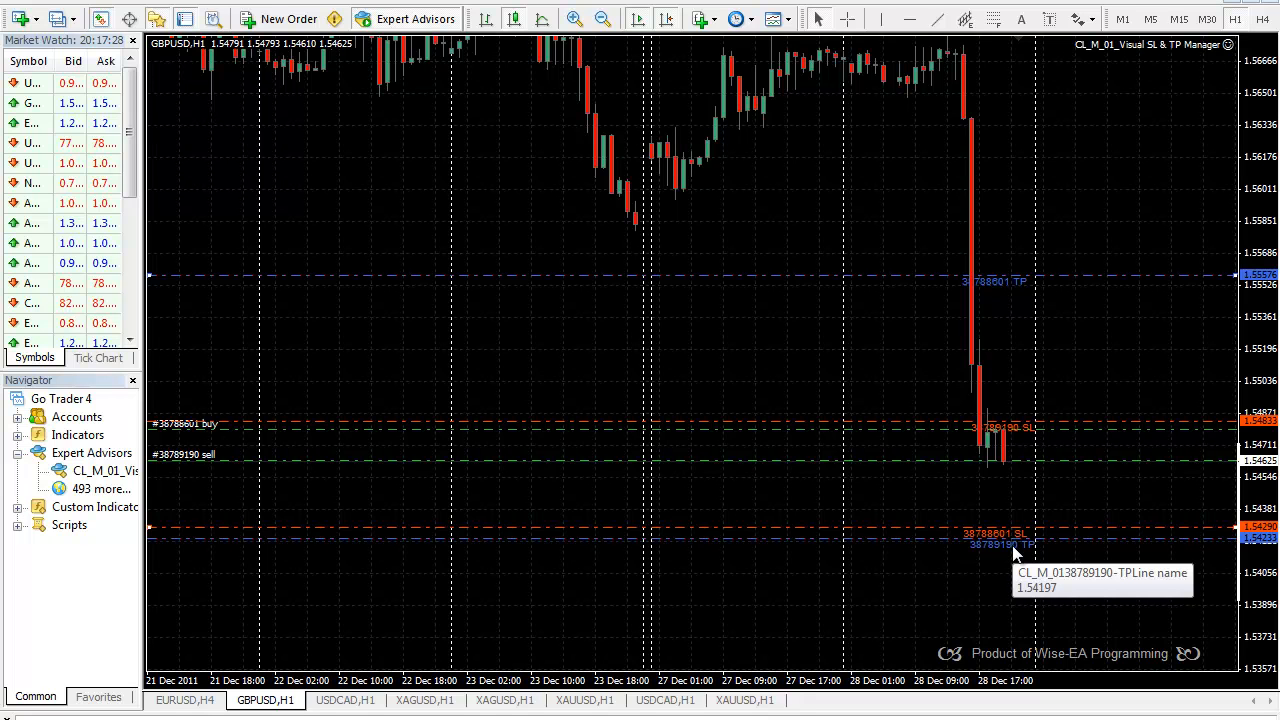
mouse_move(870, 437)
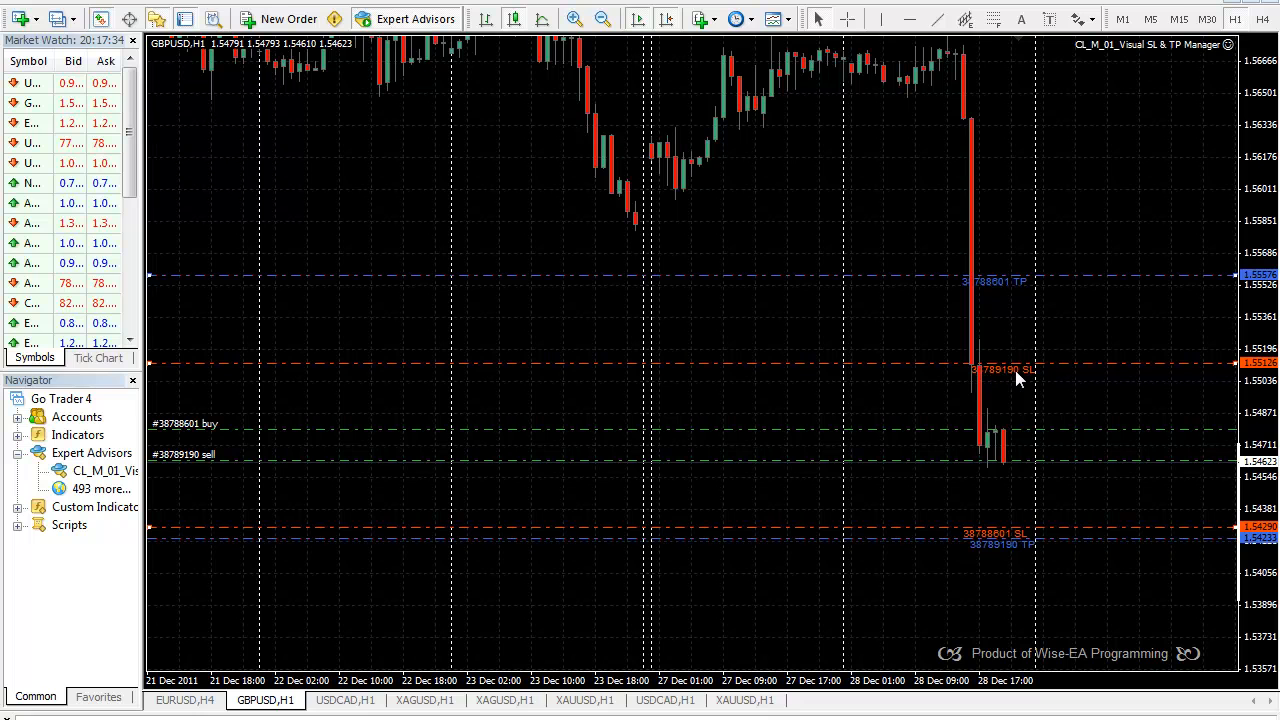
mouse_move(1013, 370)
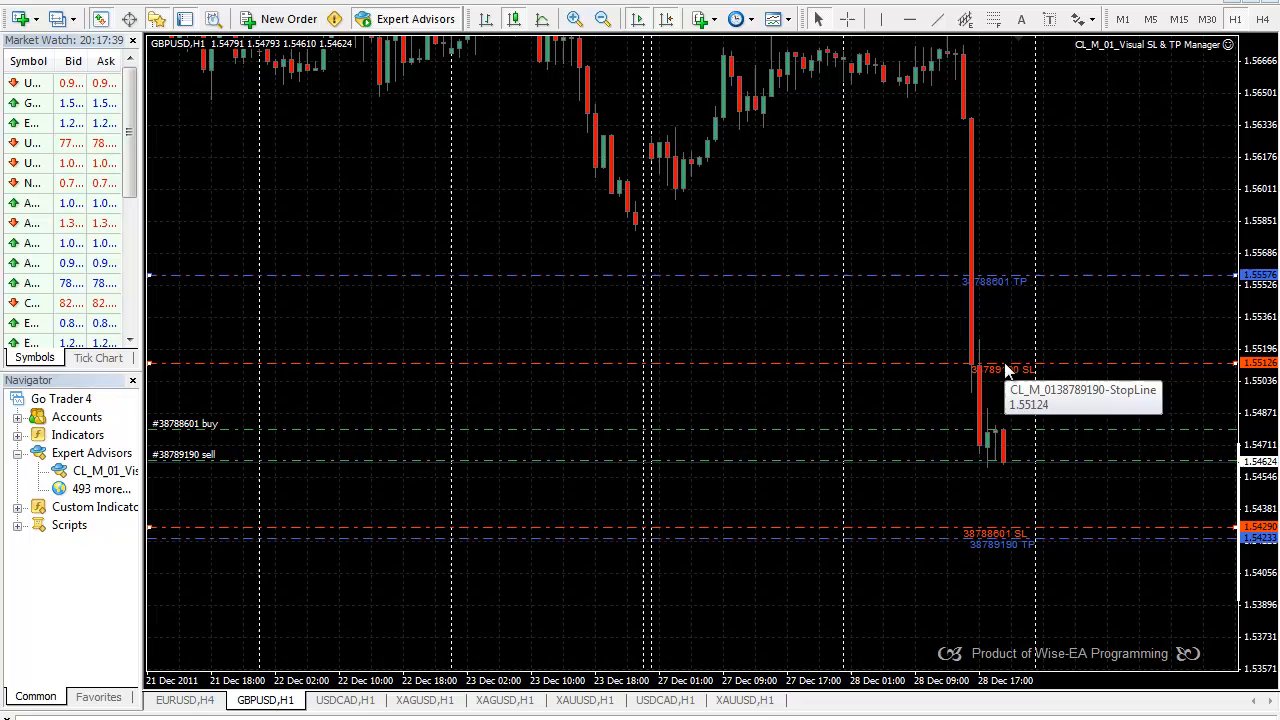
mouse_move(1005, 435)
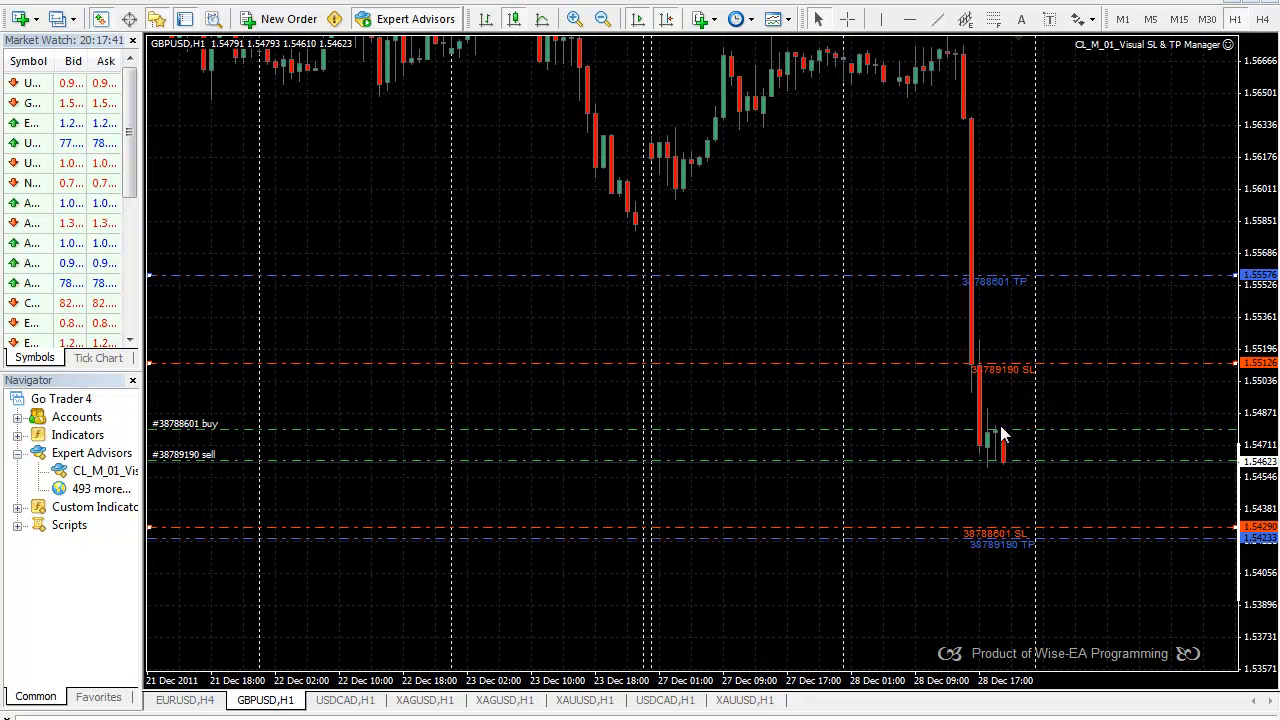
mouse_move(1007, 378)
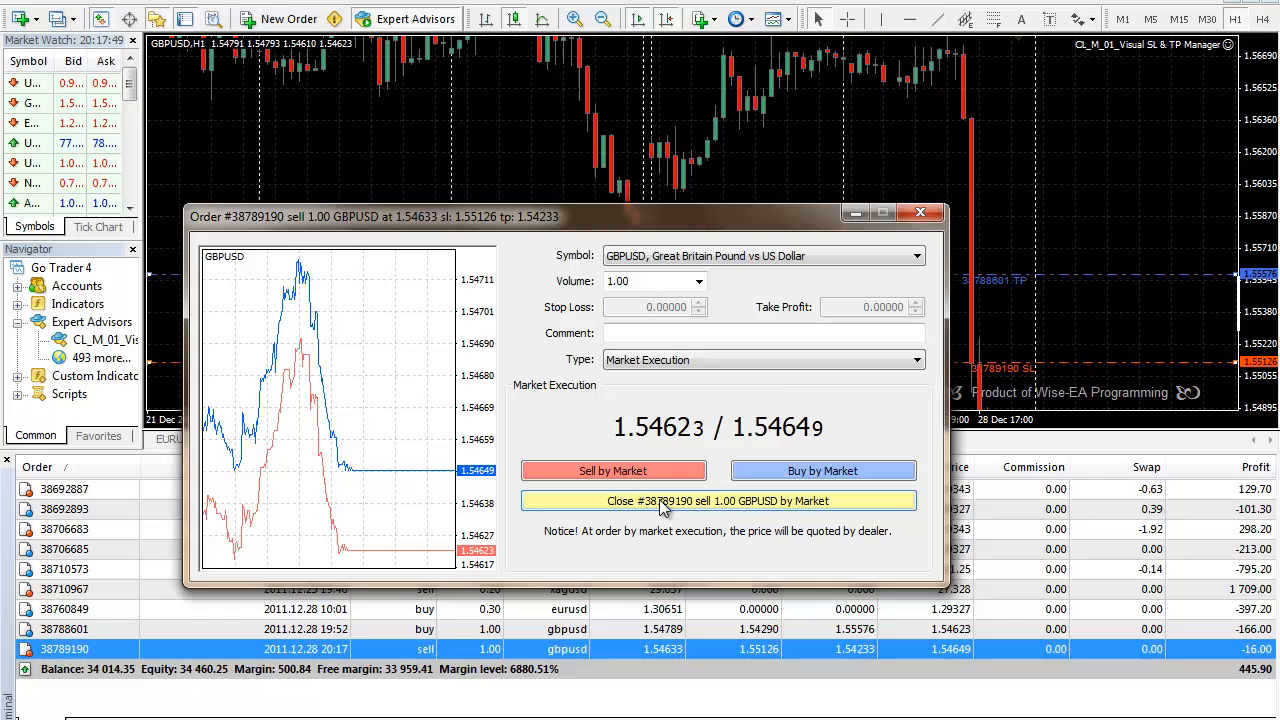
left_click(717, 500)
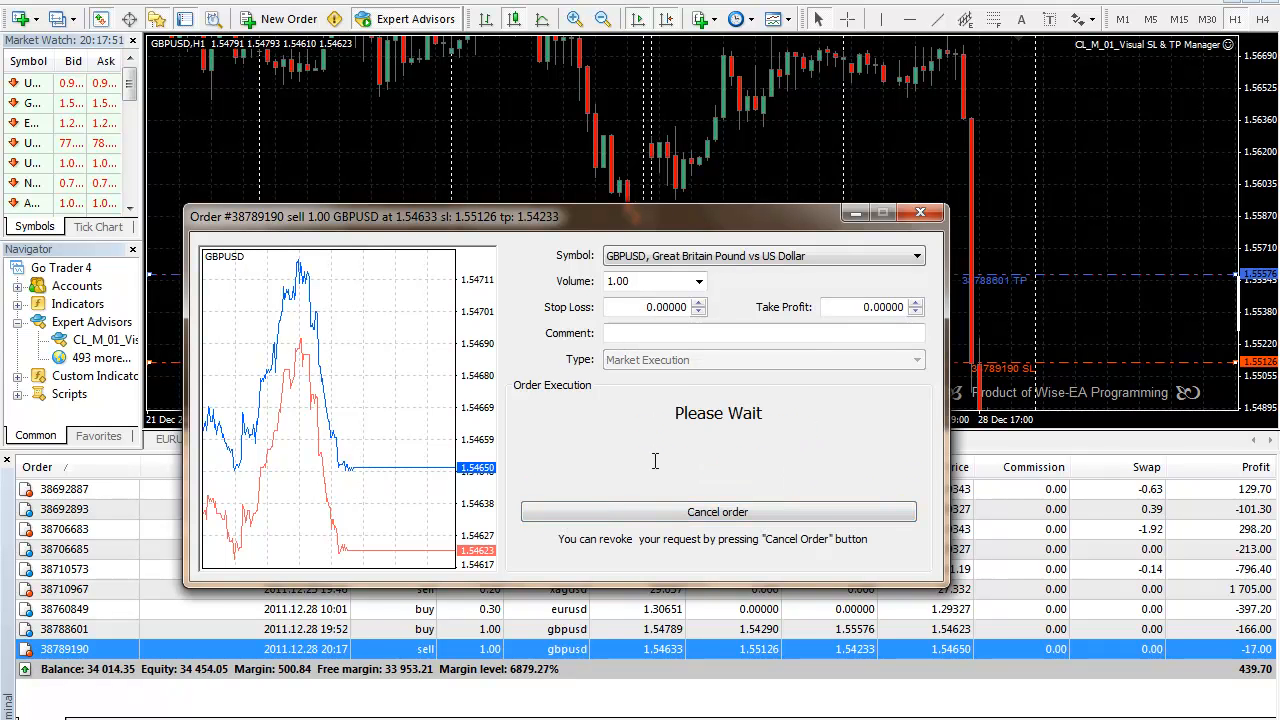
mouse_move(1030, 371)
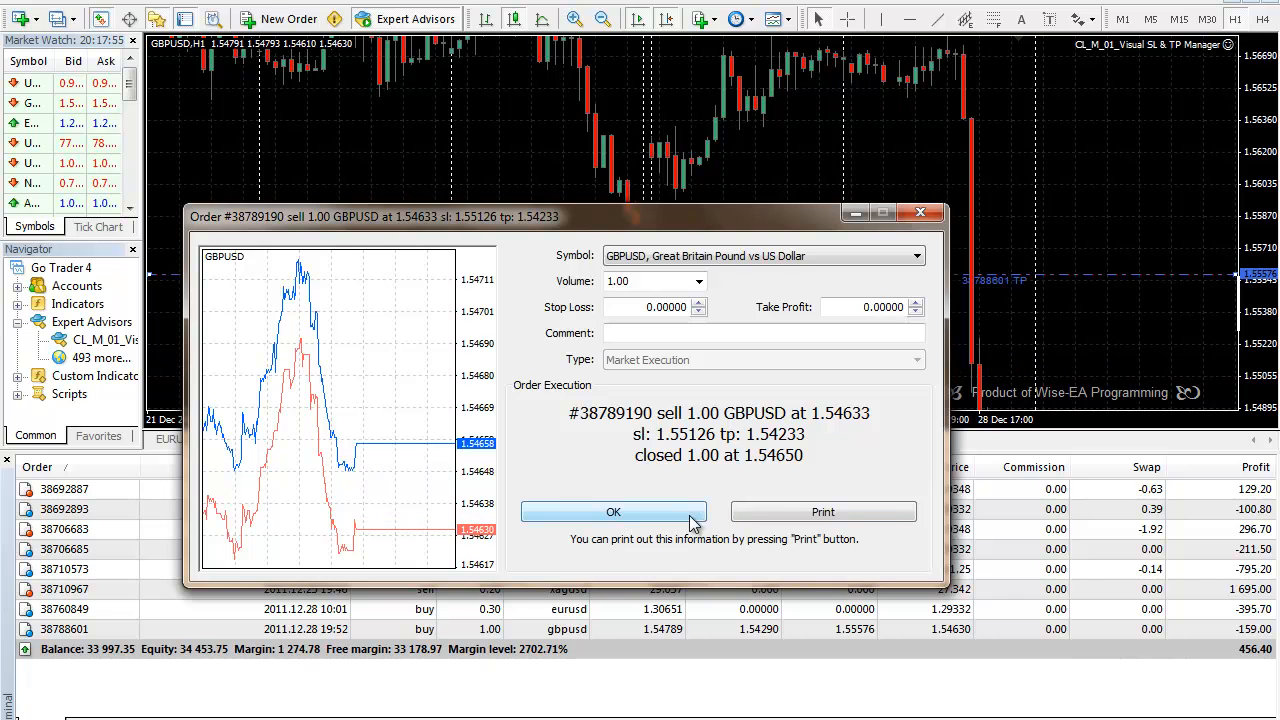
left_click(613, 511)
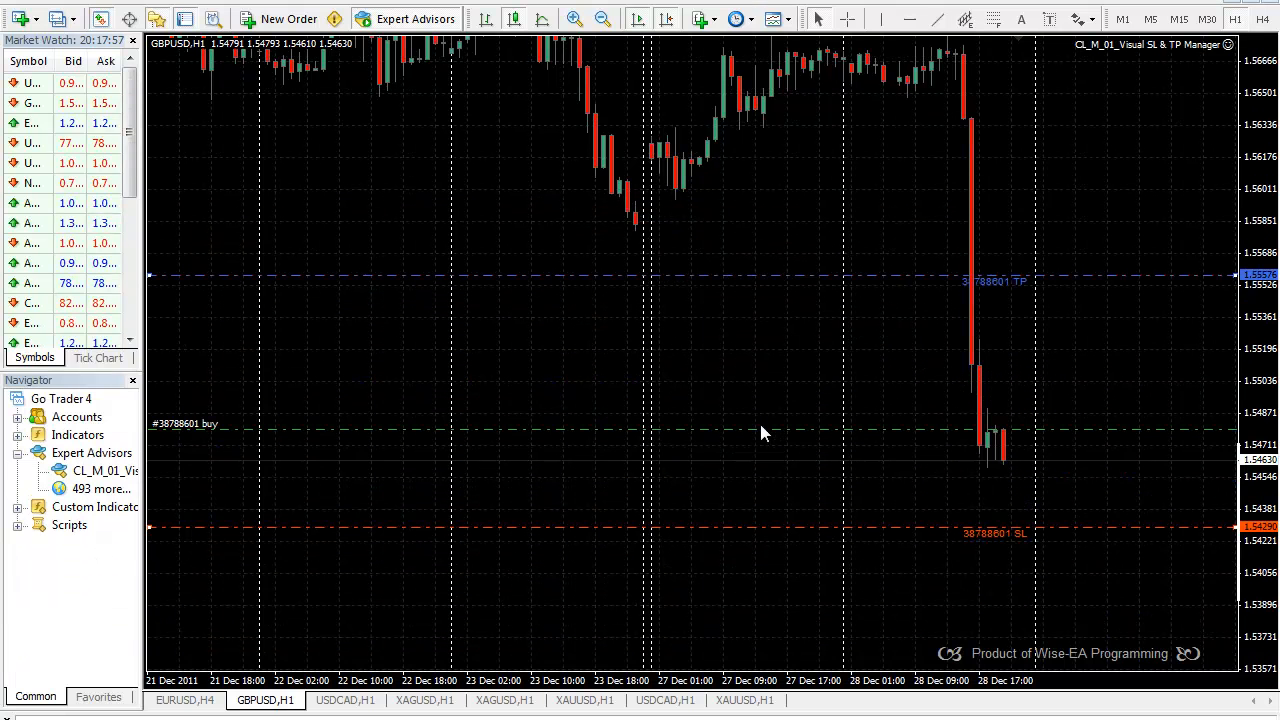
mouse_move(1080, 317)
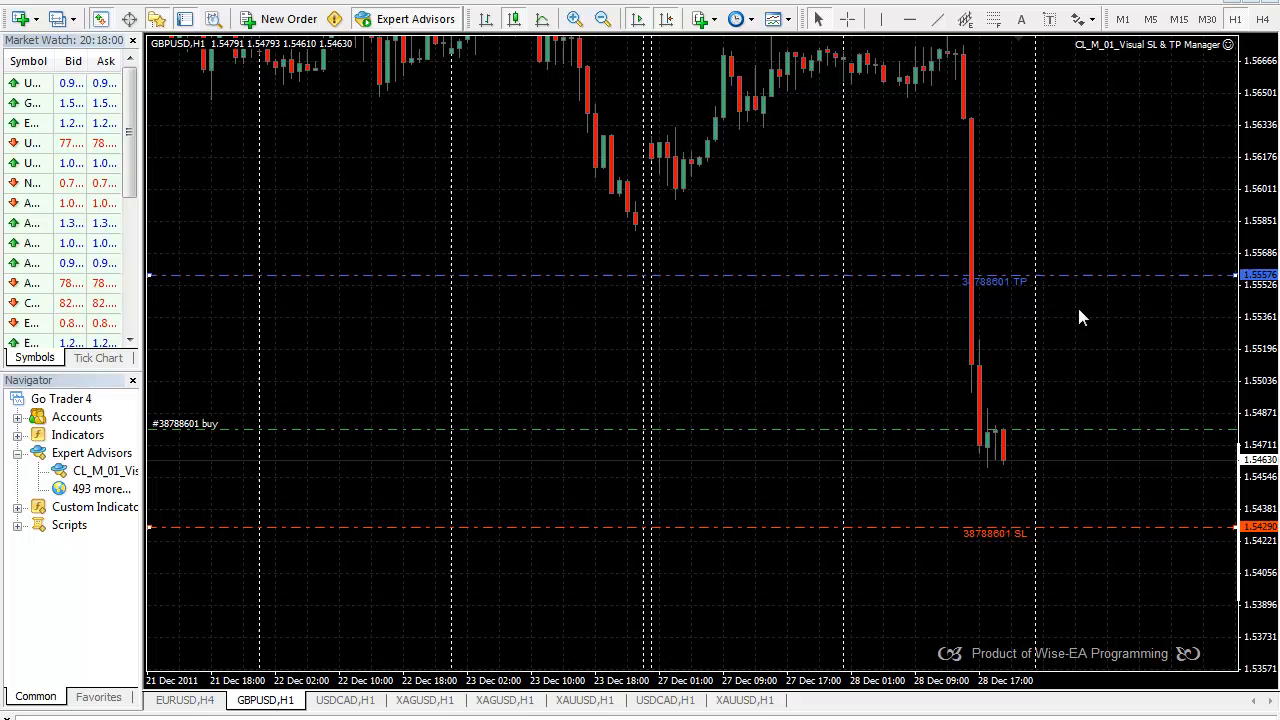
mouse_move(1173, 169)
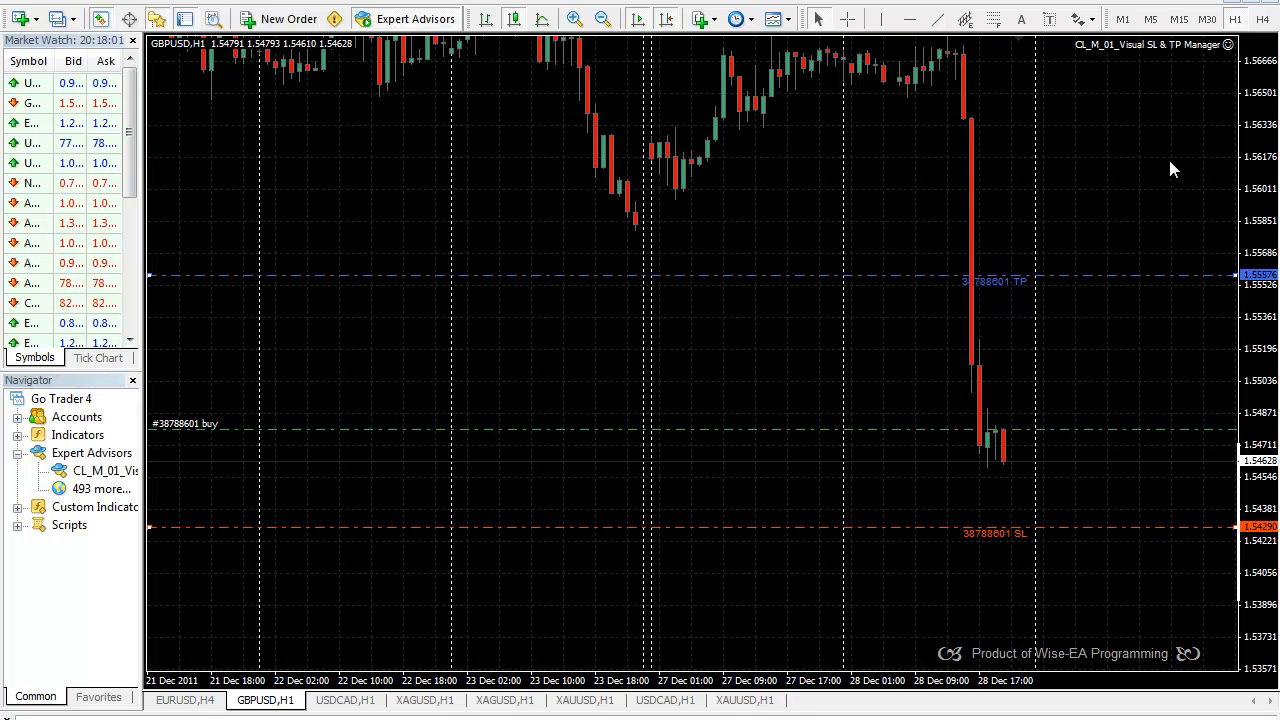
mouse_move(444, 314)
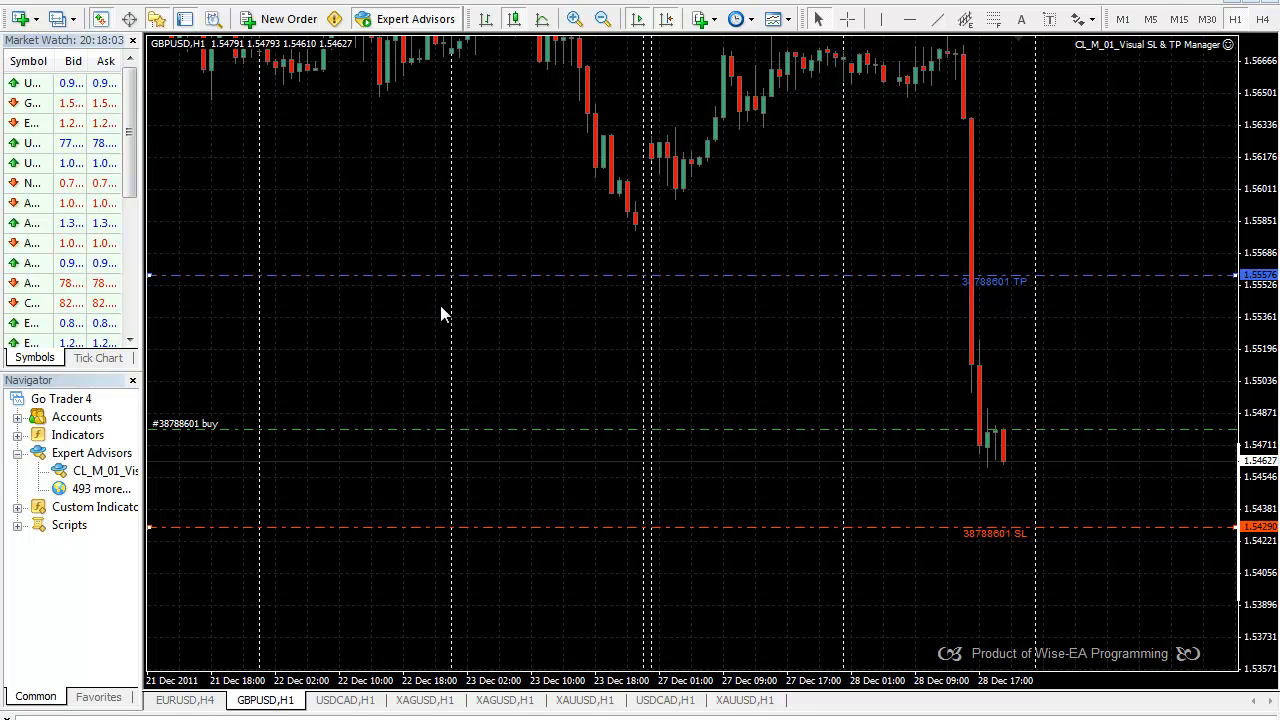
mouse_move(951, 266)
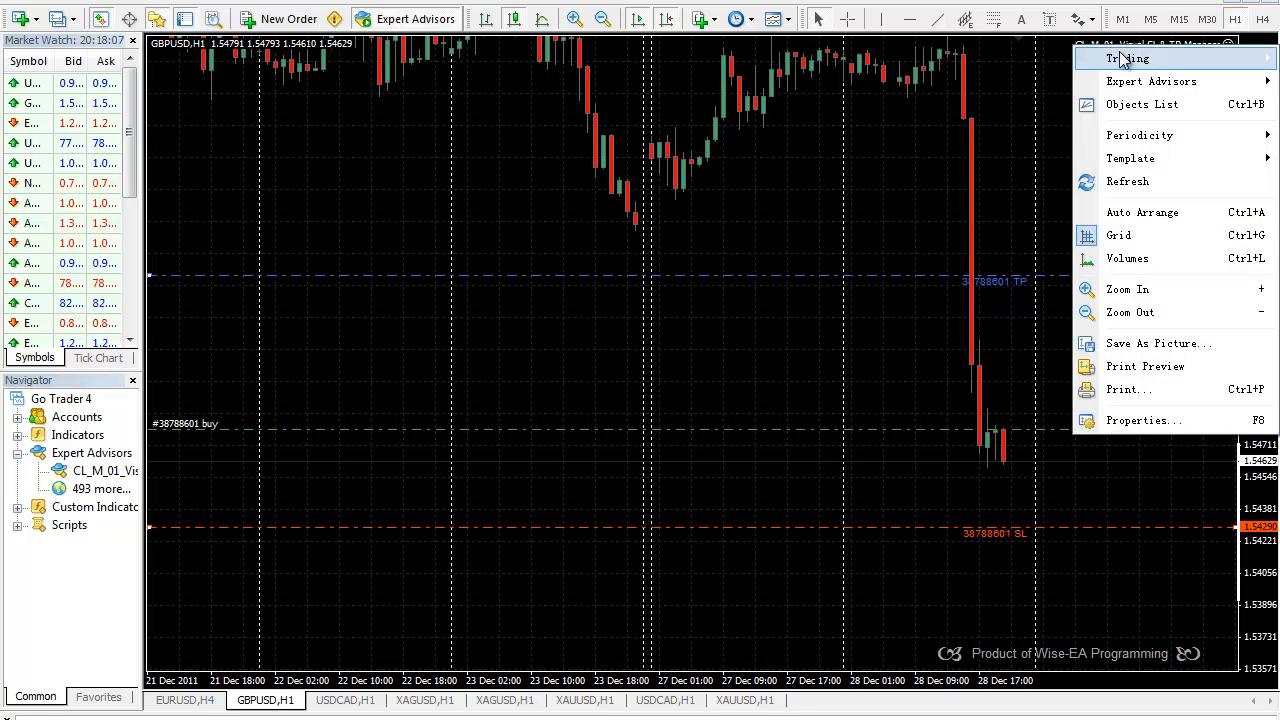
Nudge buy order 38788601's take-profit line upward, near 1.55576
left_click(840, 318)
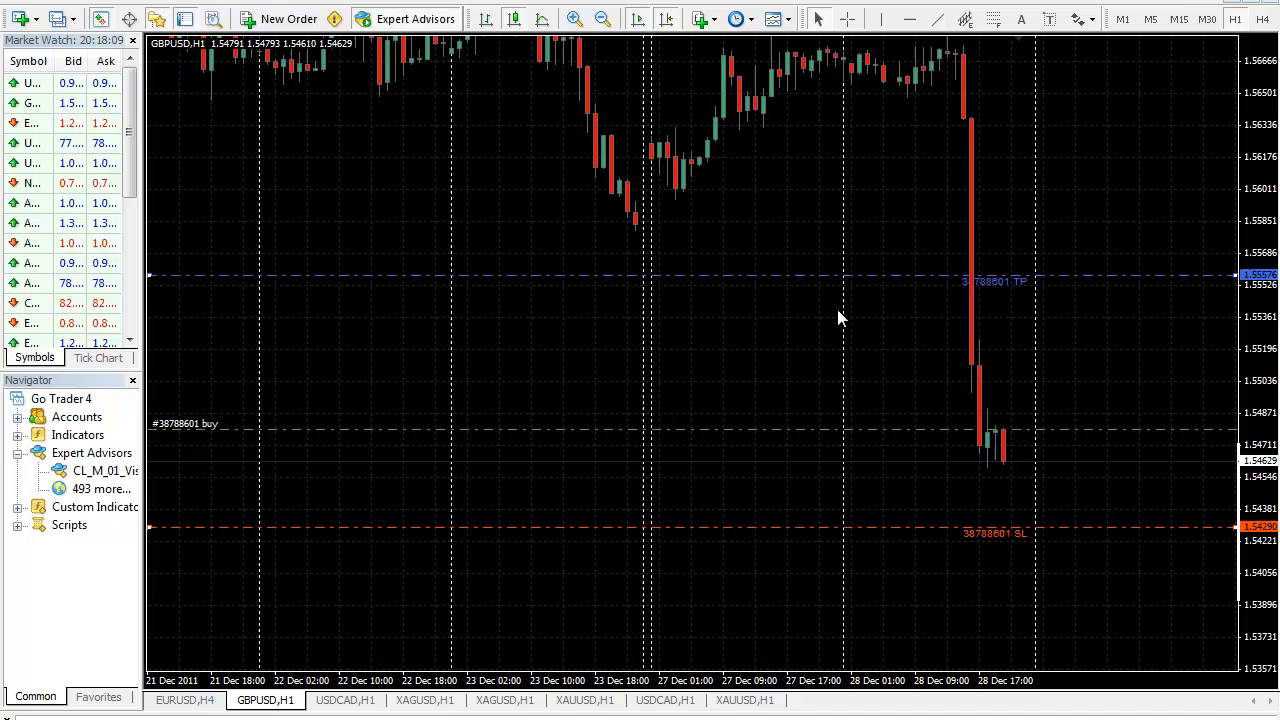
mouse_move(928, 224)
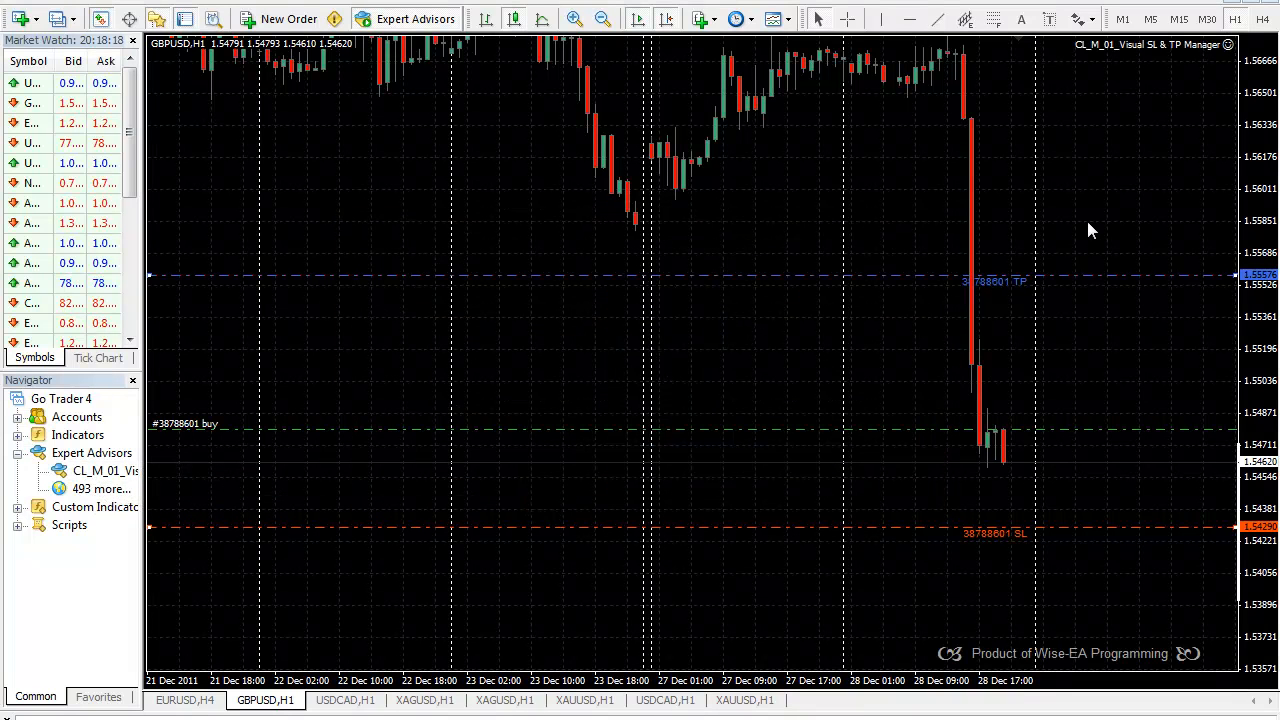
mouse_move(920, 280)
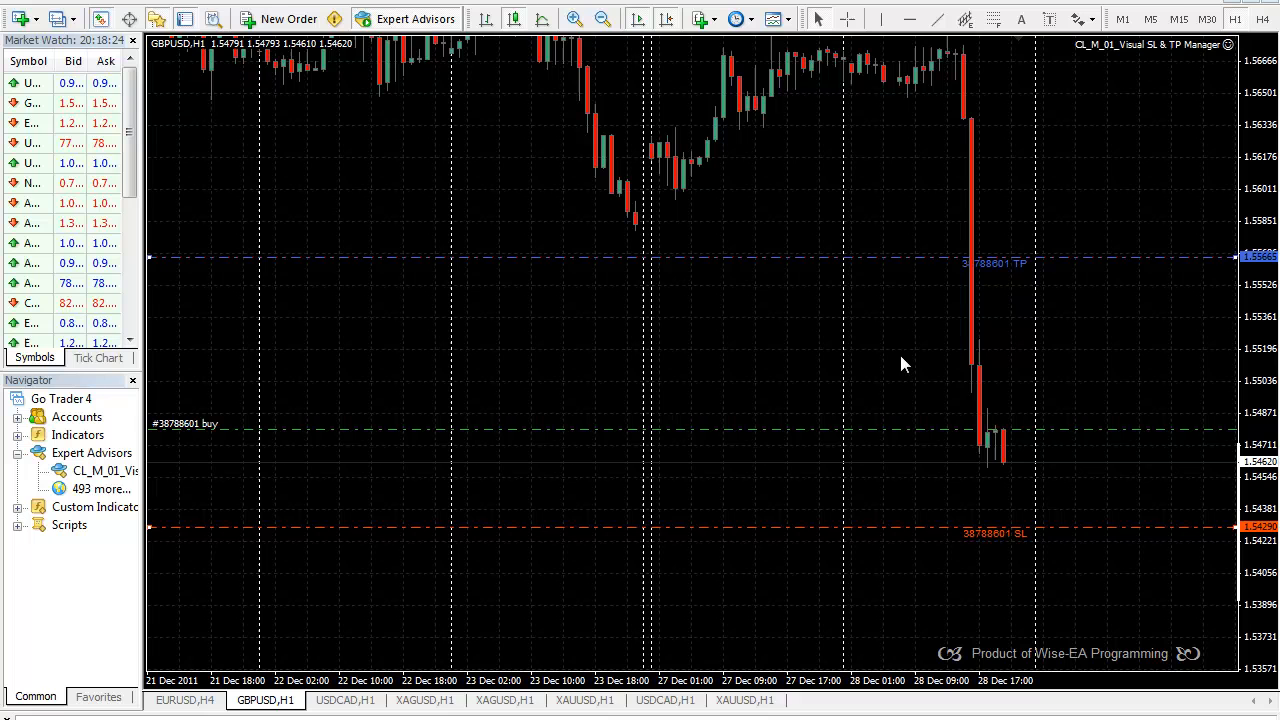
mouse_move(1113, 56)
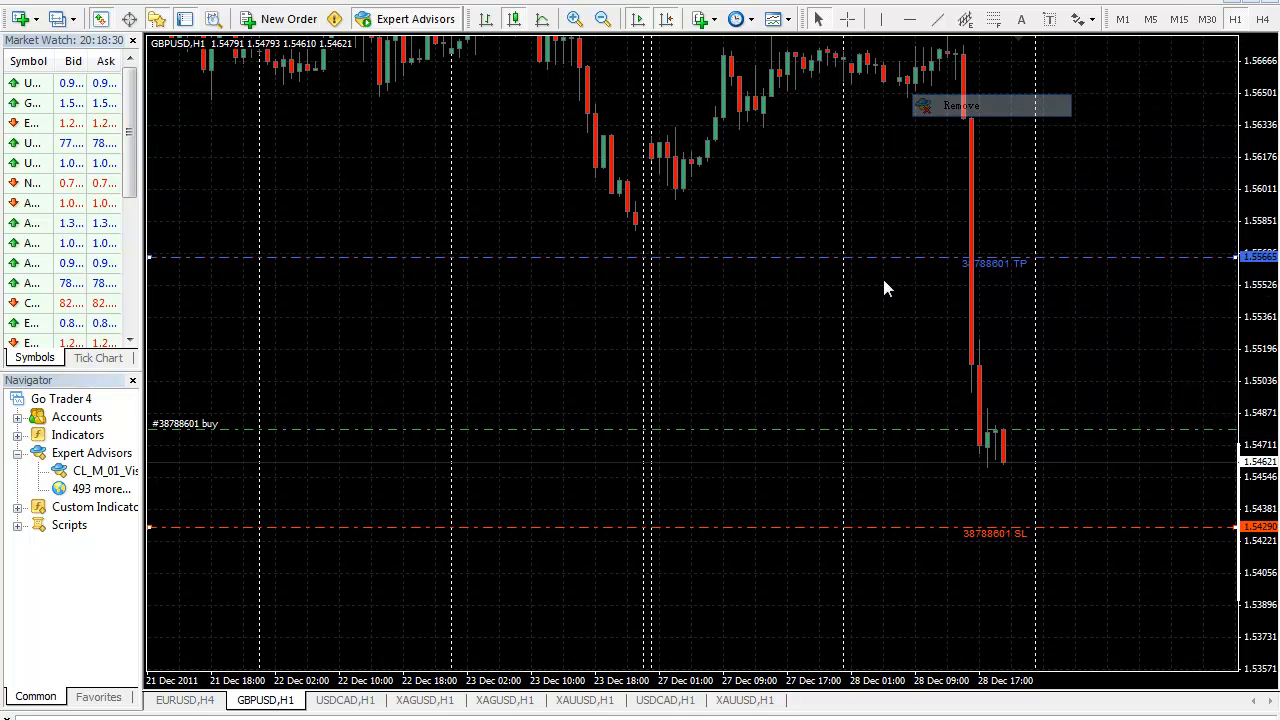
mouse_move(838, 267)
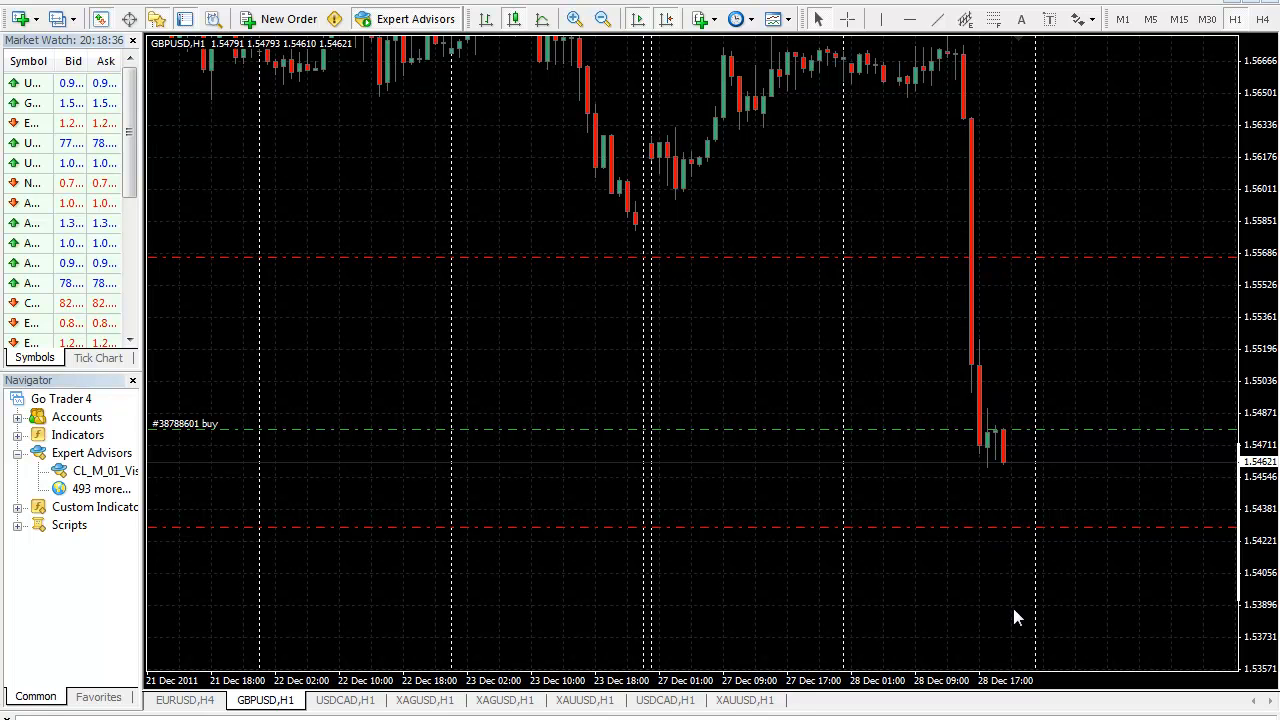
mouse_move(470, 378)
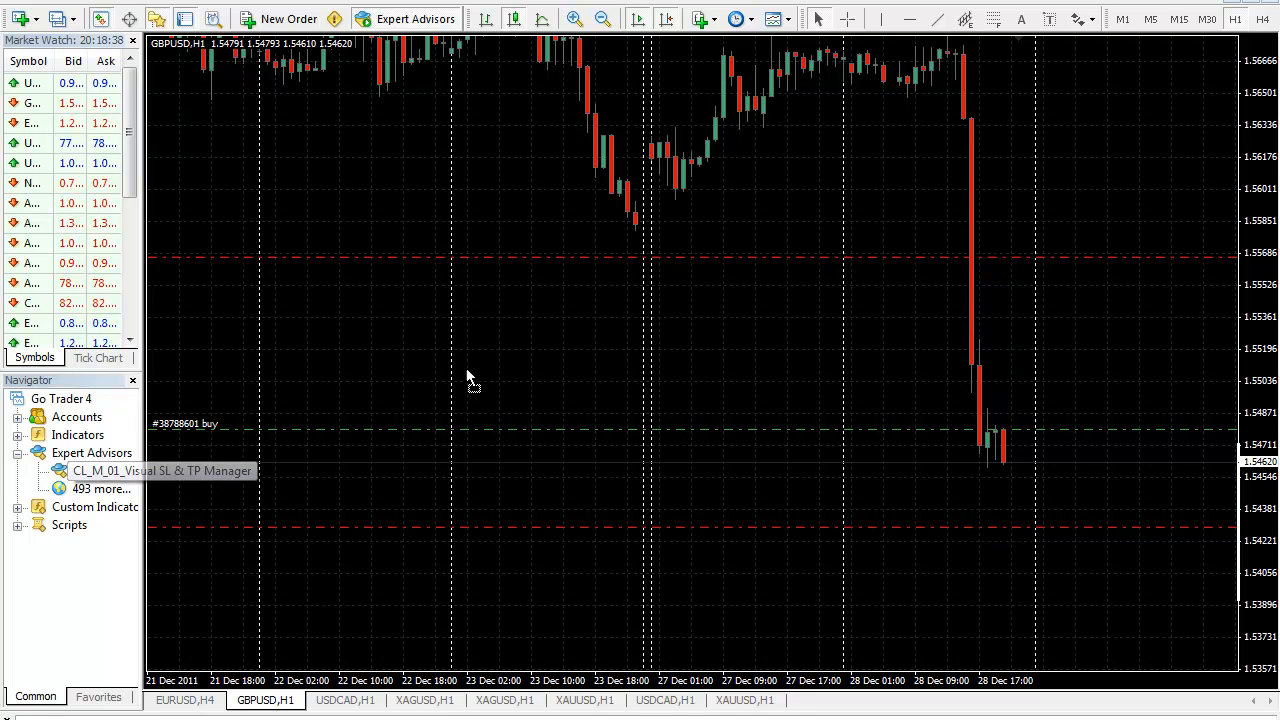
double_click(161, 470)
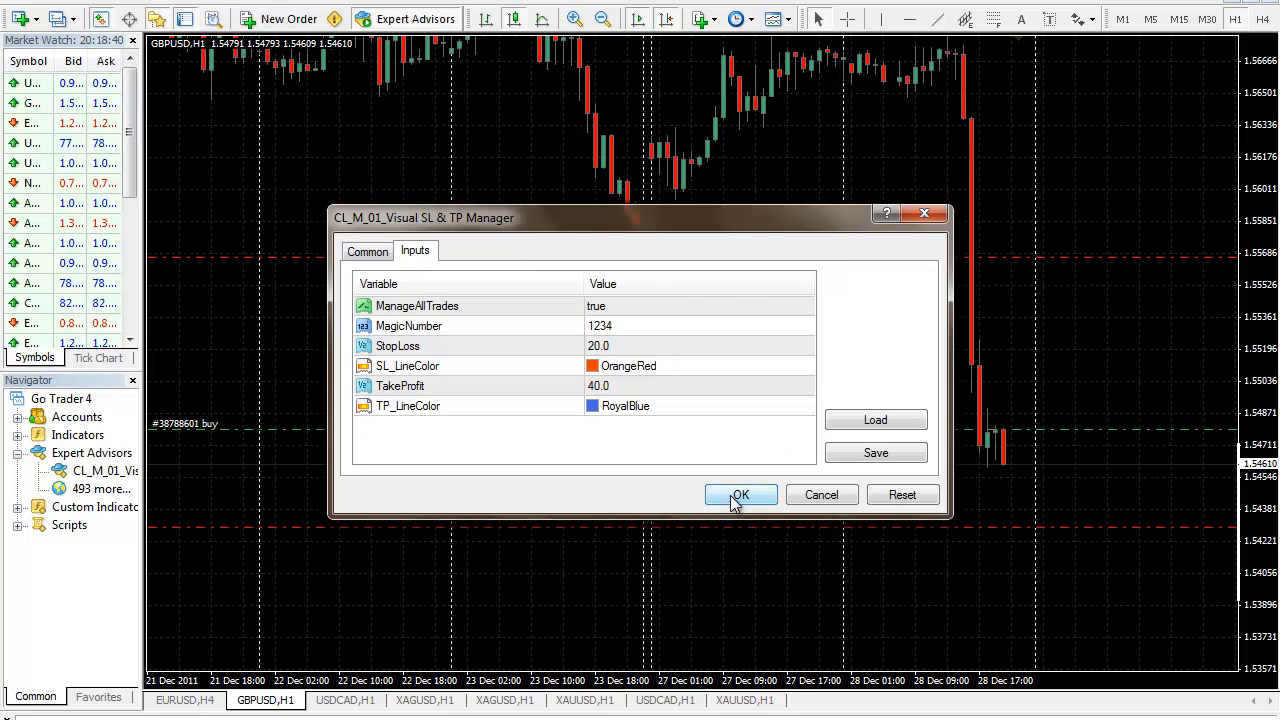
left_click(740, 494)
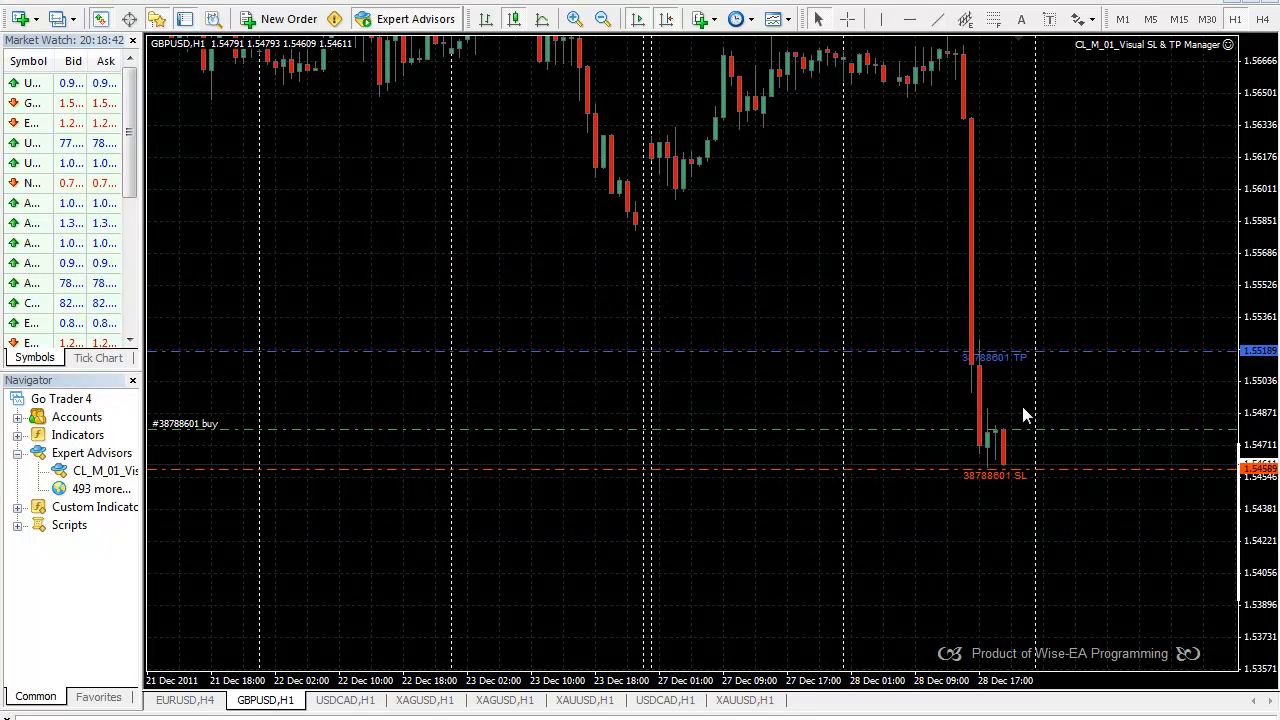
mouse_move(965, 478)
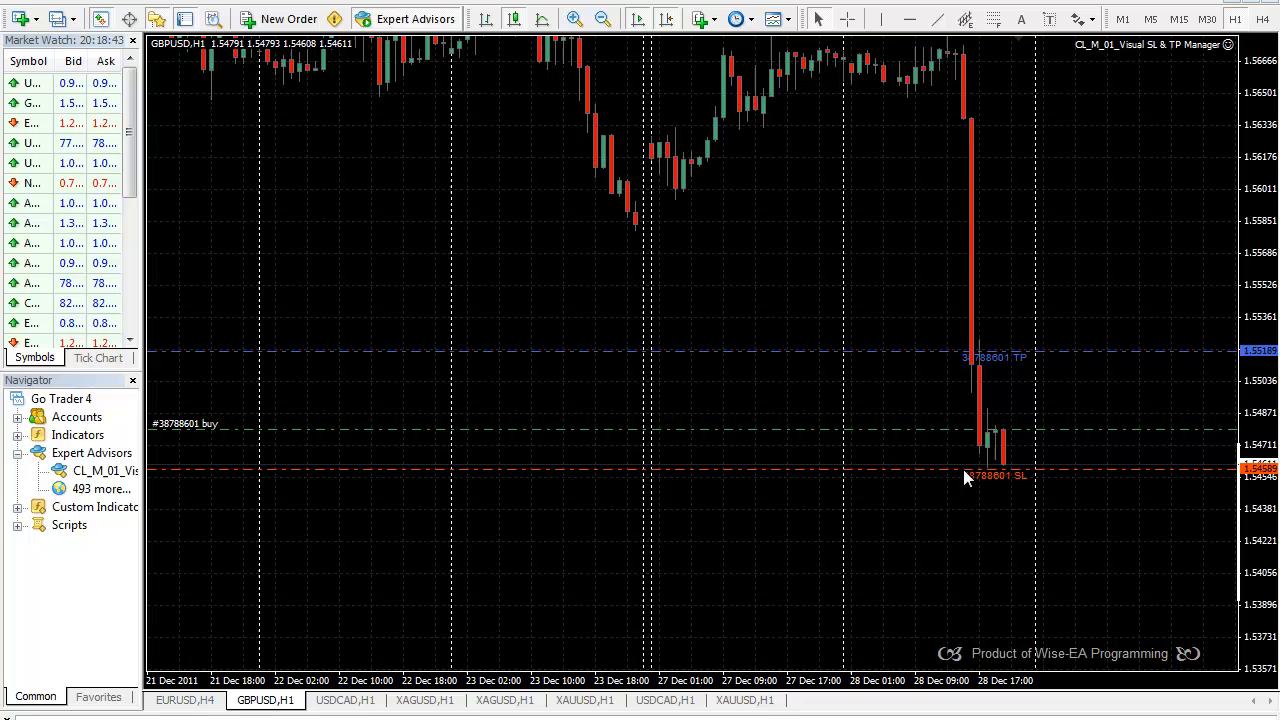
mouse_move(963, 475)
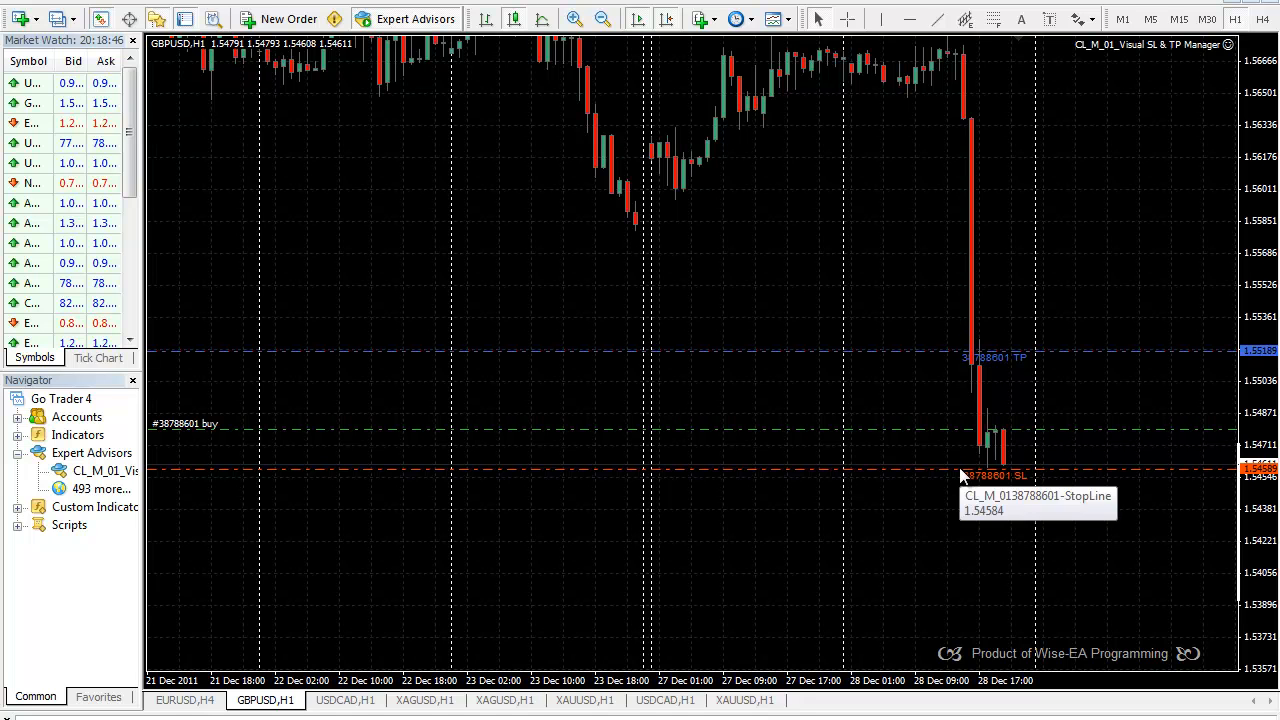
mouse_move(930, 484)
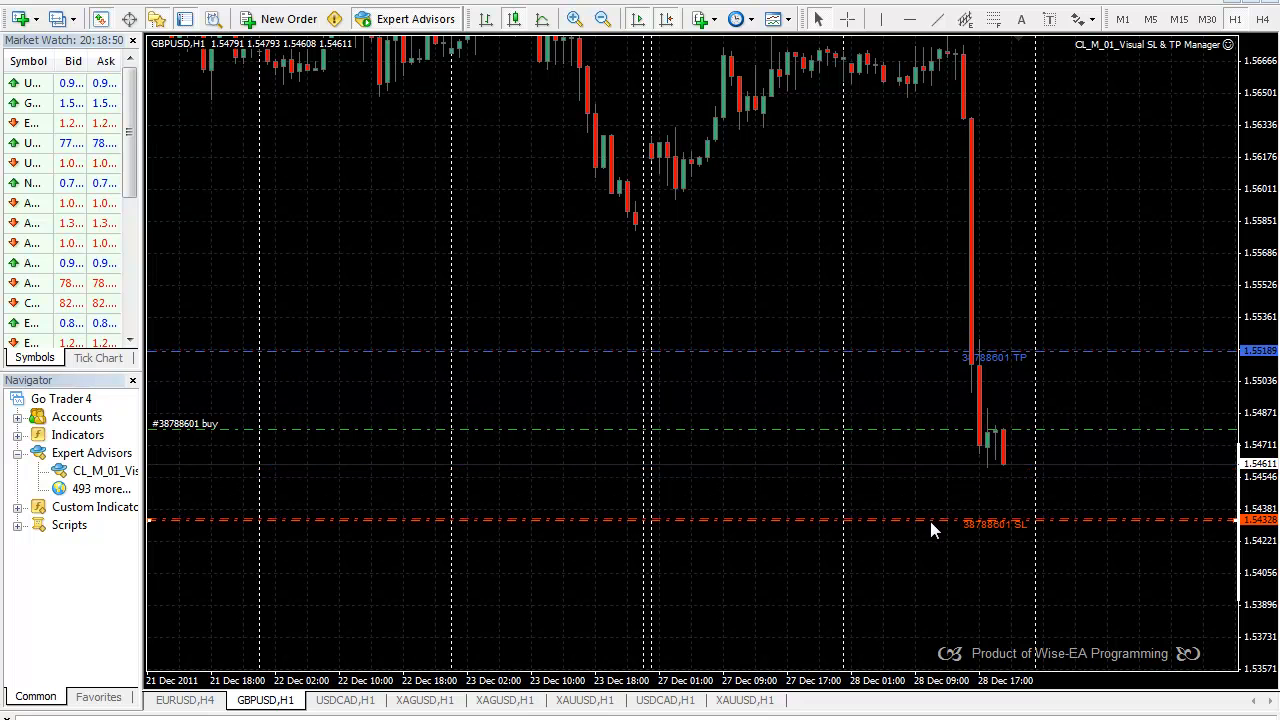
mouse_move(967, 588)
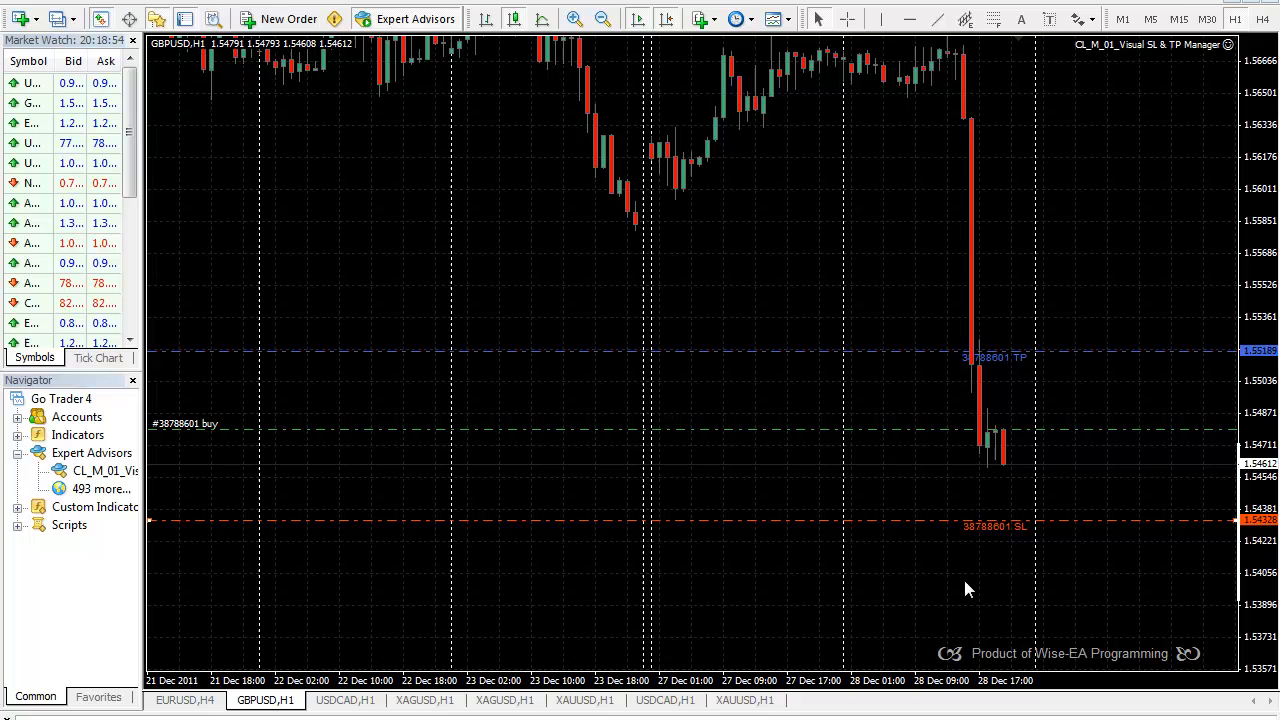
mouse_move(953, 548)
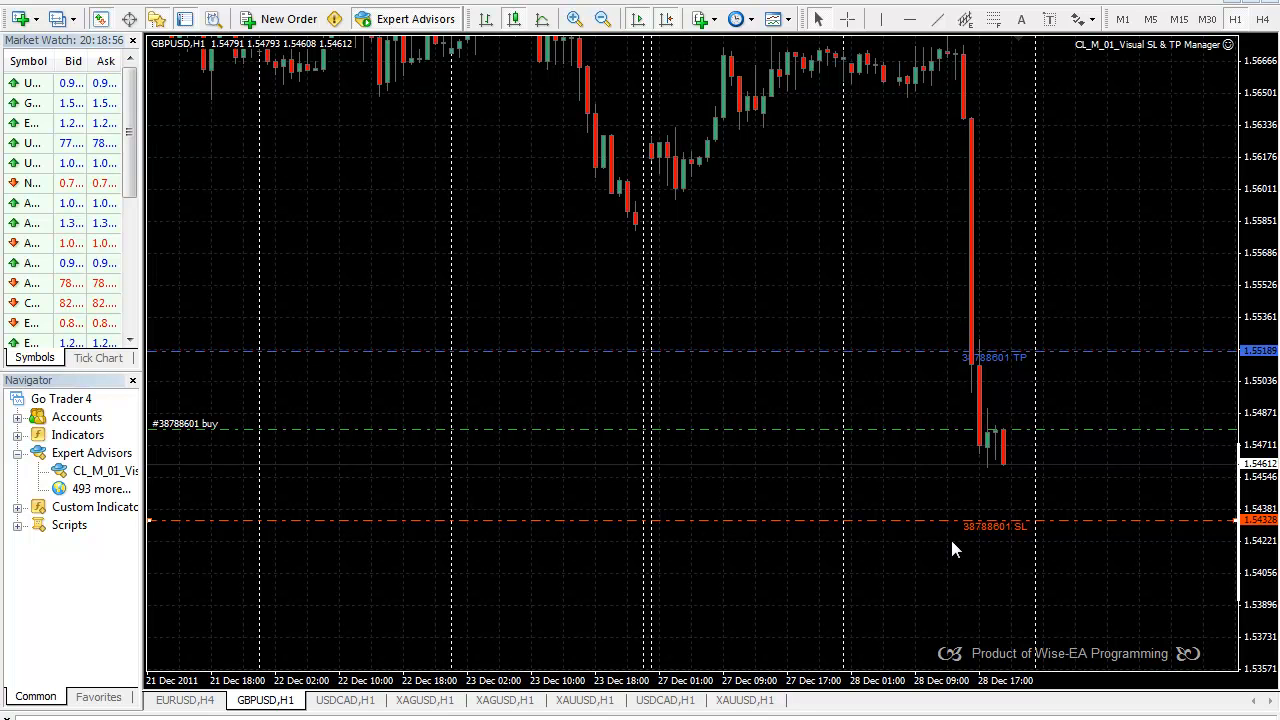
mouse_move(940, 566)
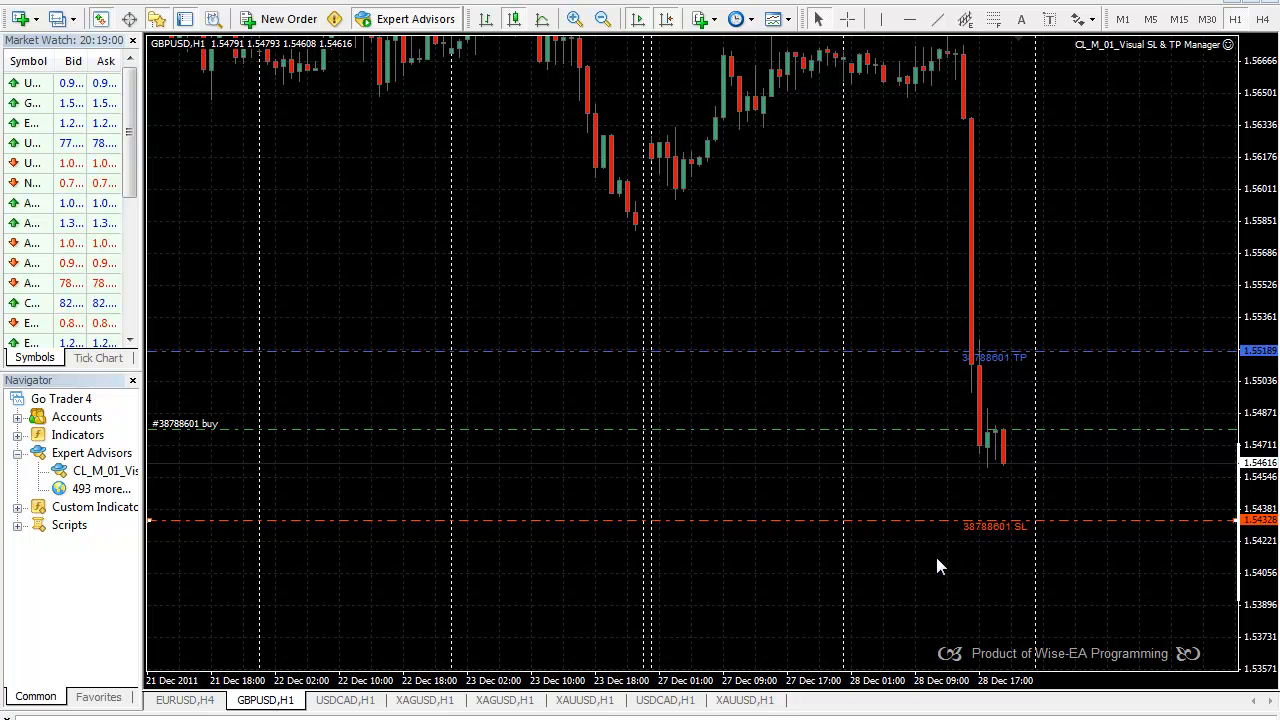
mouse_move(995, 365)
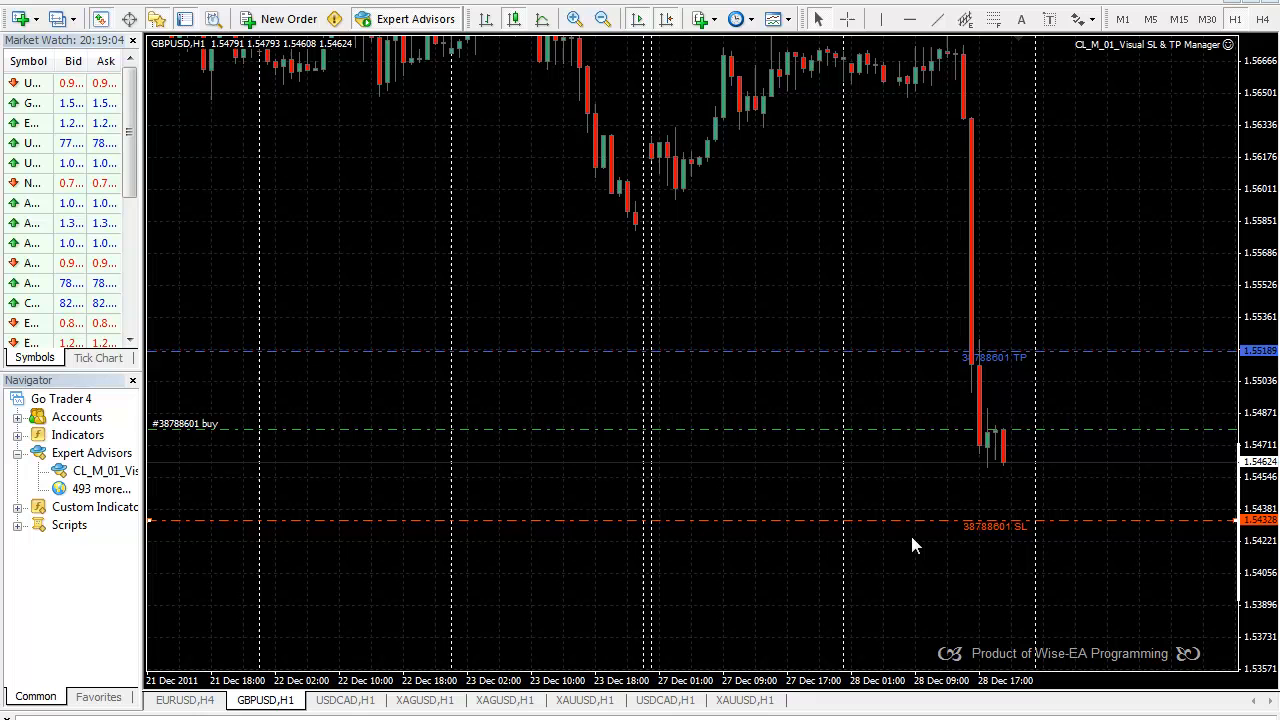
mouse_move(895, 528)
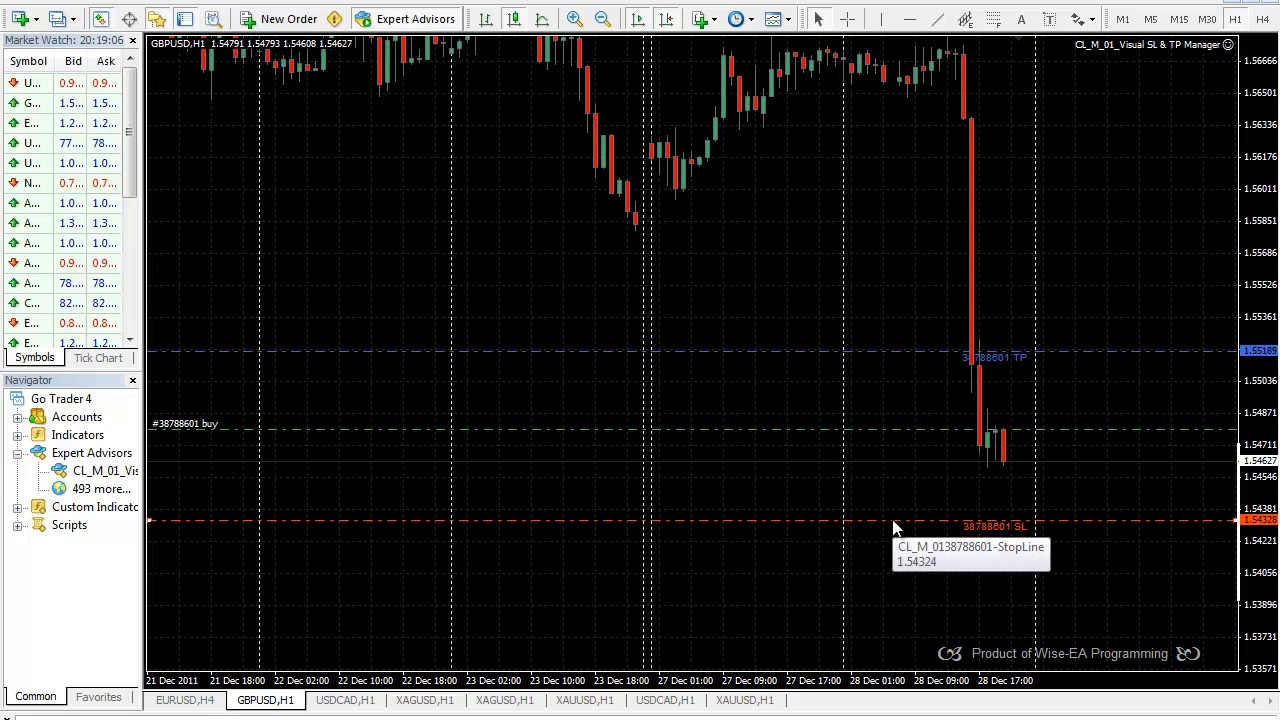
Open the Visual SL & TP Manager's input settings, lower the dialog, and select ManageAllTrades
right_click(895, 528)
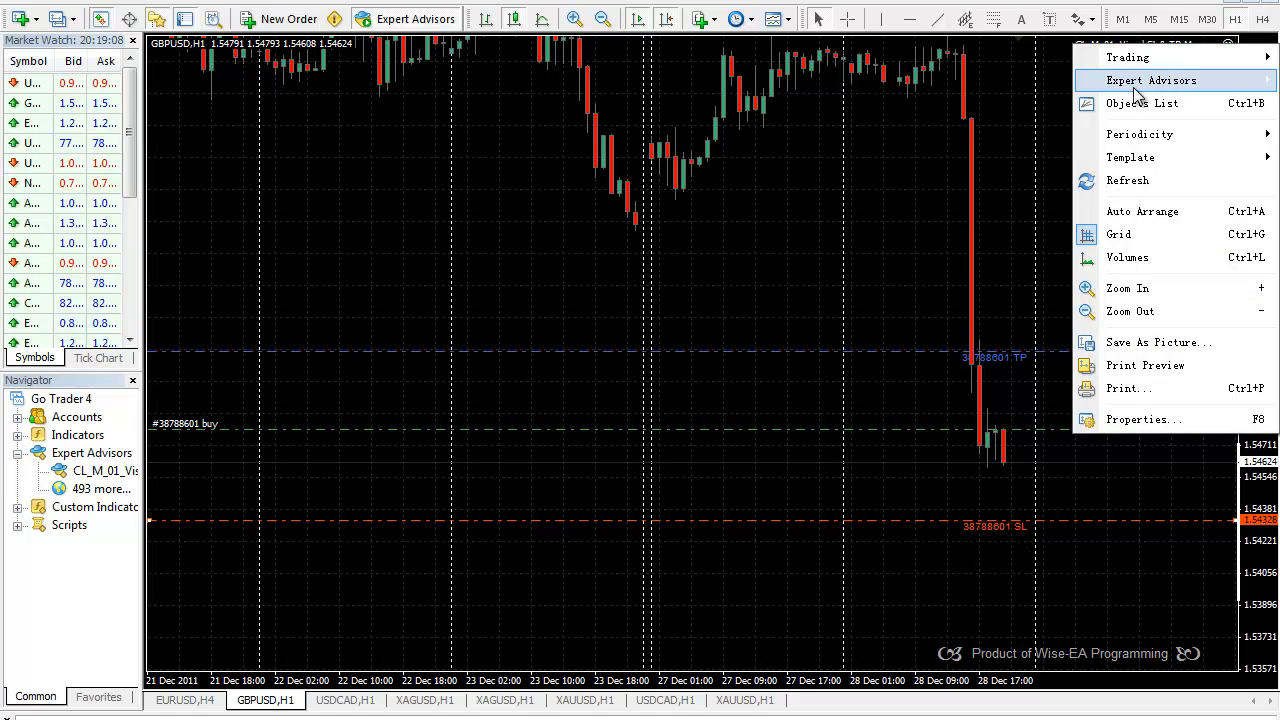
left_click(1144, 419)
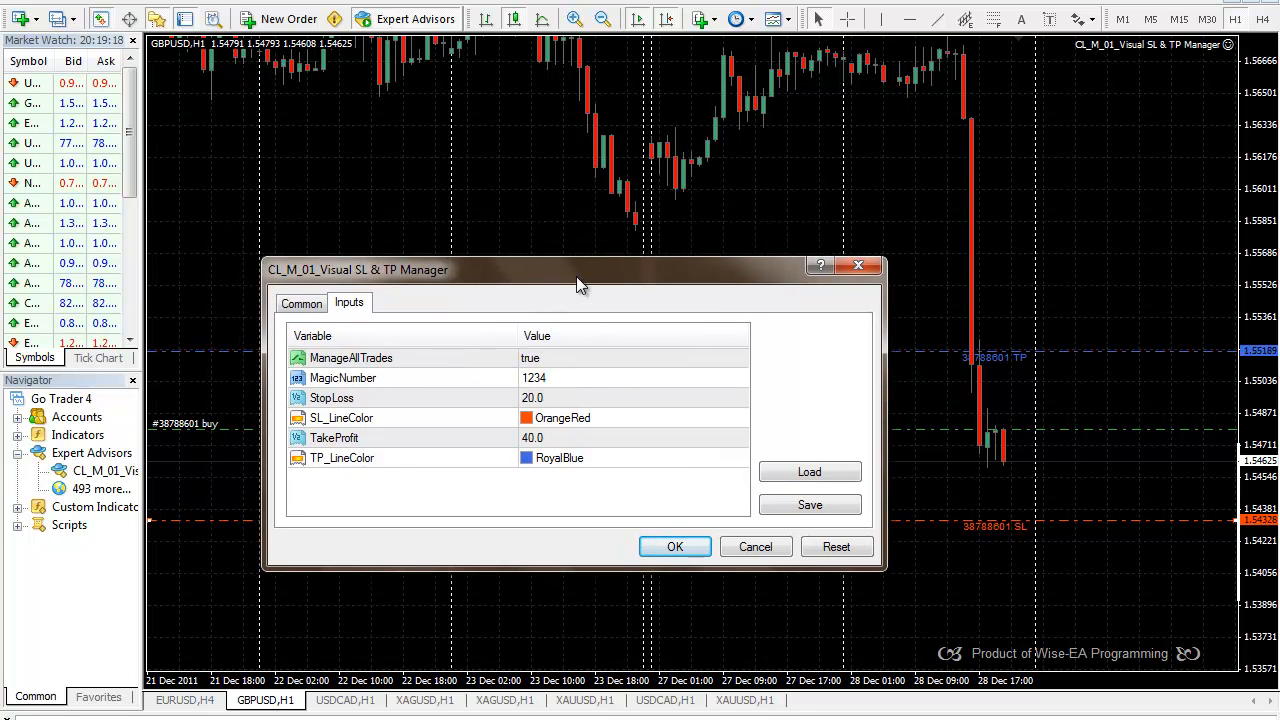
left_click_drag(580, 270, 580, 331)
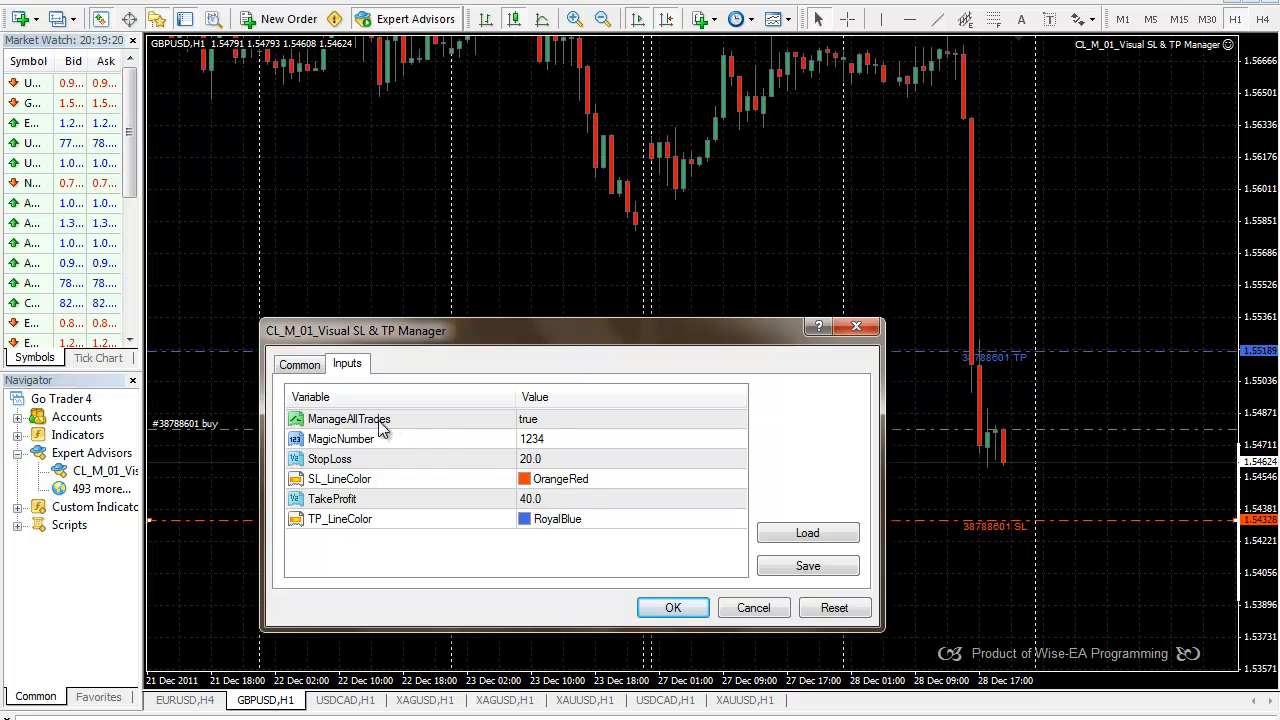
left_click(530, 419)
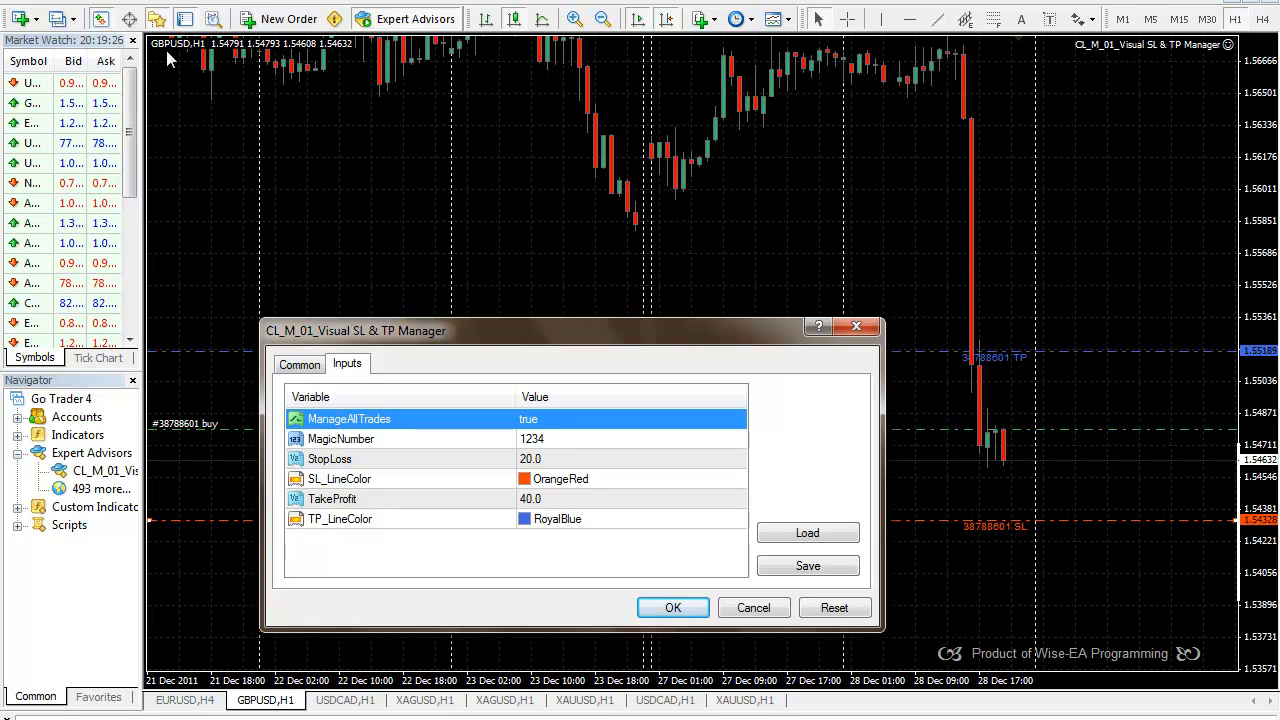
mouse_move(205, 58)
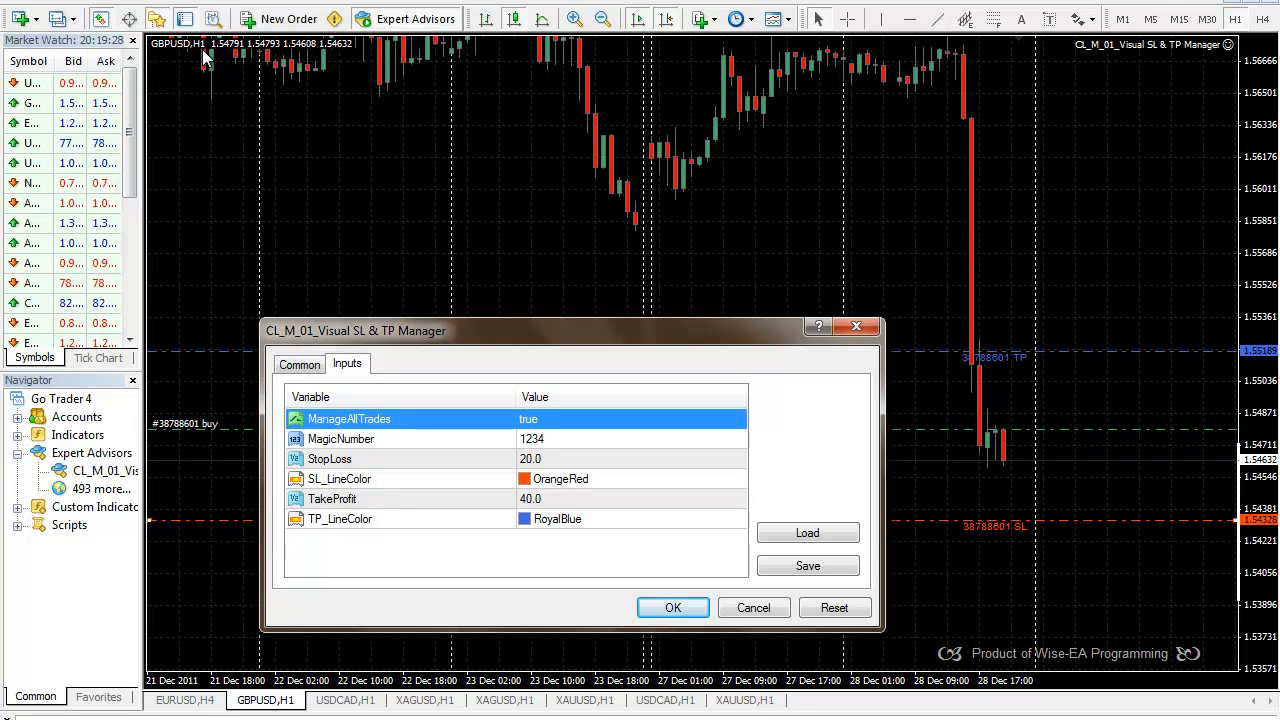
mouse_move(1145, 57)
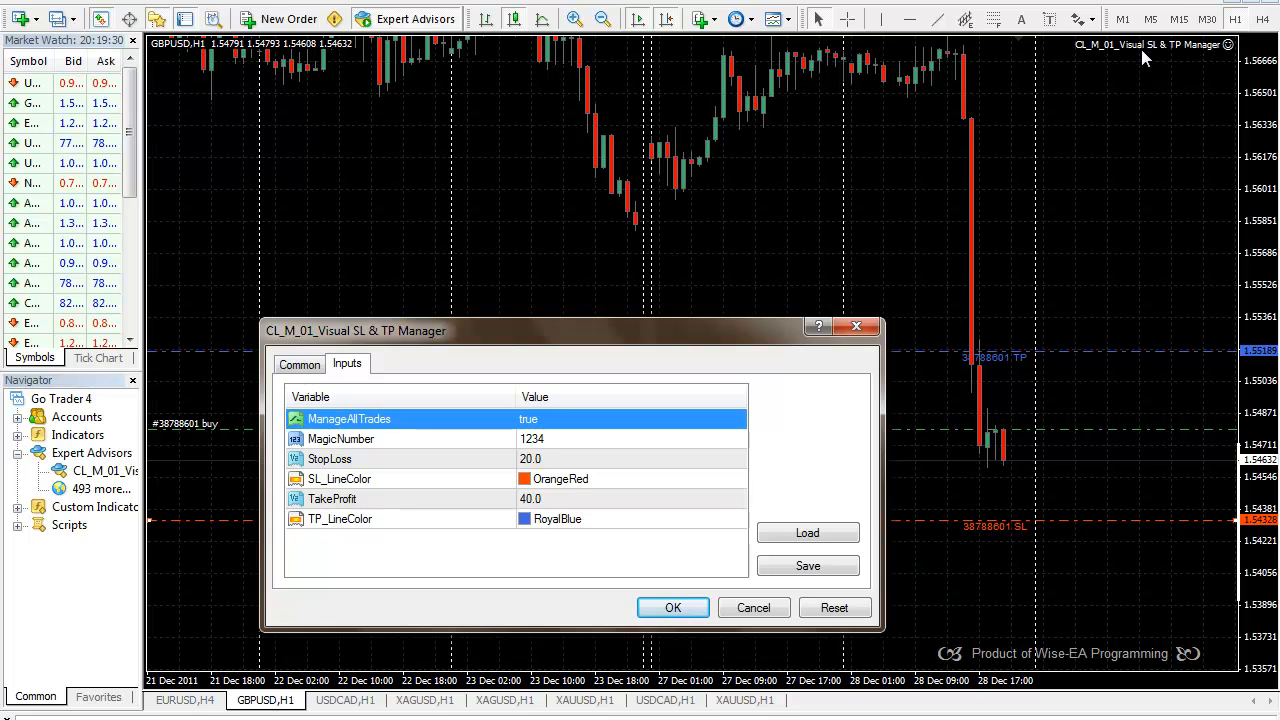
mouse_move(1130, 151)
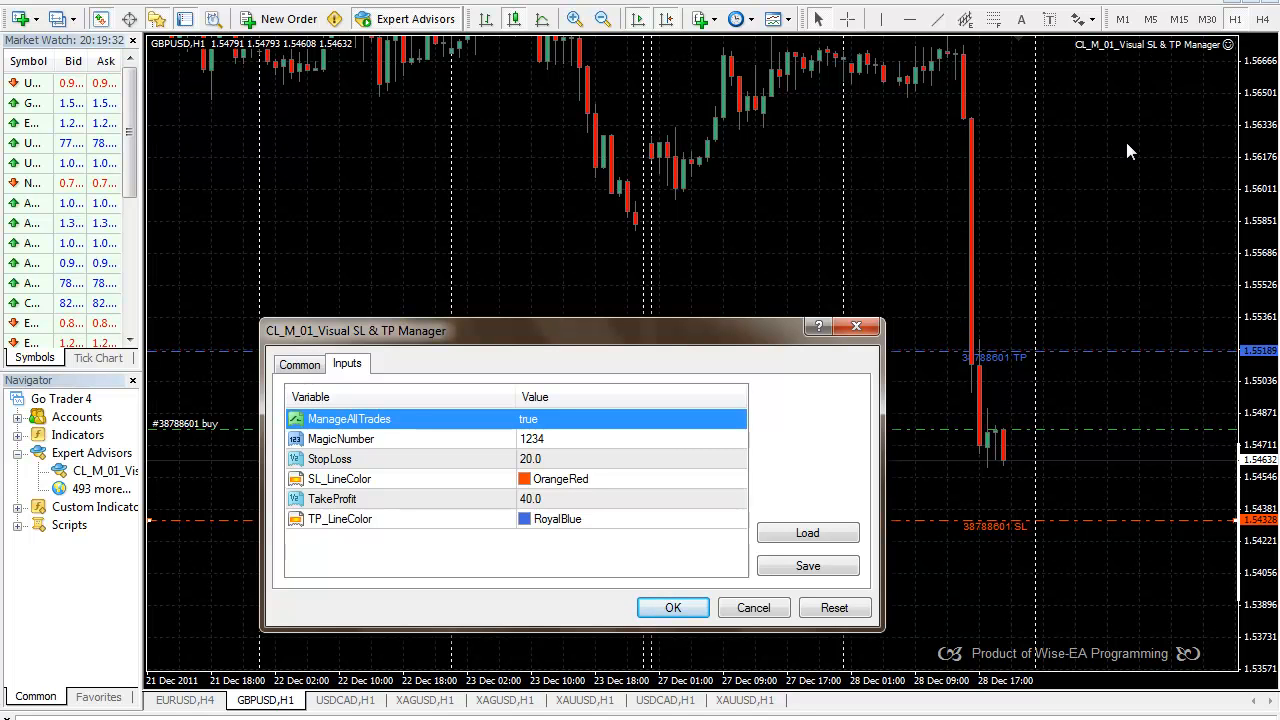
mouse_move(1072, 537)
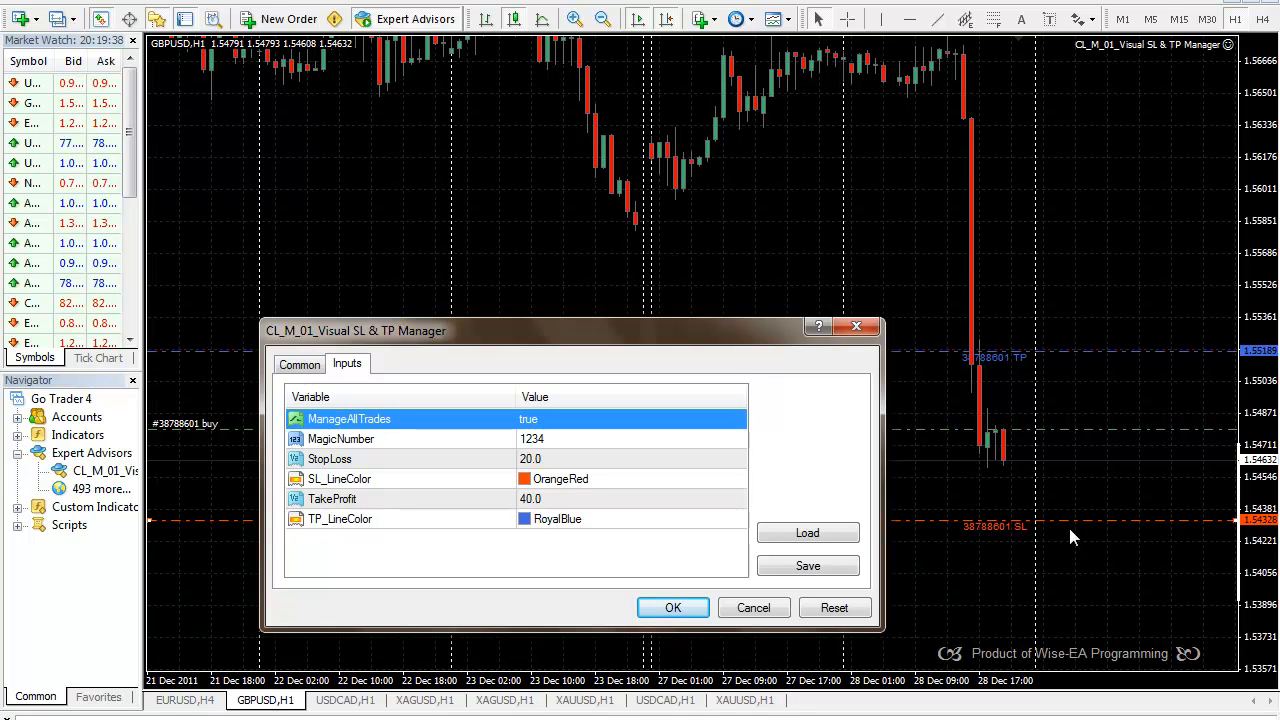
mouse_move(1093, 184)
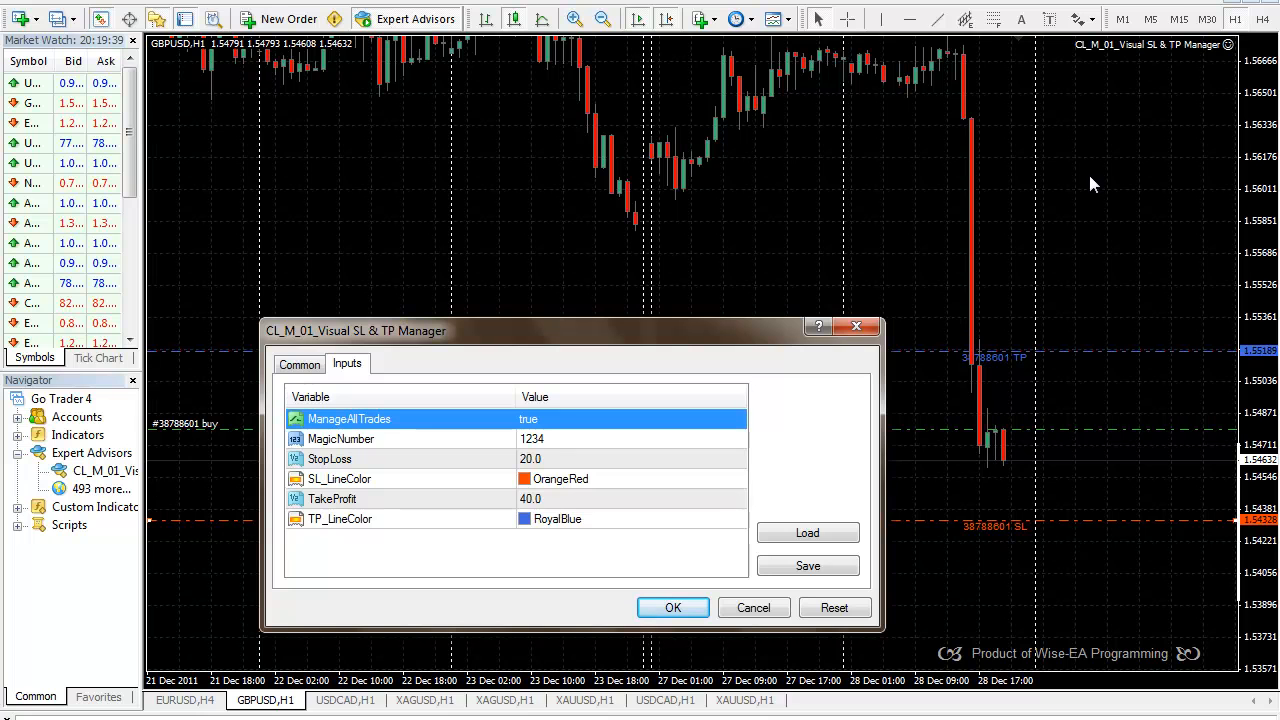
mouse_move(1025, 440)
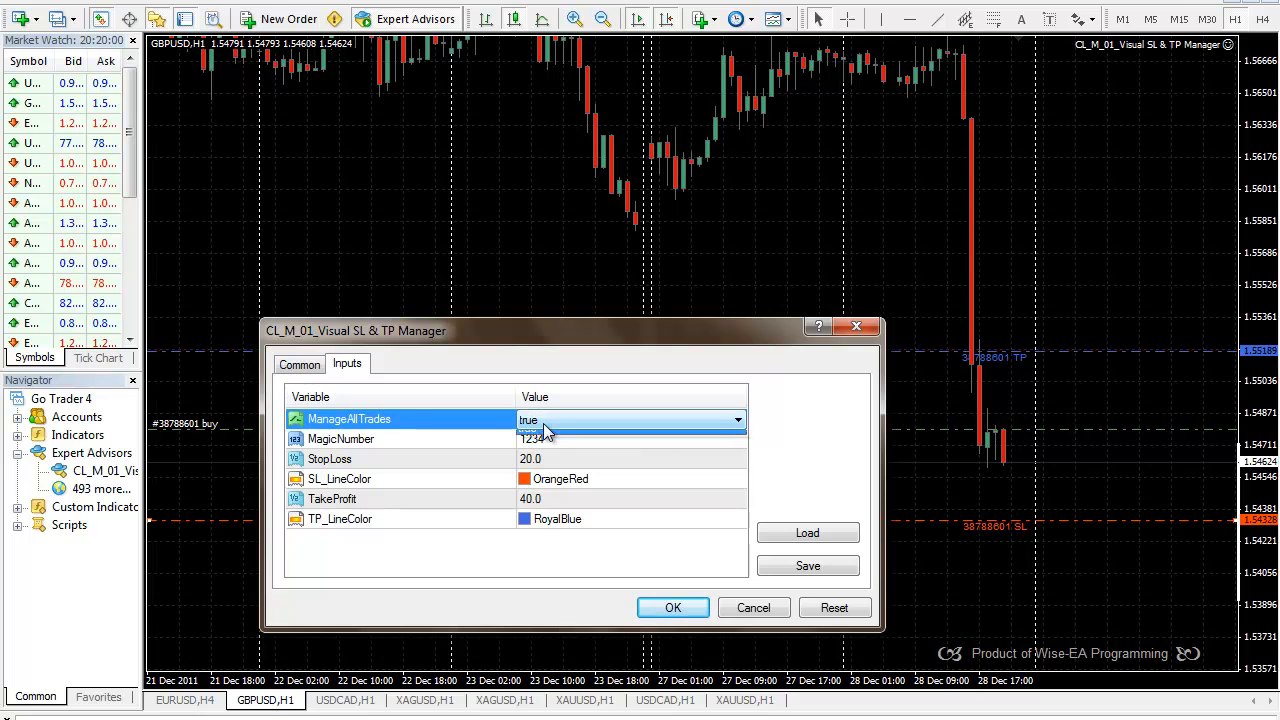
Set ManageAllTrades to false and return MagicNumber to 1234 after briefly entering 0
left_click(738, 419)
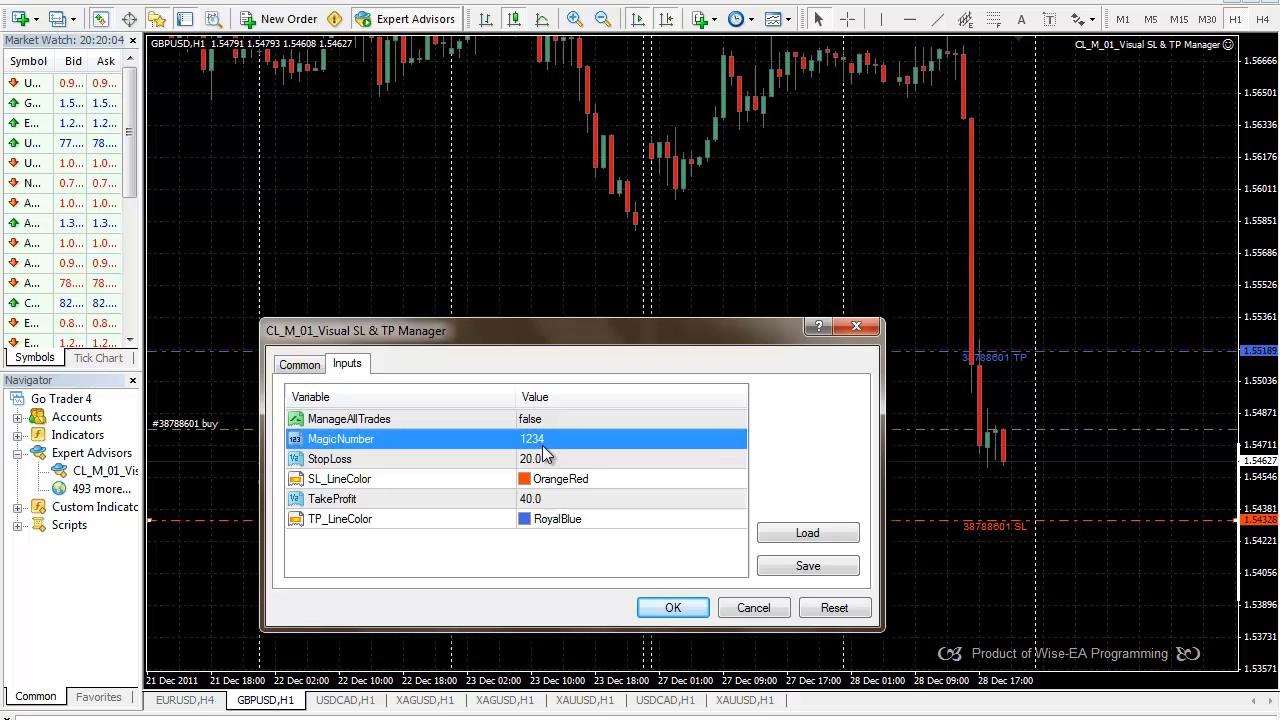
mouse_move(1080, 365)
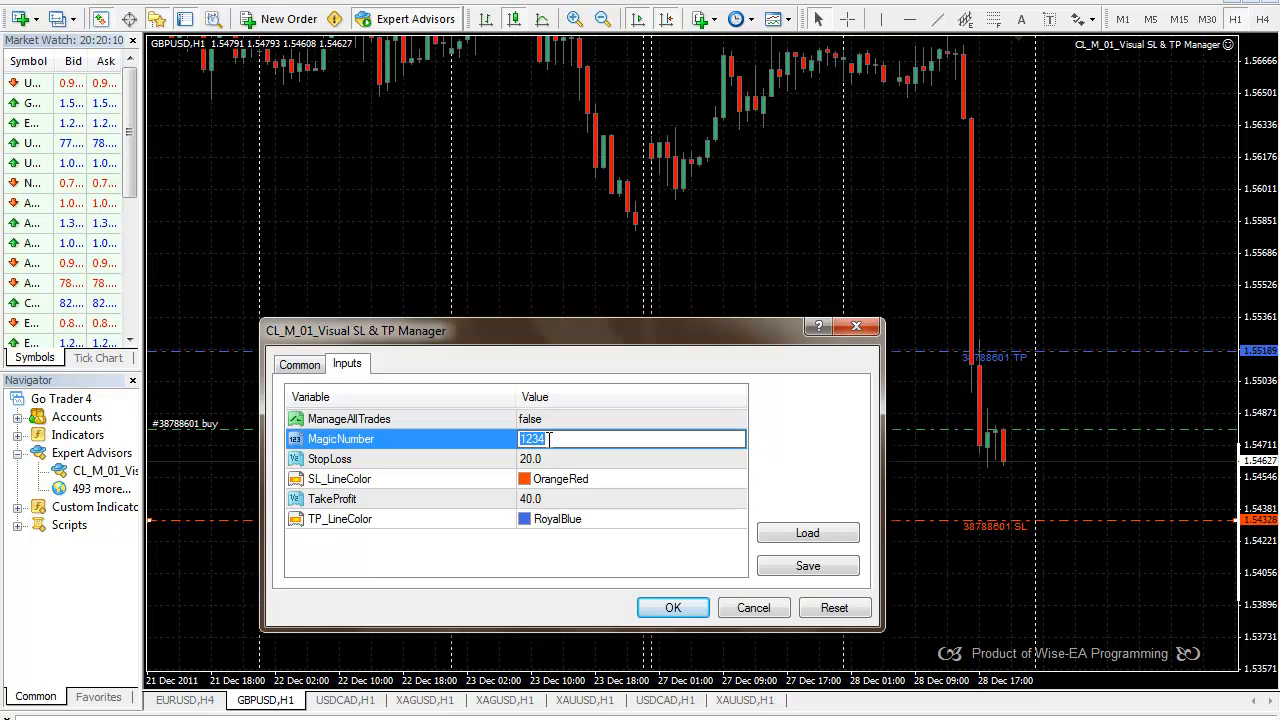
type("0")
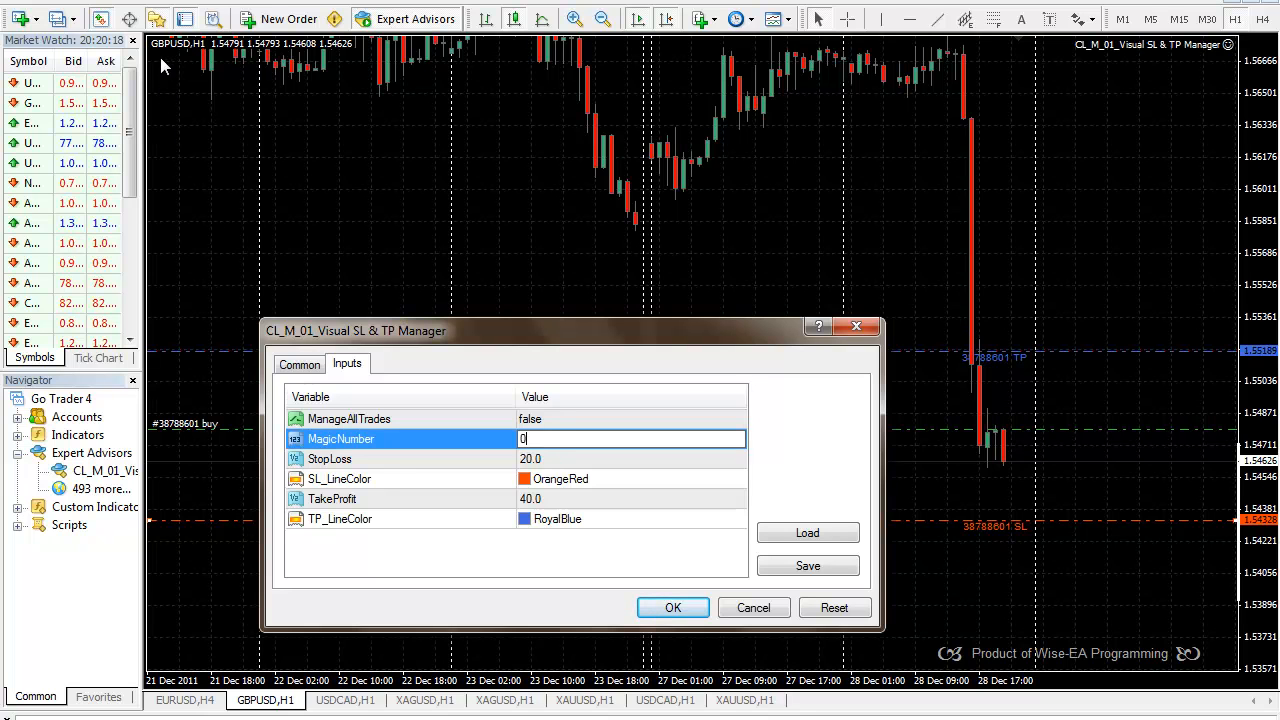
mouse_move(492, 227)
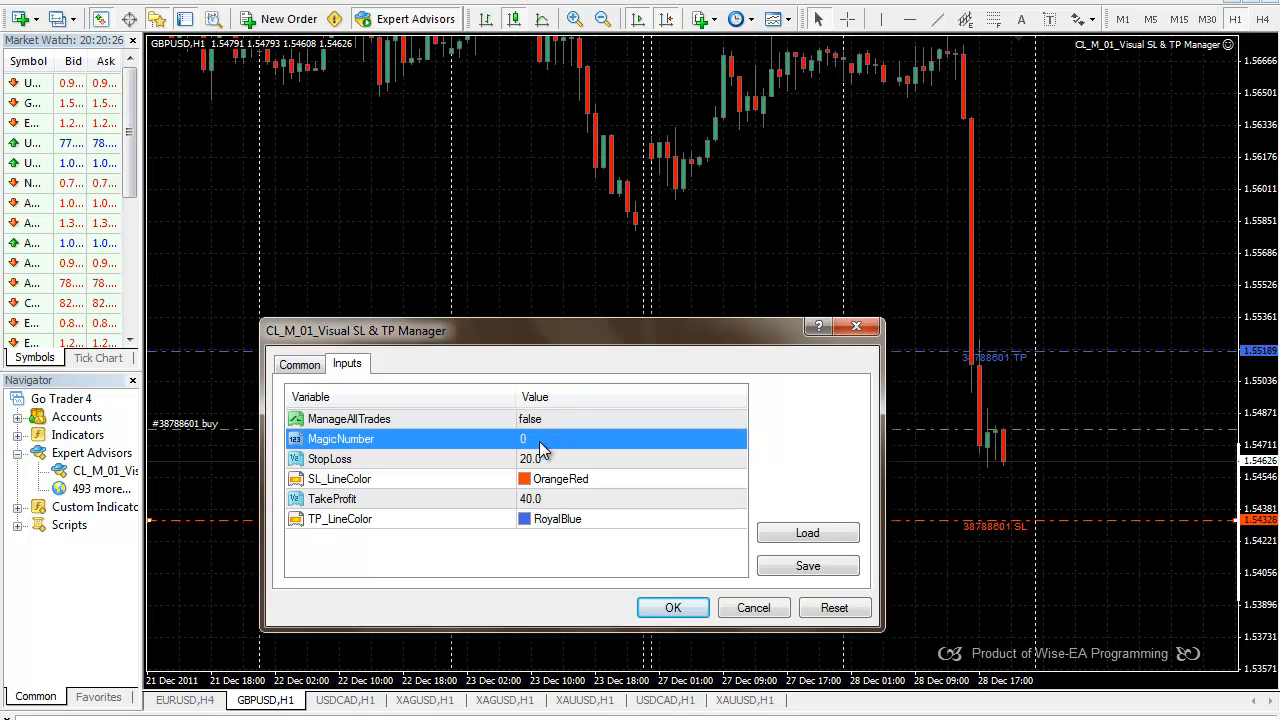
mouse_move(950, 90)
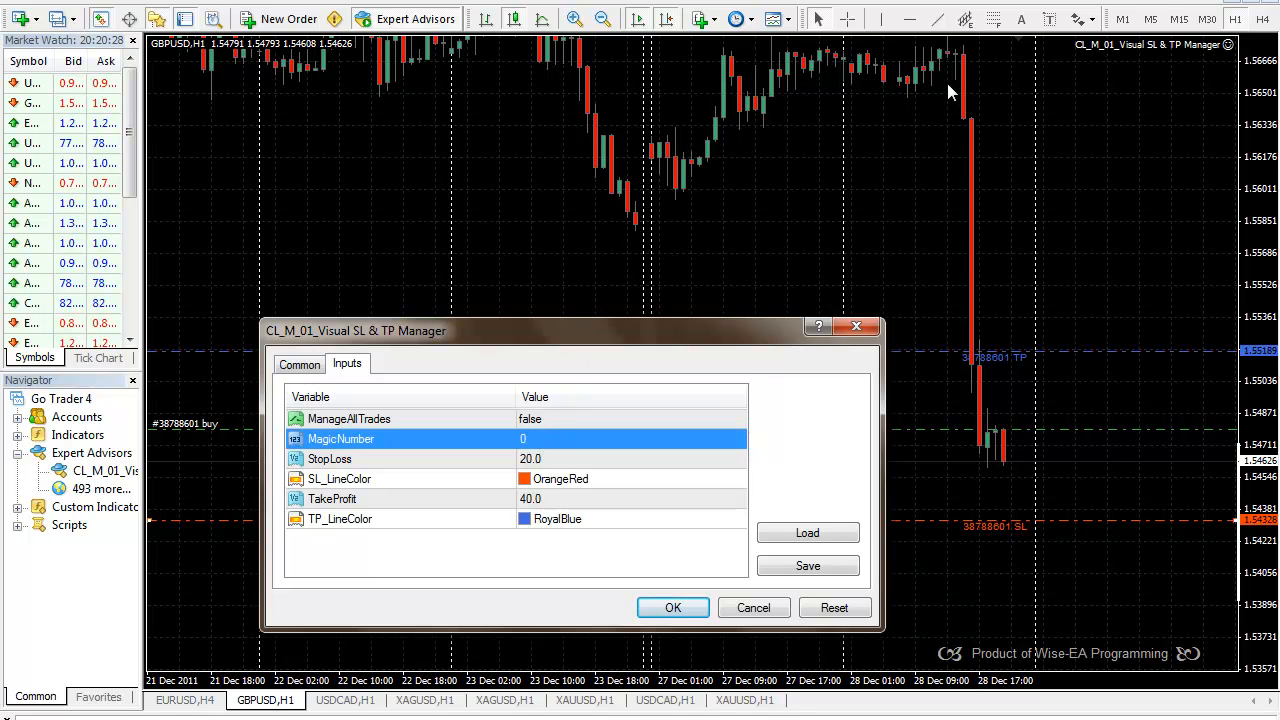
mouse_move(1112, 175)
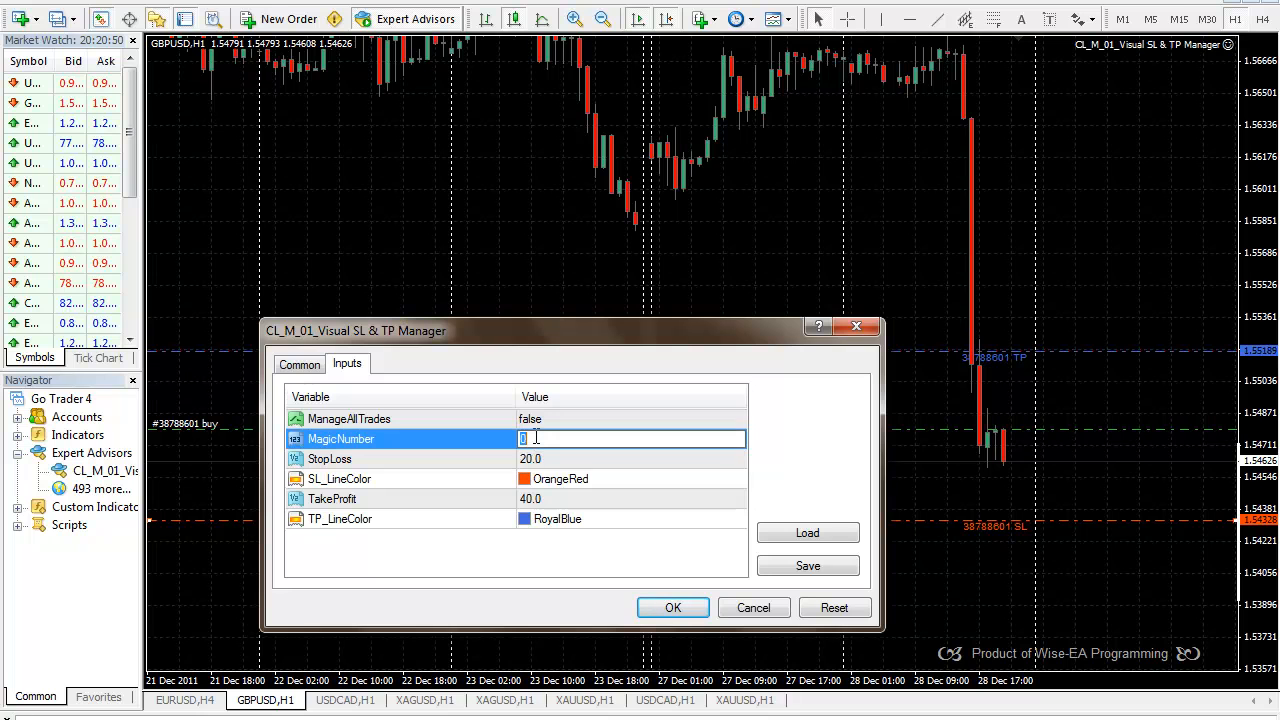
type("23")
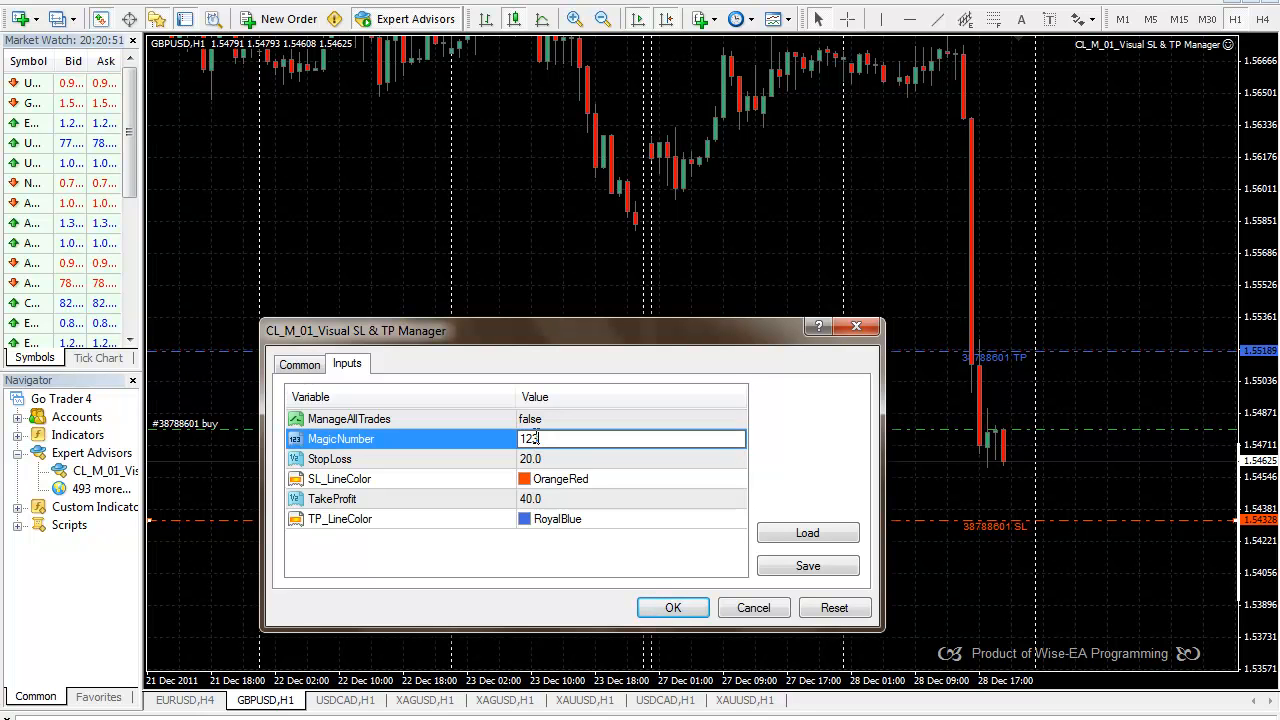
left_click(530, 458)
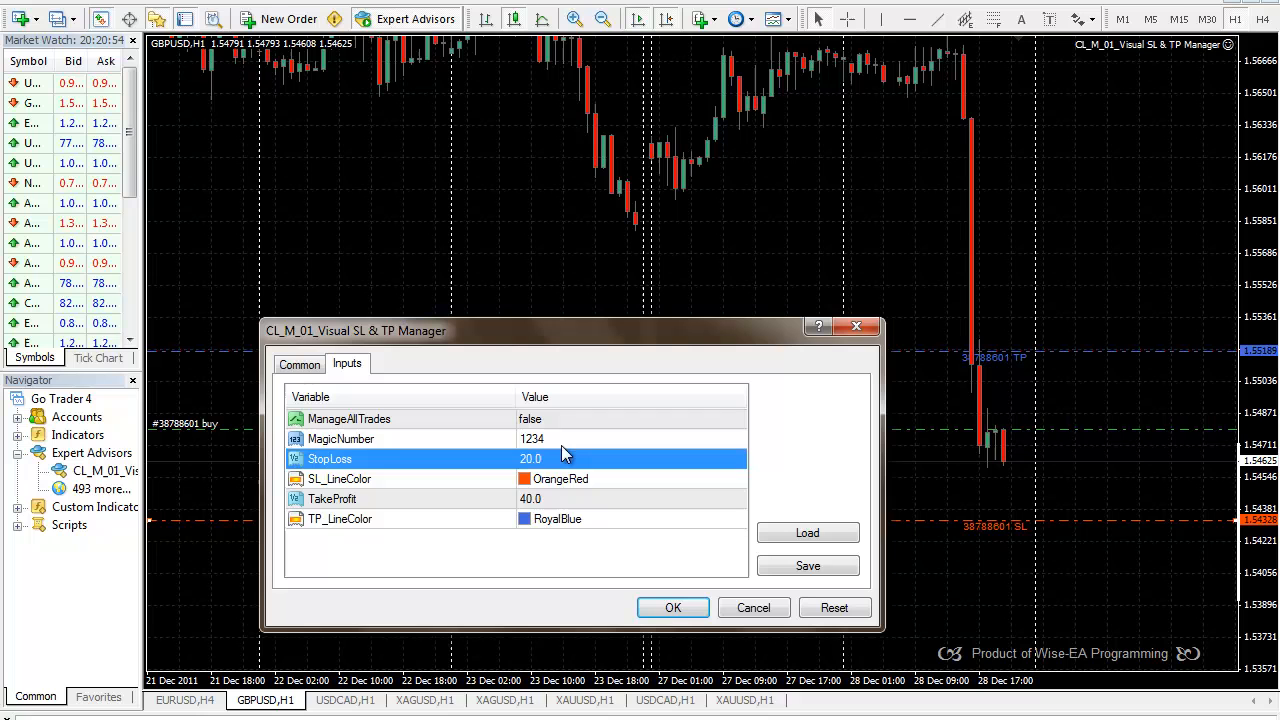